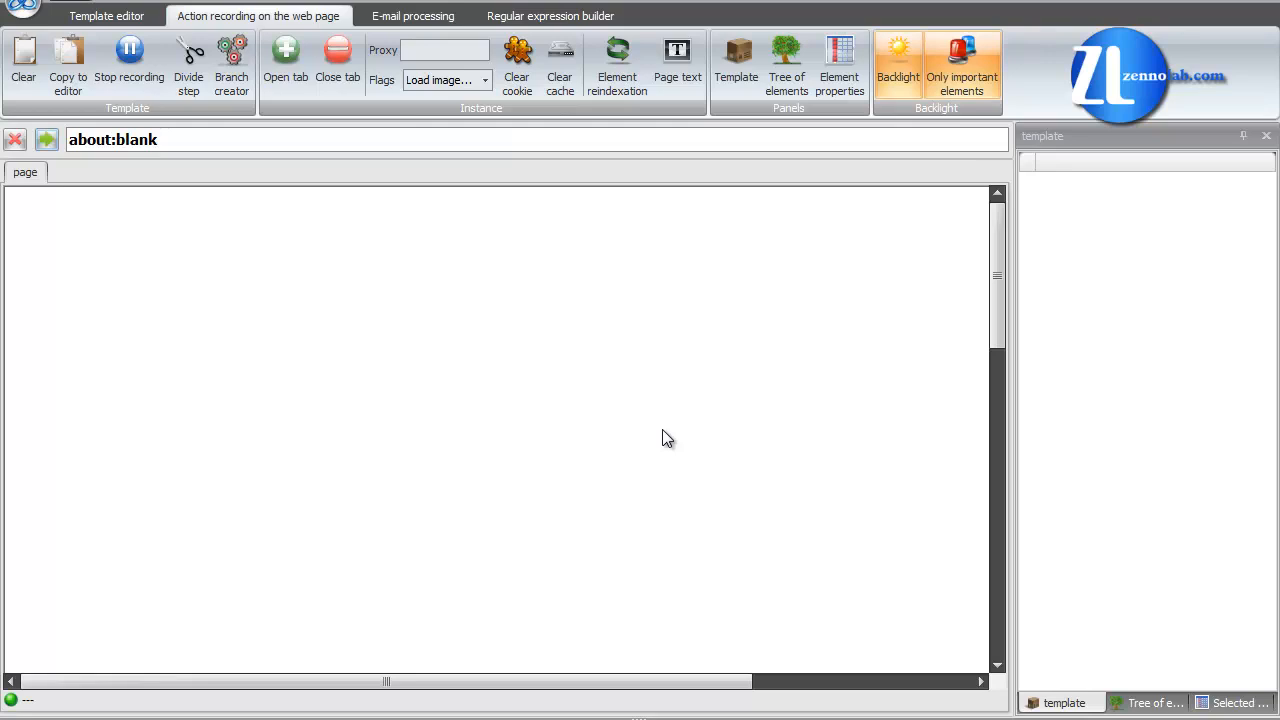
pyautogui.moveTo(630, 168)
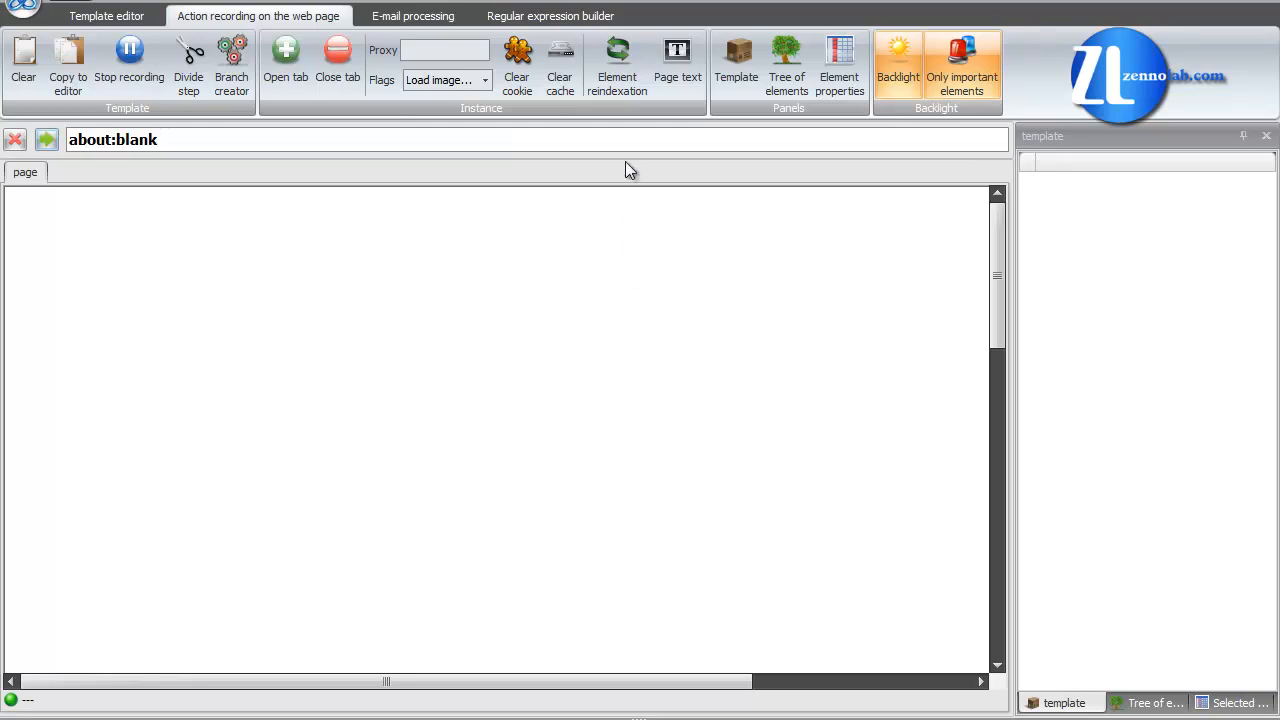
pyautogui.write('http://lessons.zennolab.com/en/index')
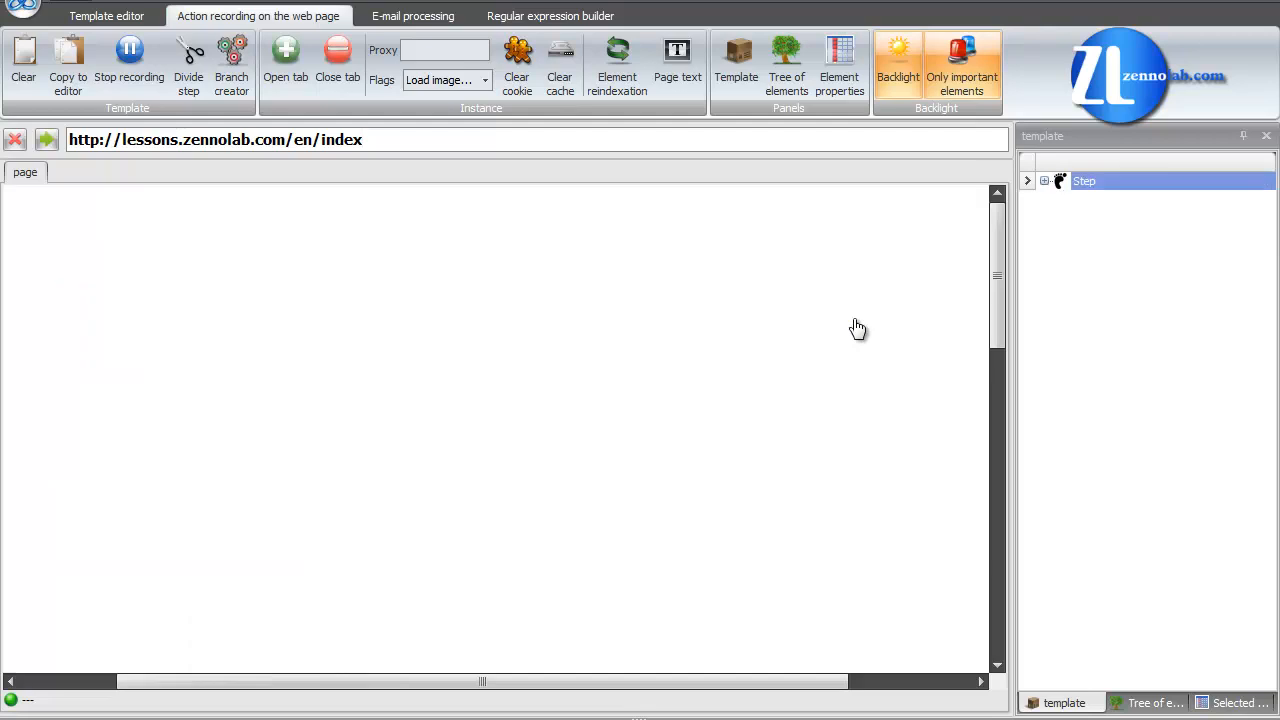
pyautogui.click(896, 312)
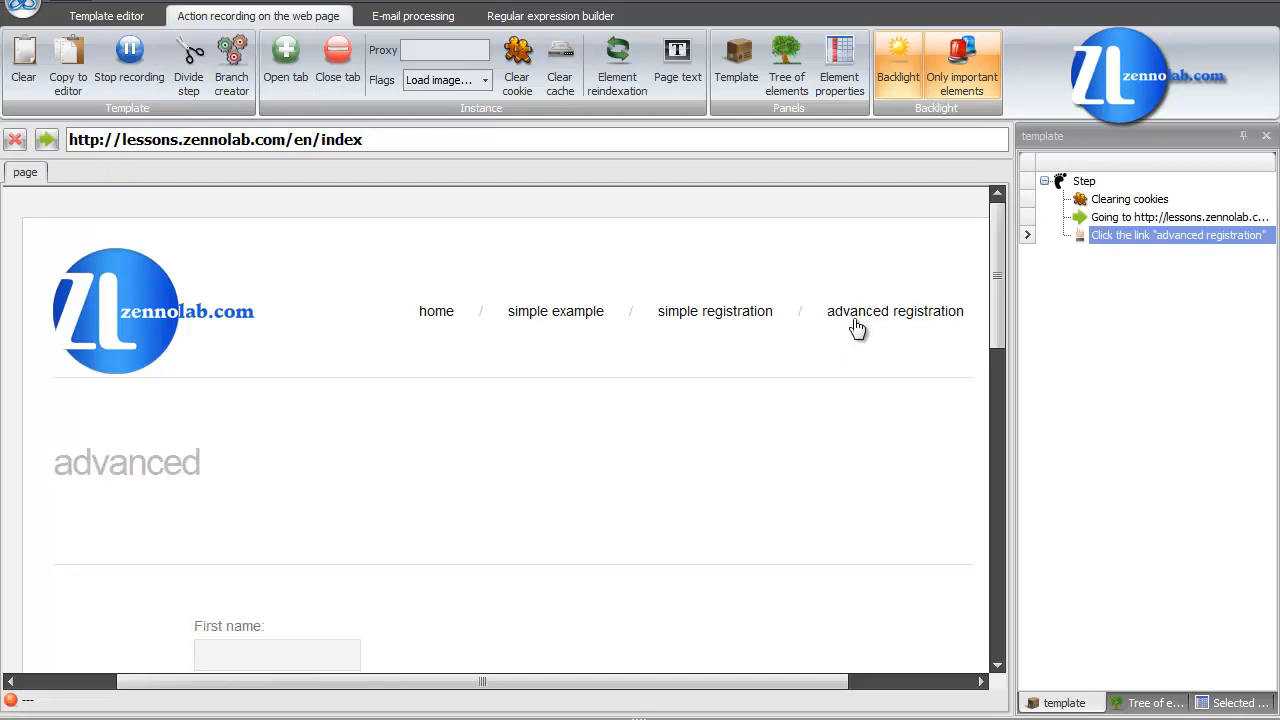
pyautogui.scroll(-3)
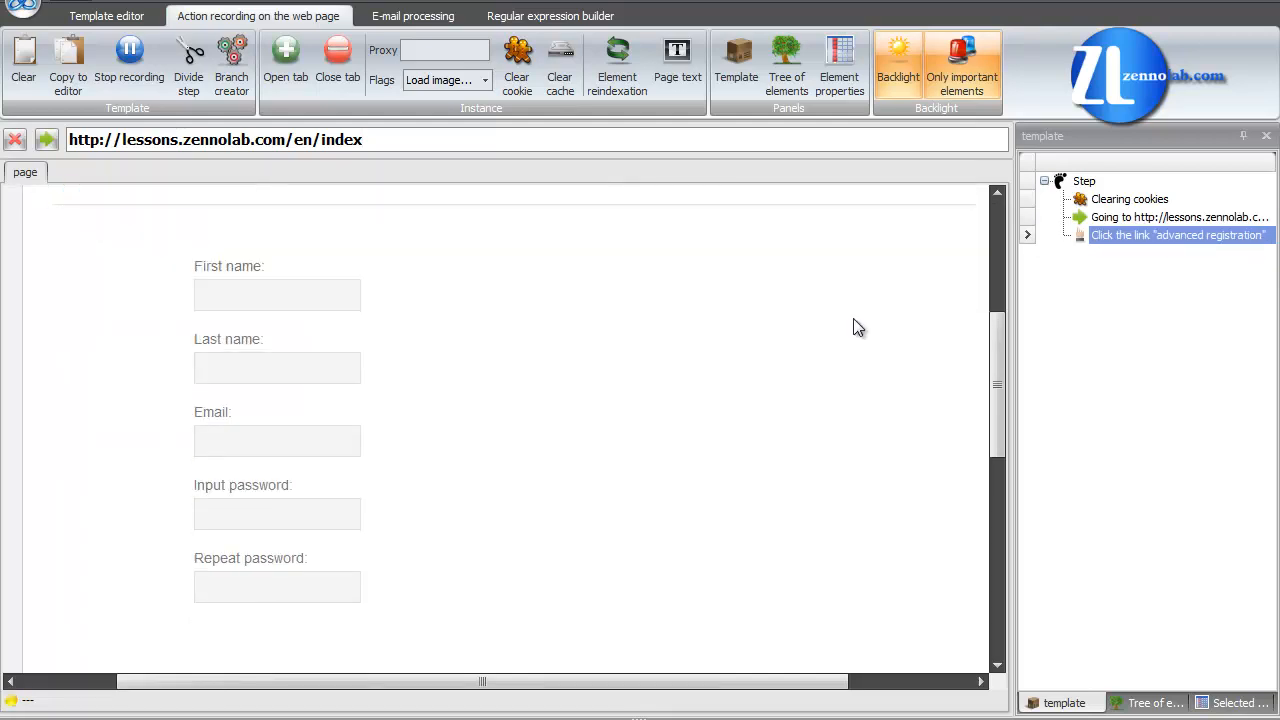
pyautogui.click(1178, 236)
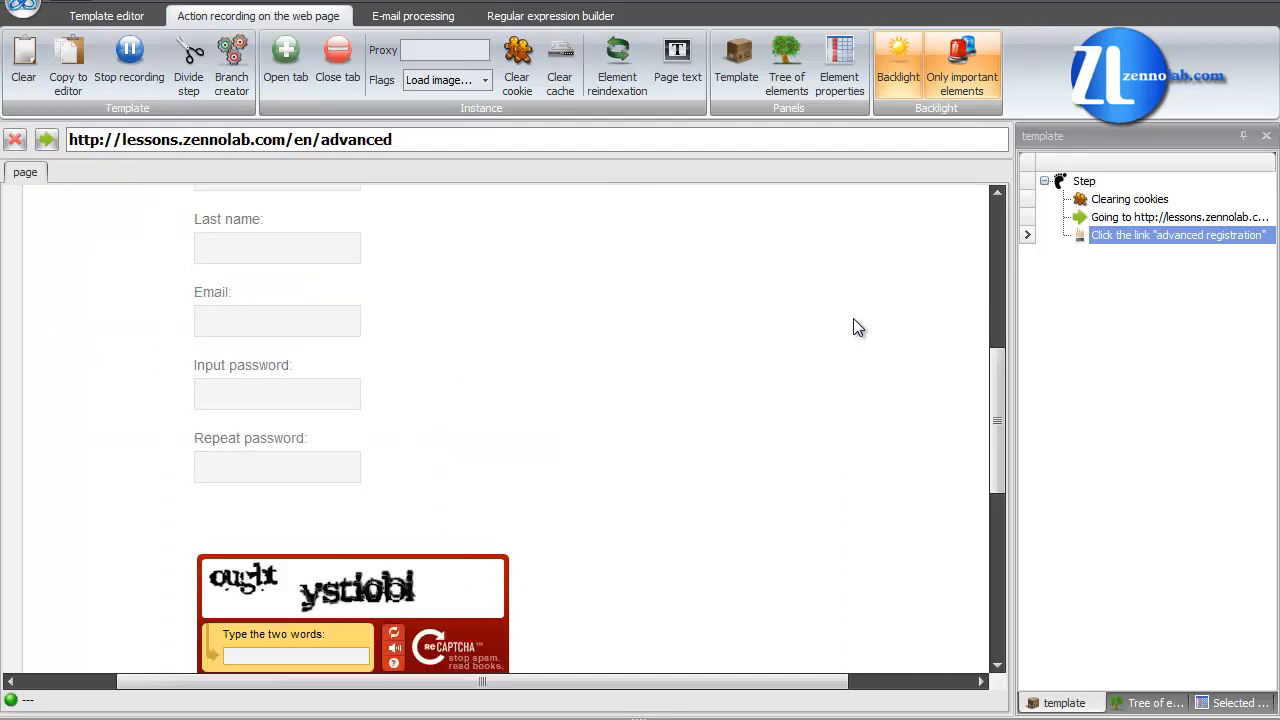
pyautogui.scroll(3)
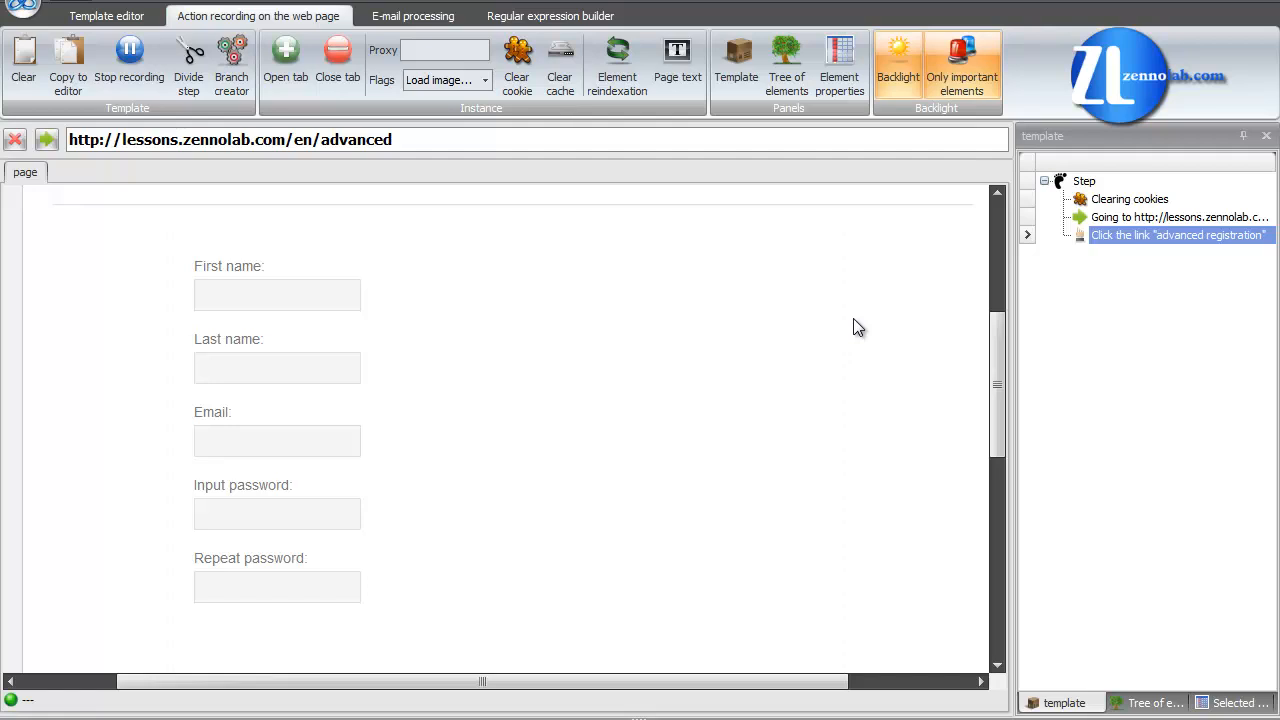
# Choose Set value with the help of macros for the First name field
pyautogui.click(276, 294)
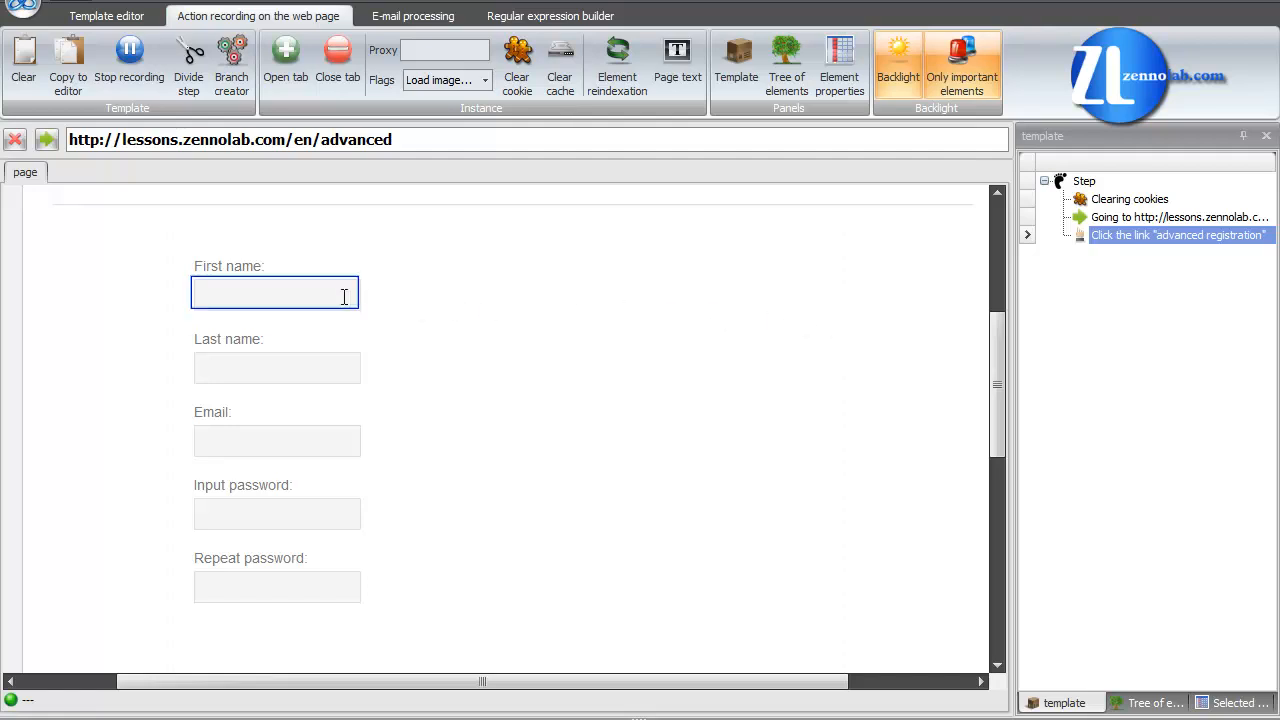
pyautogui.rightClick(274, 292)
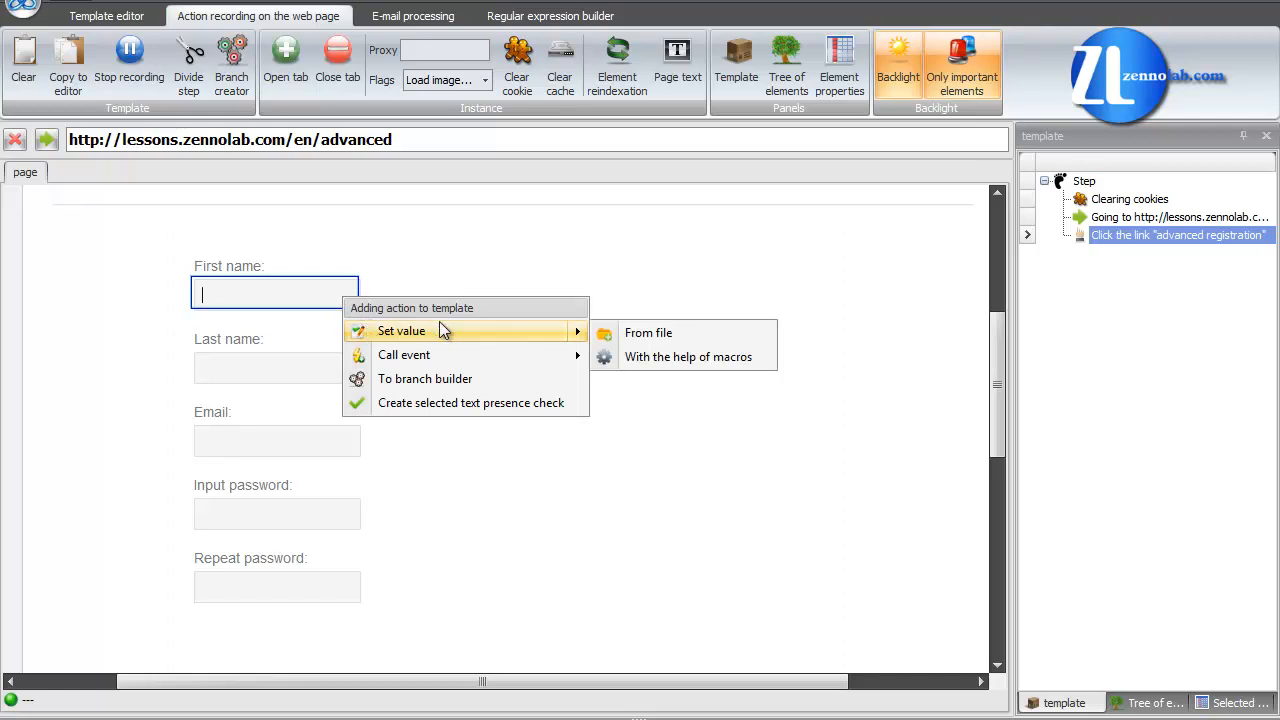
pyautogui.click(688, 356)
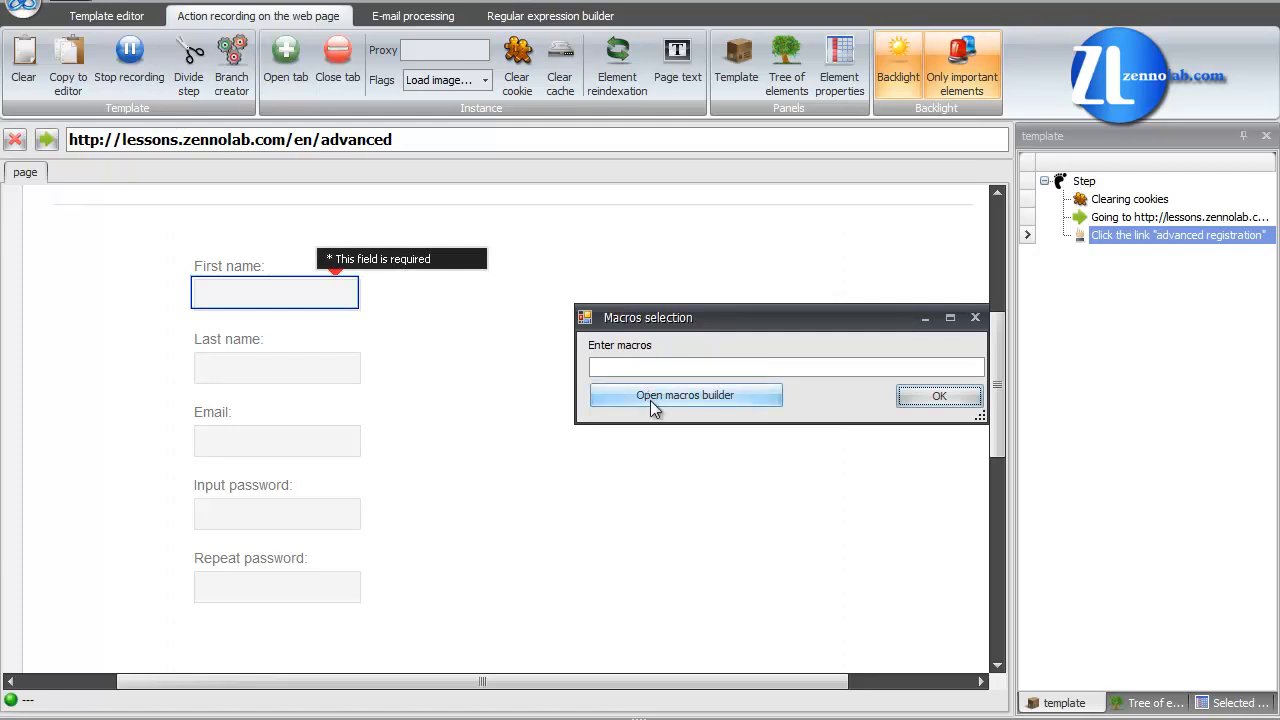
# In the macros builder, pick Personal data > First name and show its settings
pyautogui.click(684, 396)
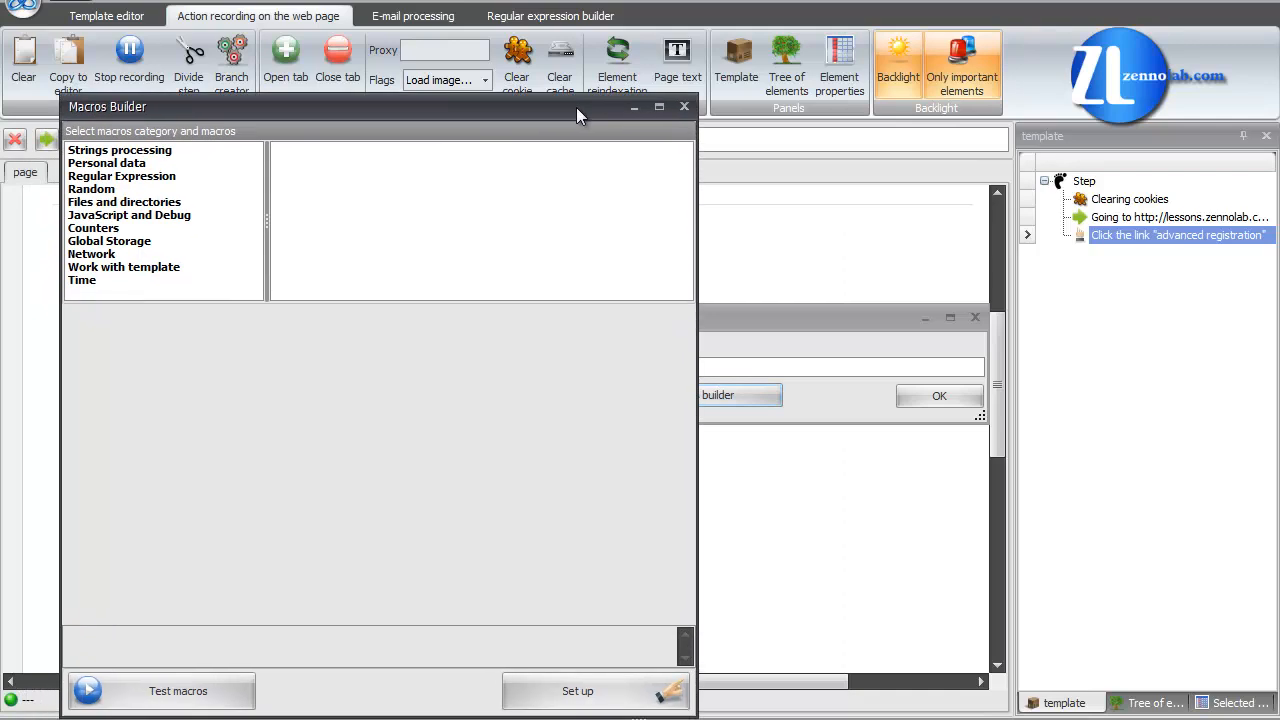
pyautogui.moveTo(308, 160)
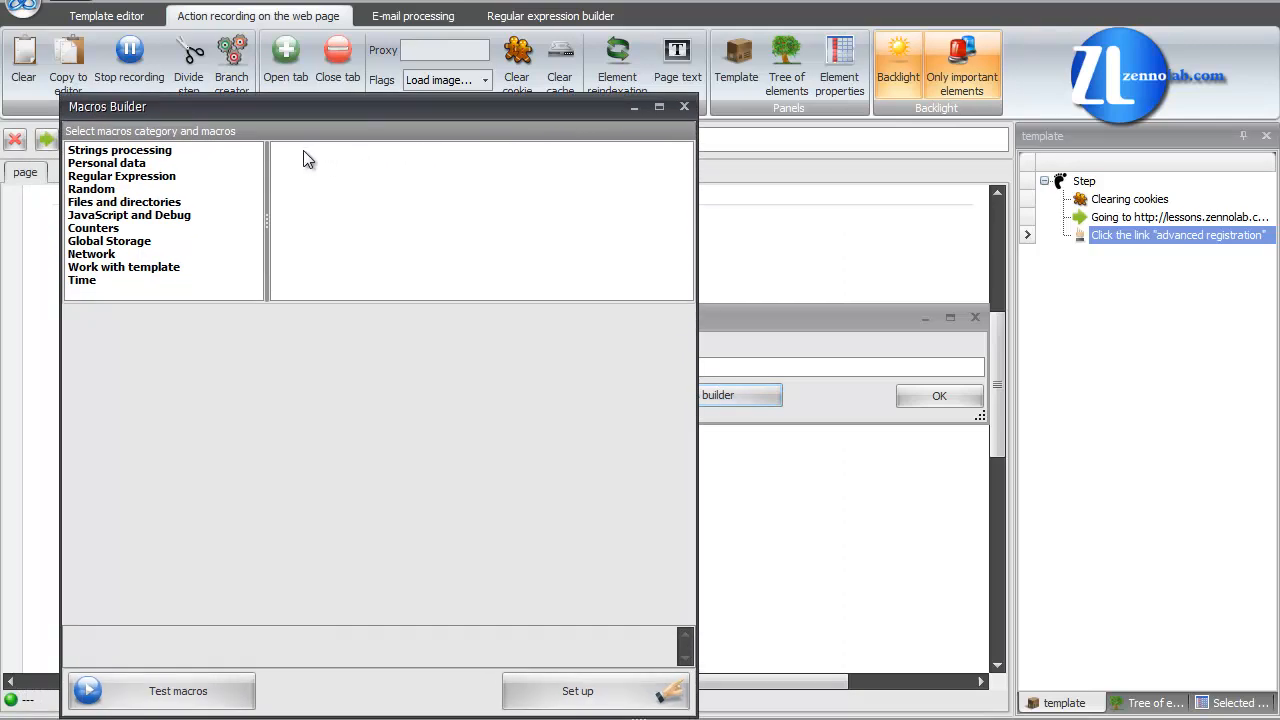
pyautogui.click(106, 164)
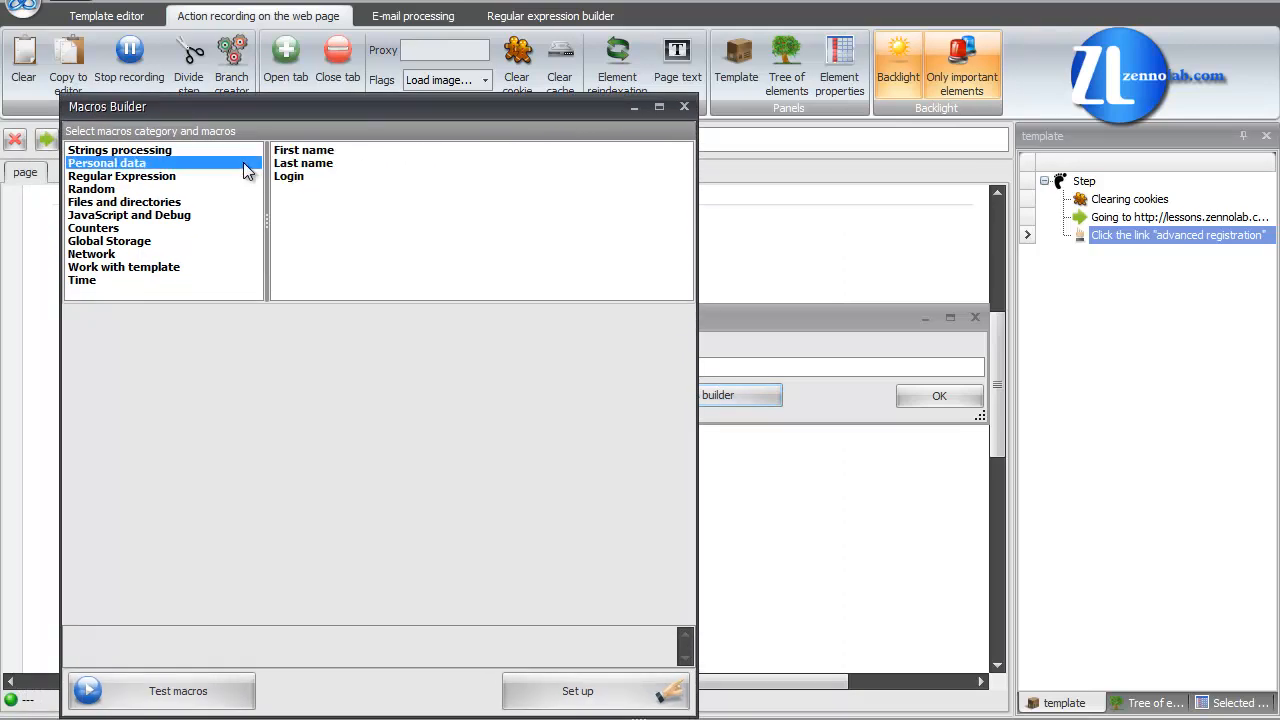
pyautogui.click(304, 148)
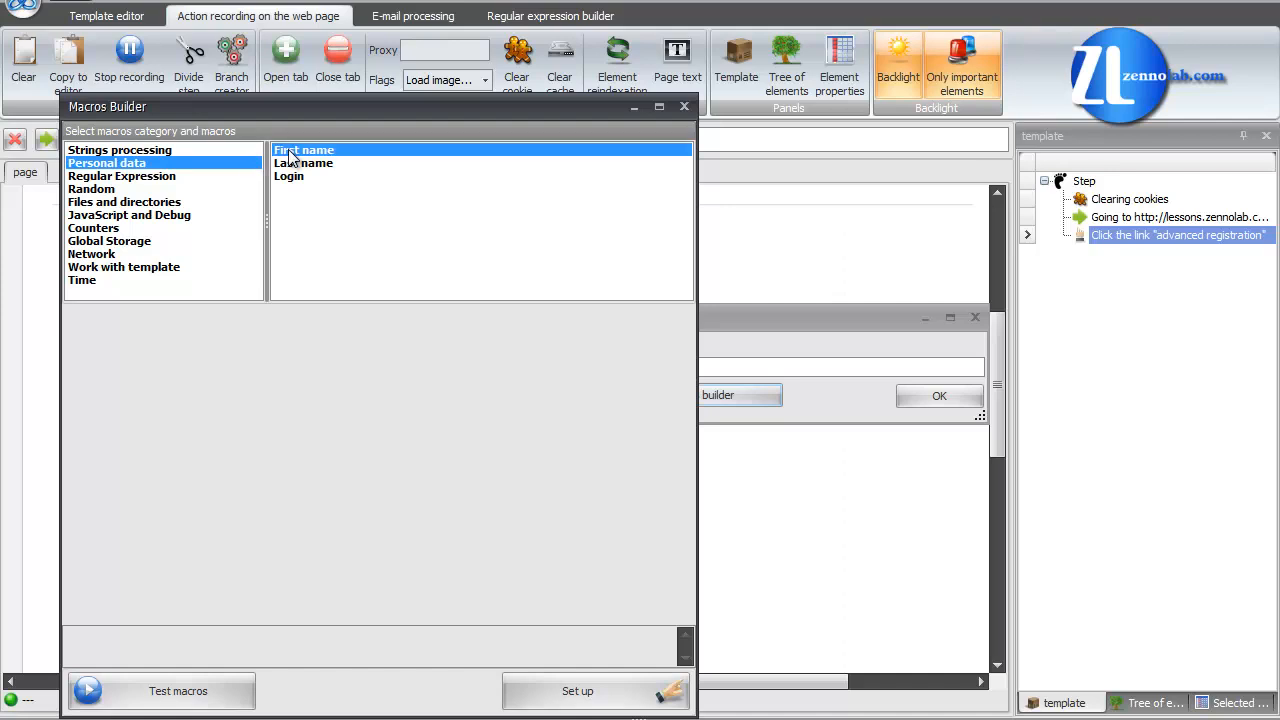
pyautogui.click(304, 148)
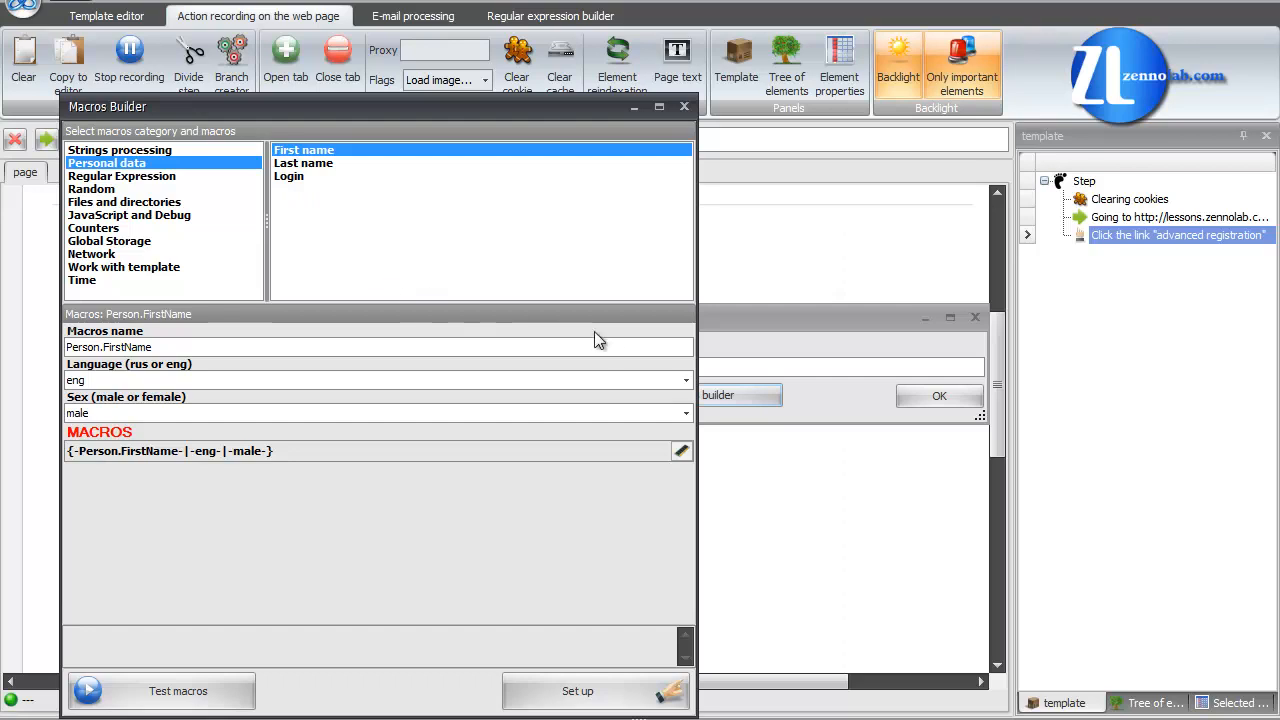
# Set the first-name macro to English, male and insert it into the macro entry
pyautogui.click(684, 380)
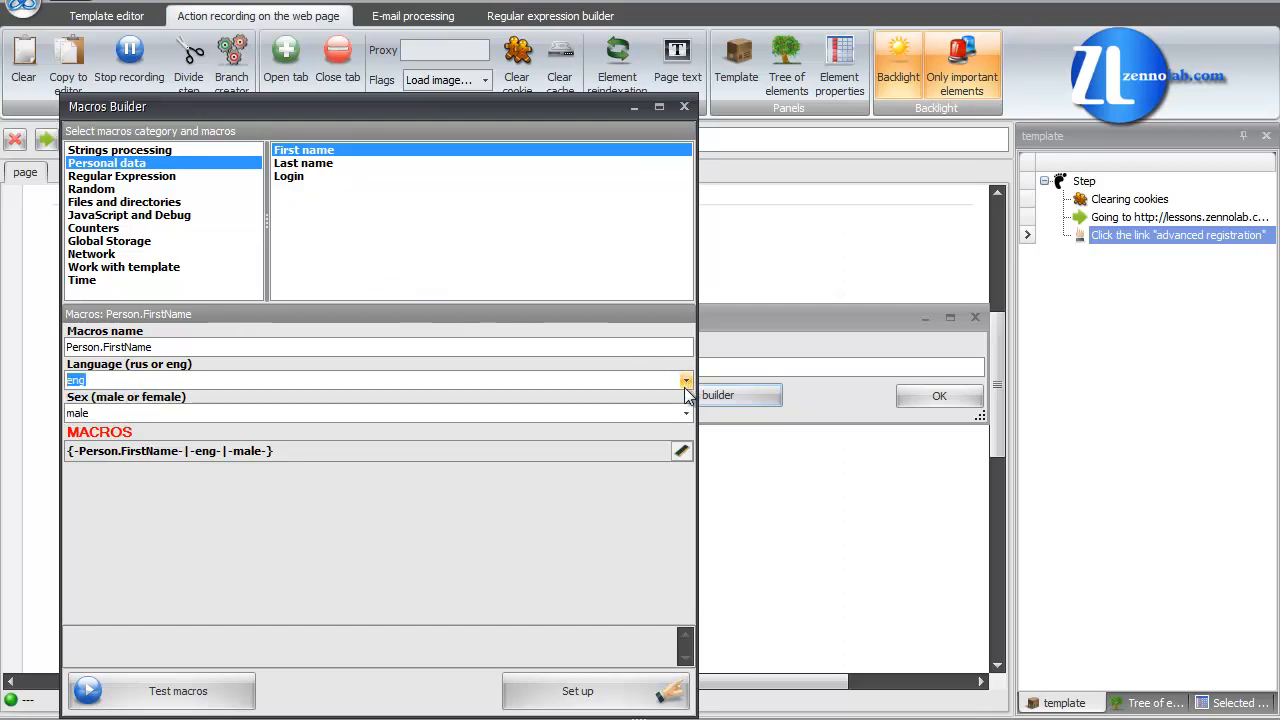
pyautogui.click(684, 412)
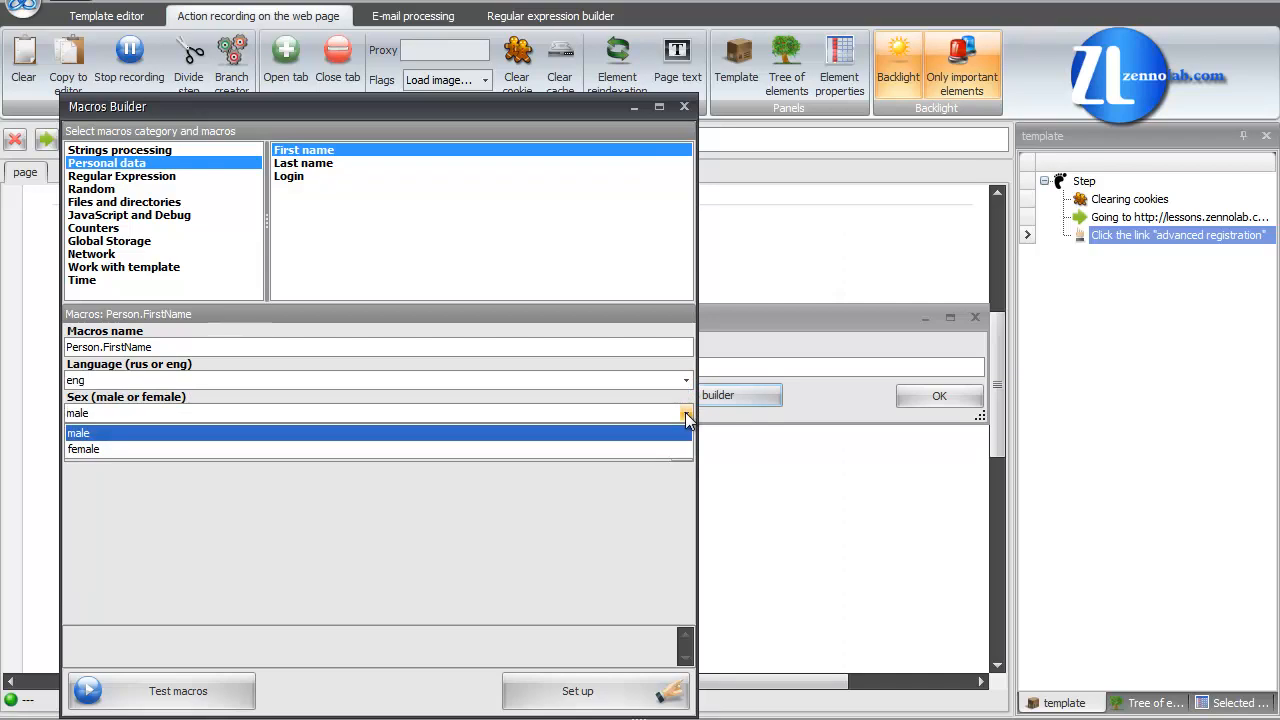
pyautogui.click(78, 412)
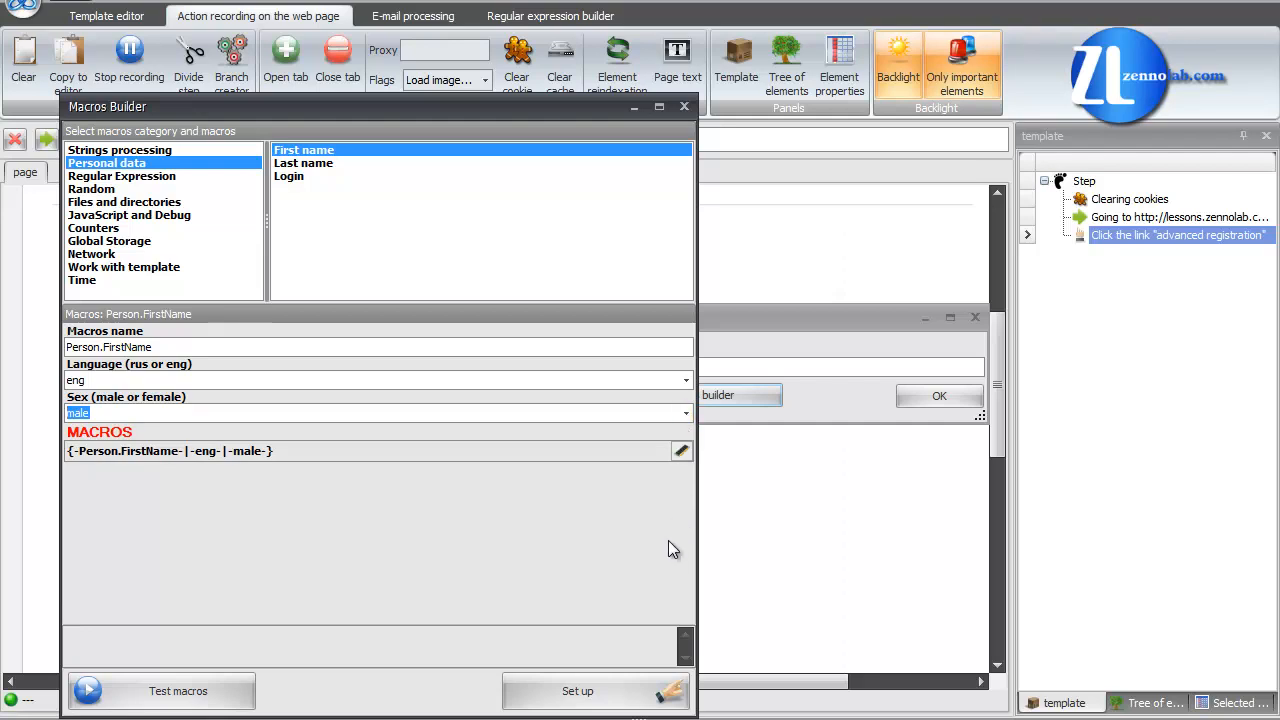
pyautogui.moveTo(596, 692)
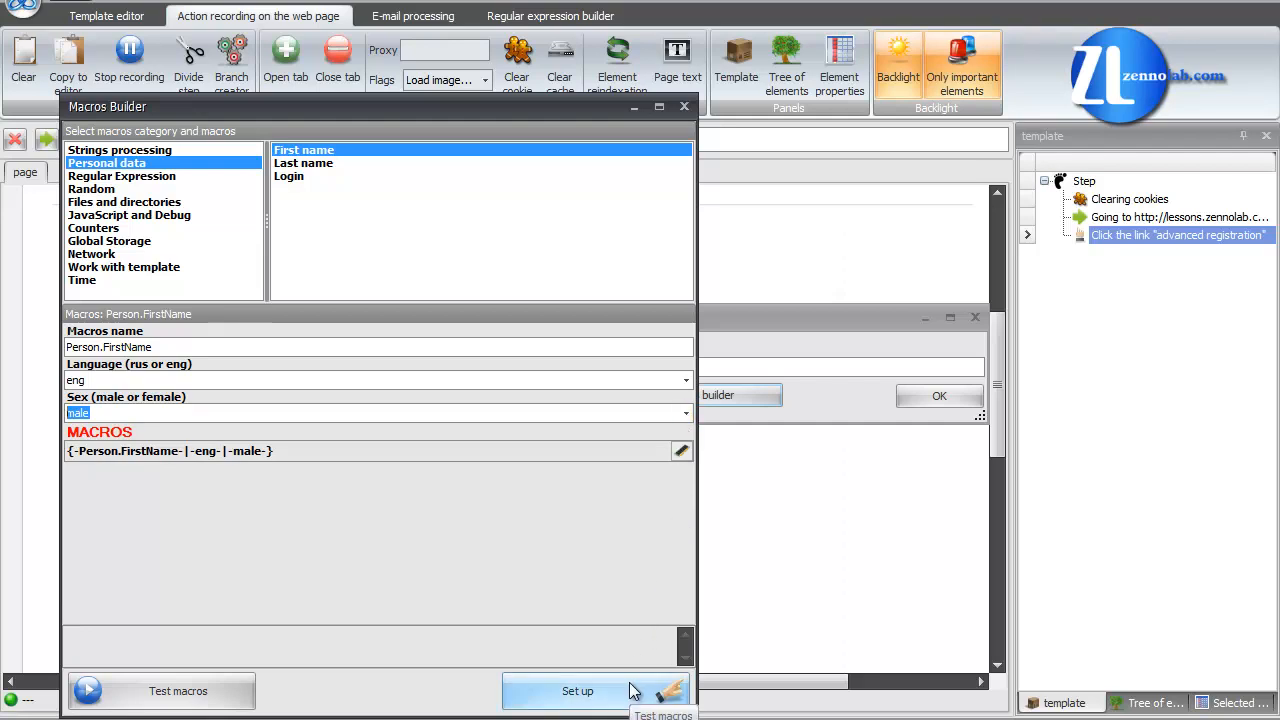
pyautogui.click(576, 692)
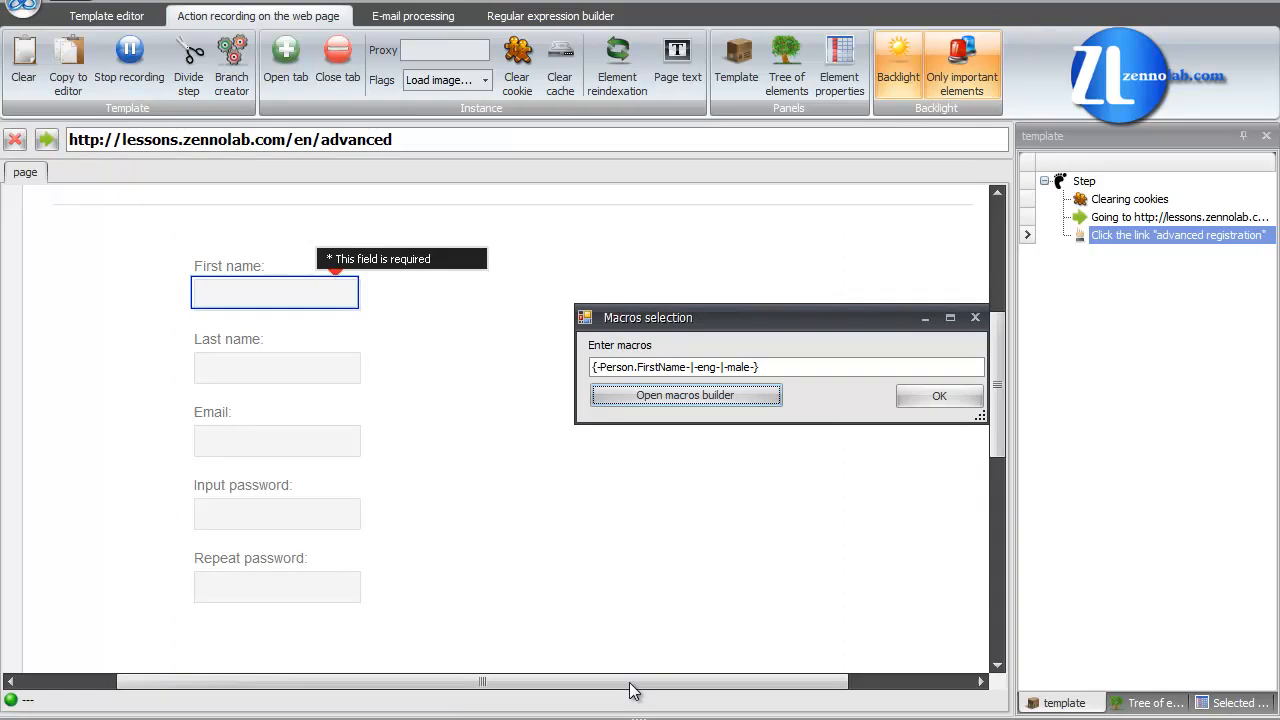
pyautogui.moveTo(814, 514)
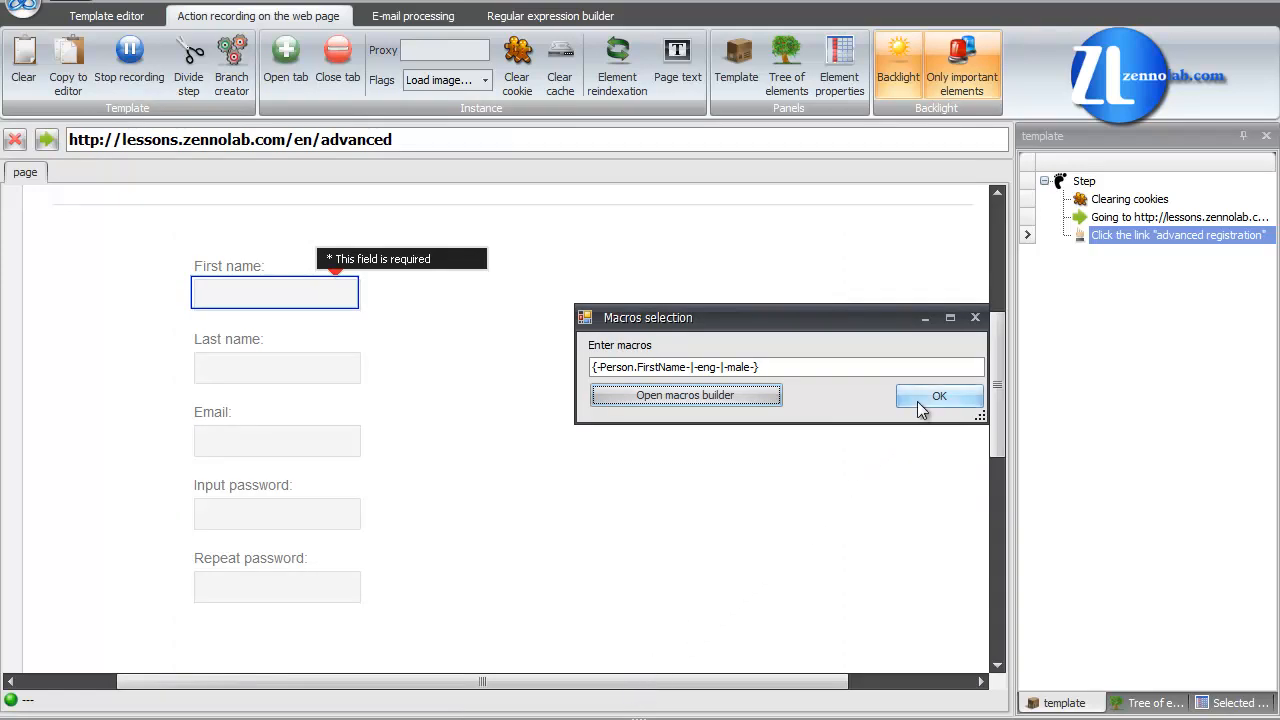
# Apply the Person.FirstName macro so the First name field shows a generated name
pyautogui.click(938, 396)
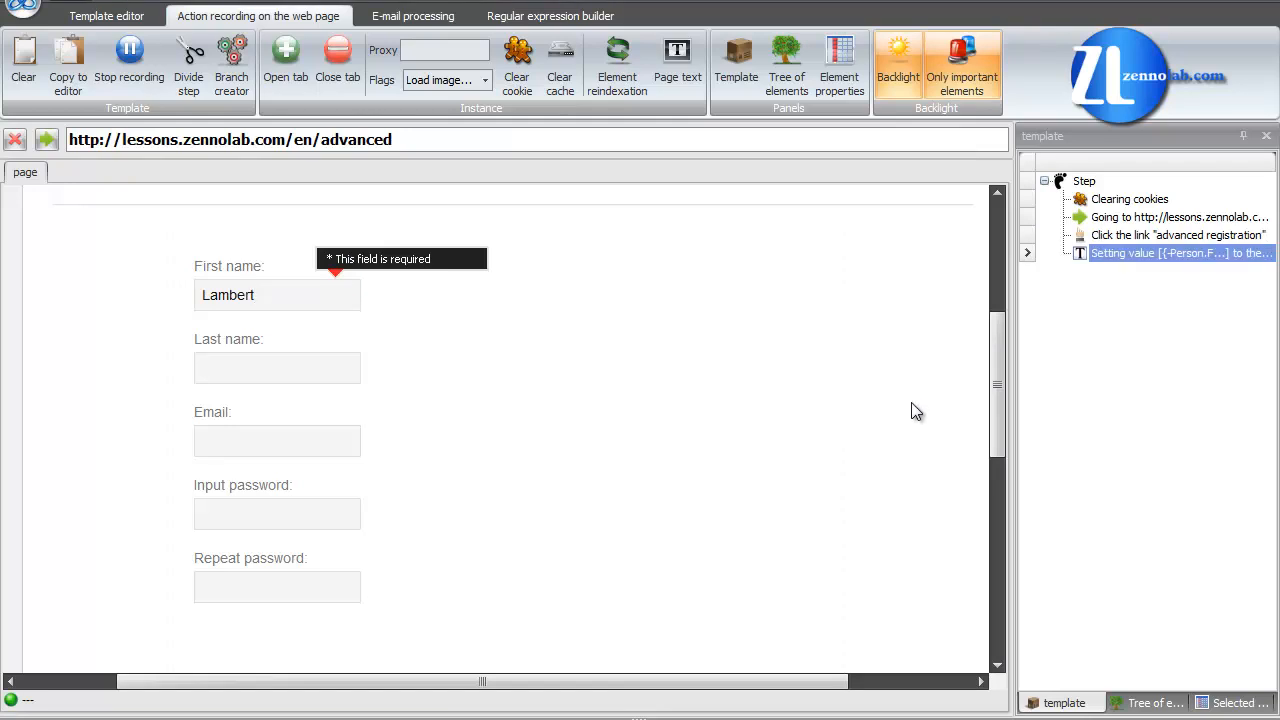
pyautogui.moveTo(500, 404)
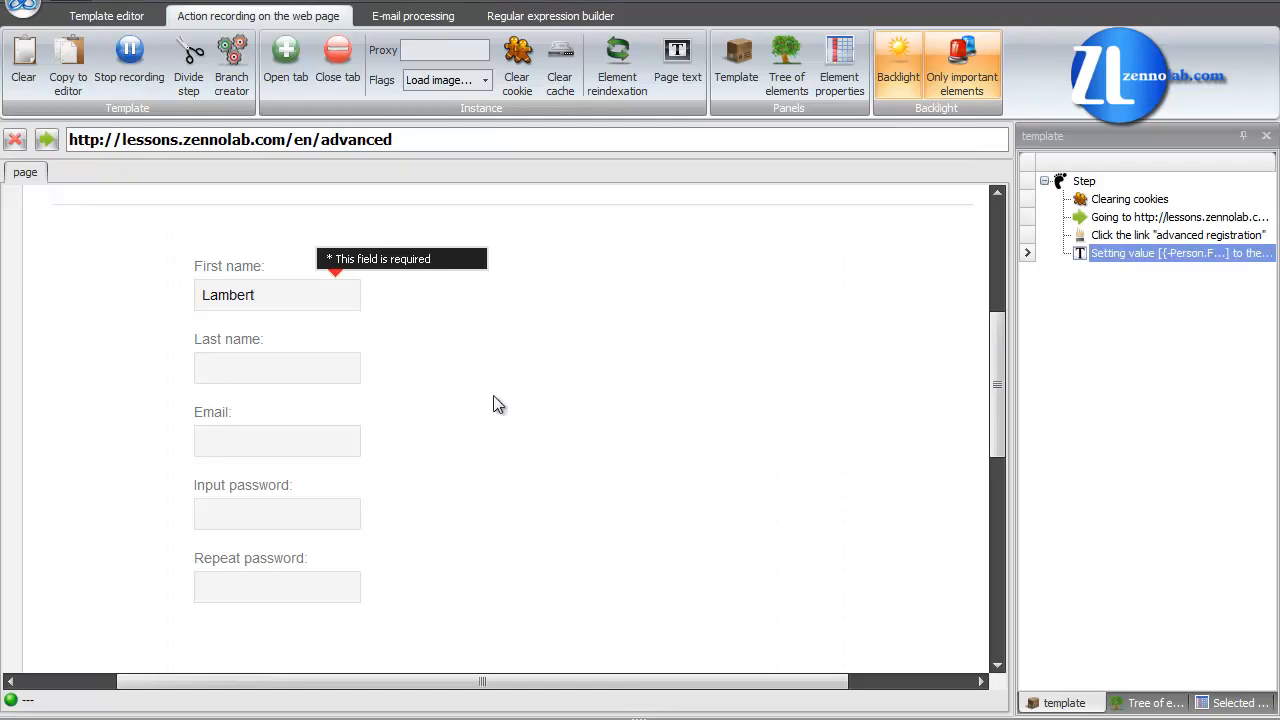
# Choose Set value with macros for the Last name field and launch the macros builder
pyautogui.click(276, 368)
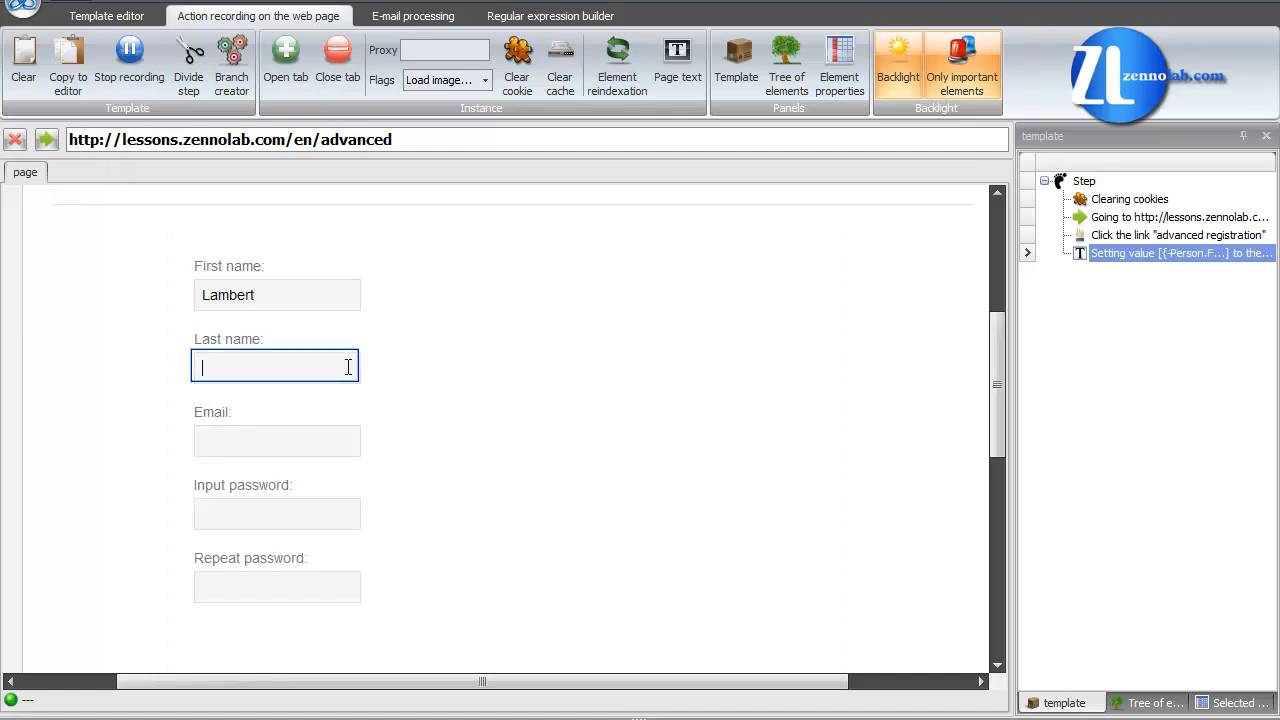
pyautogui.rightClick(276, 366)
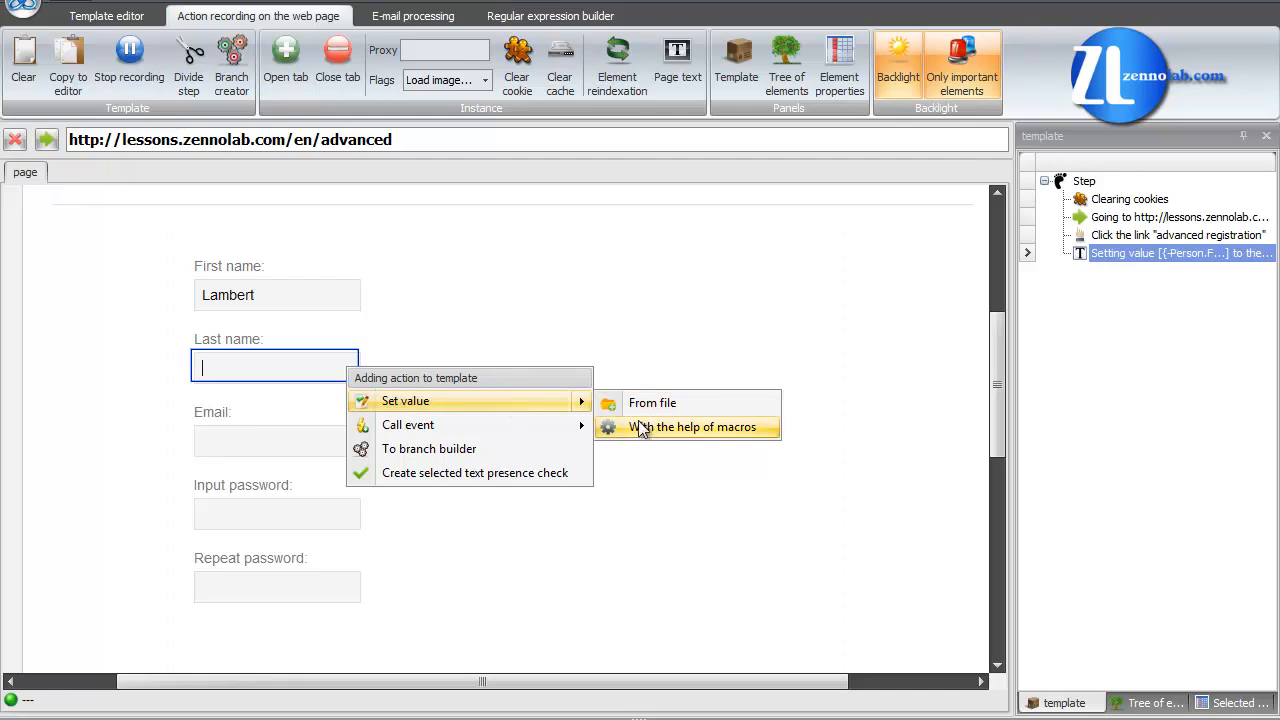
pyautogui.click(696, 428)
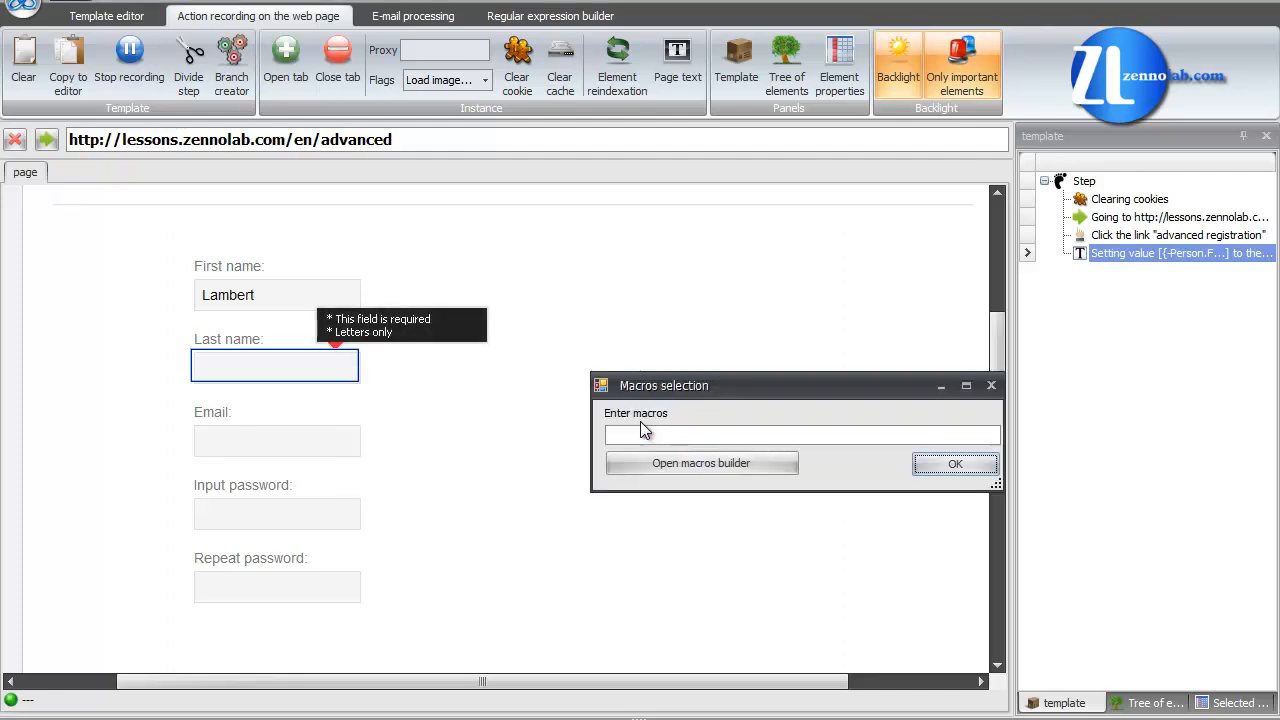
pyautogui.click(700, 462)
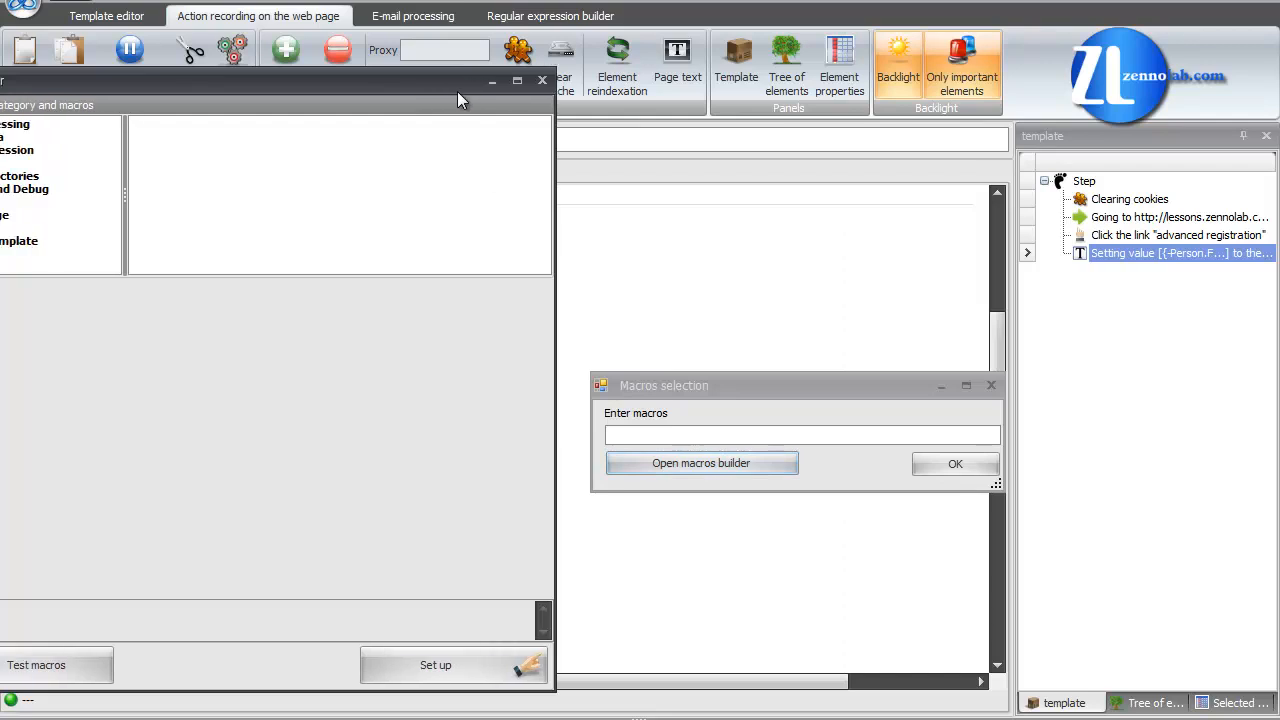
# Pick Personal data > Last name, test it with sample results, and insert the Person.LastName macro
pyautogui.click(700, 462)
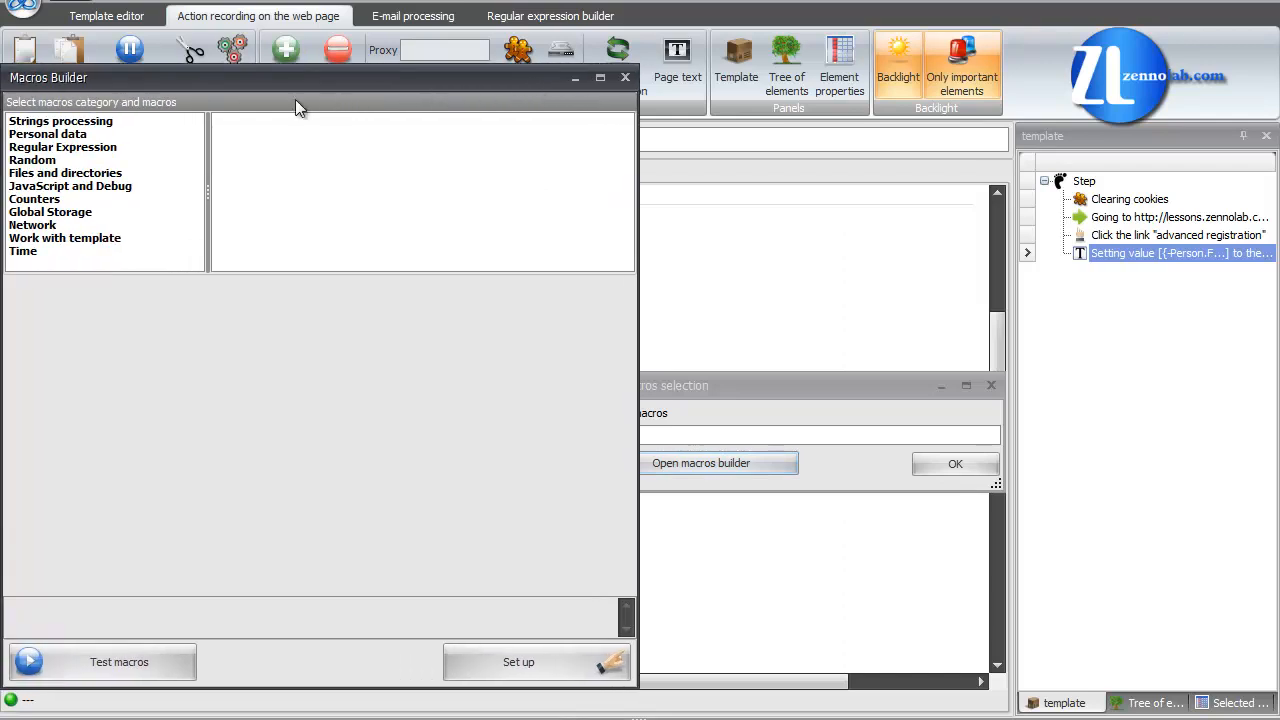
pyautogui.click(48, 132)
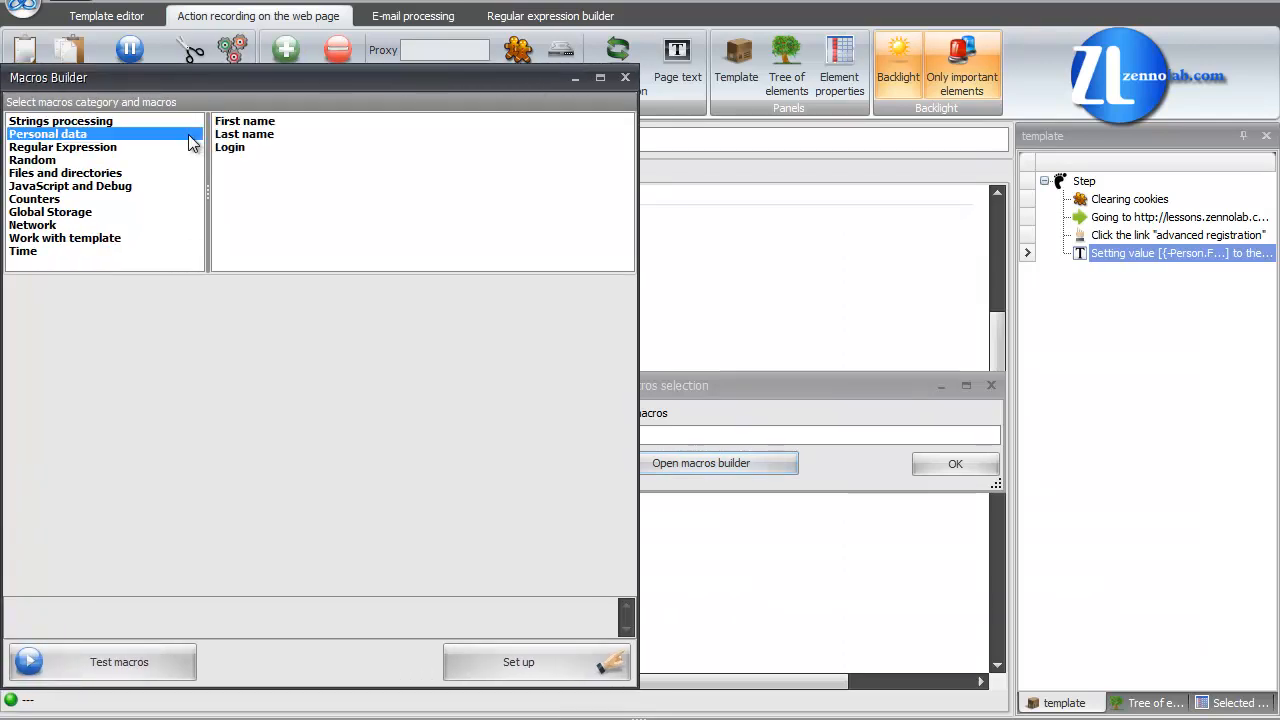
pyautogui.click(244, 132)
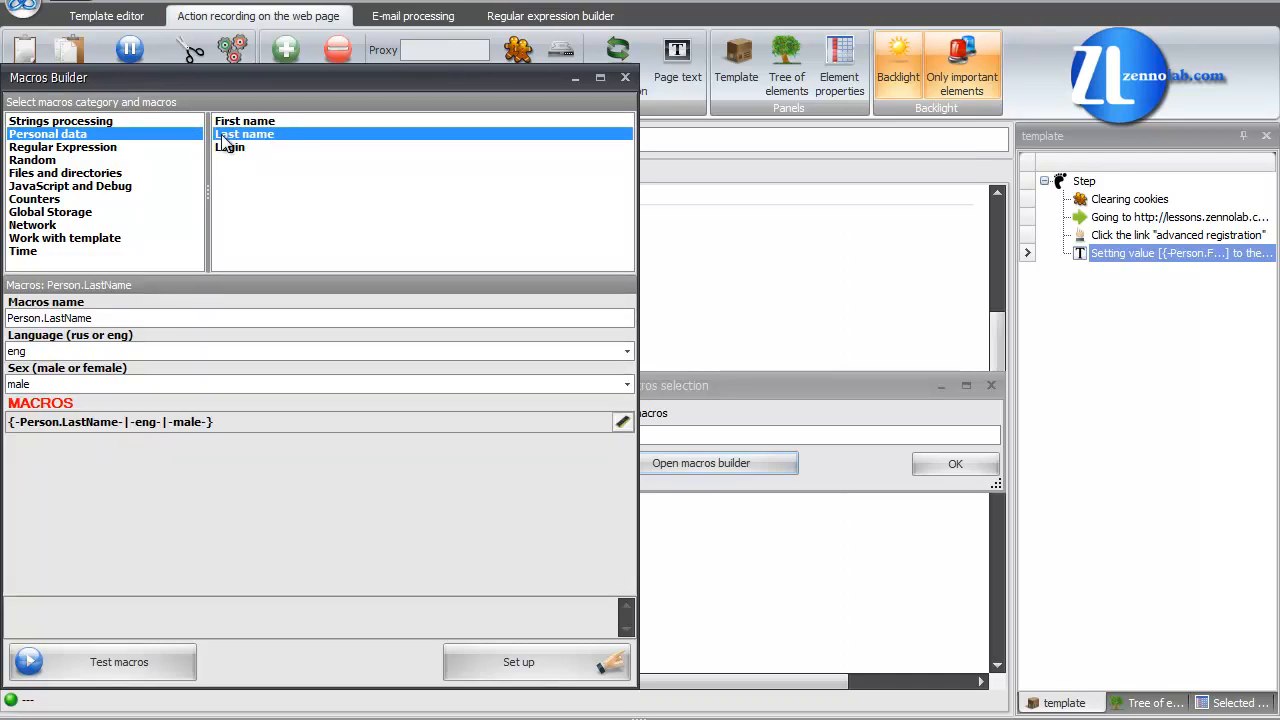
pyautogui.moveTo(210, 588)
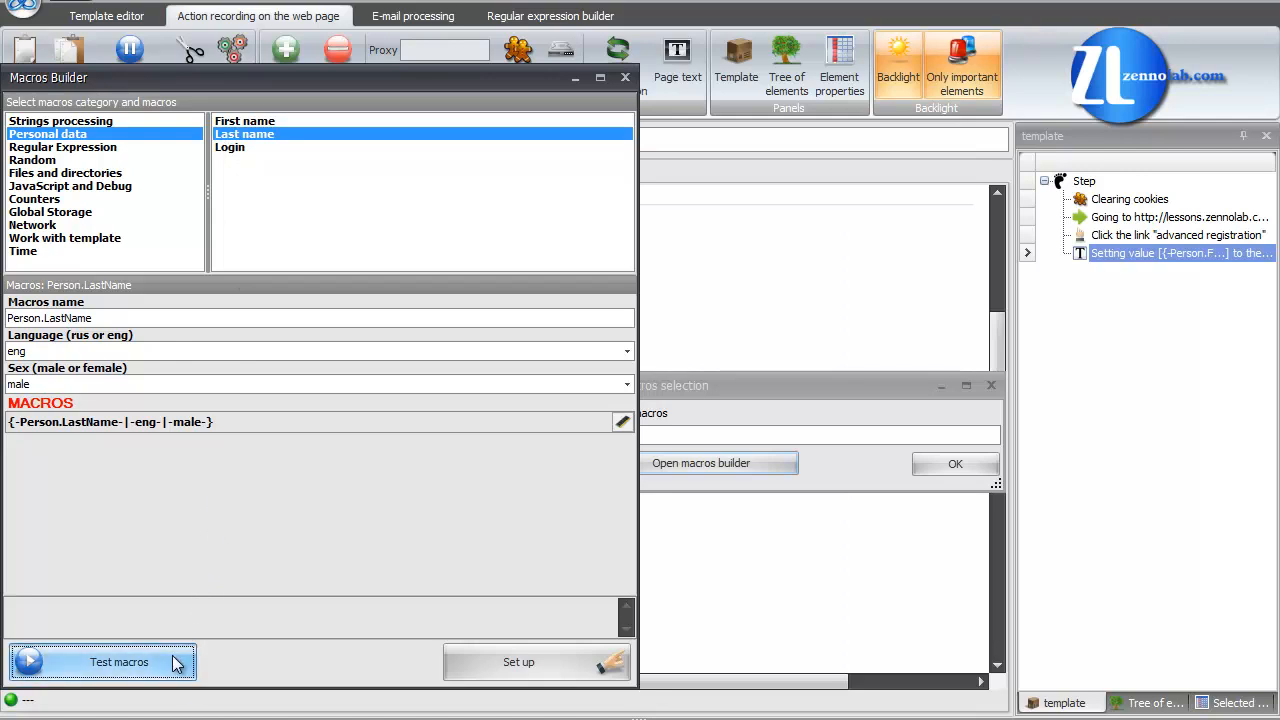
pyautogui.click(102, 662)
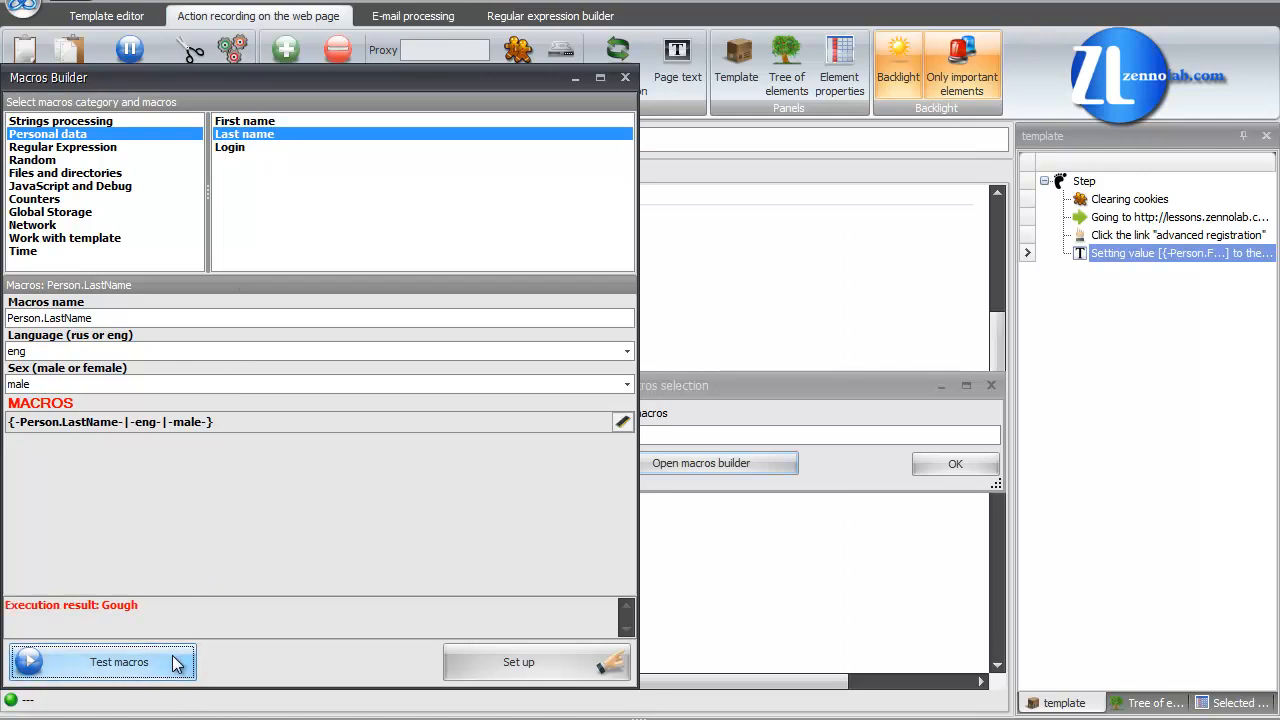
pyautogui.click(102, 662)
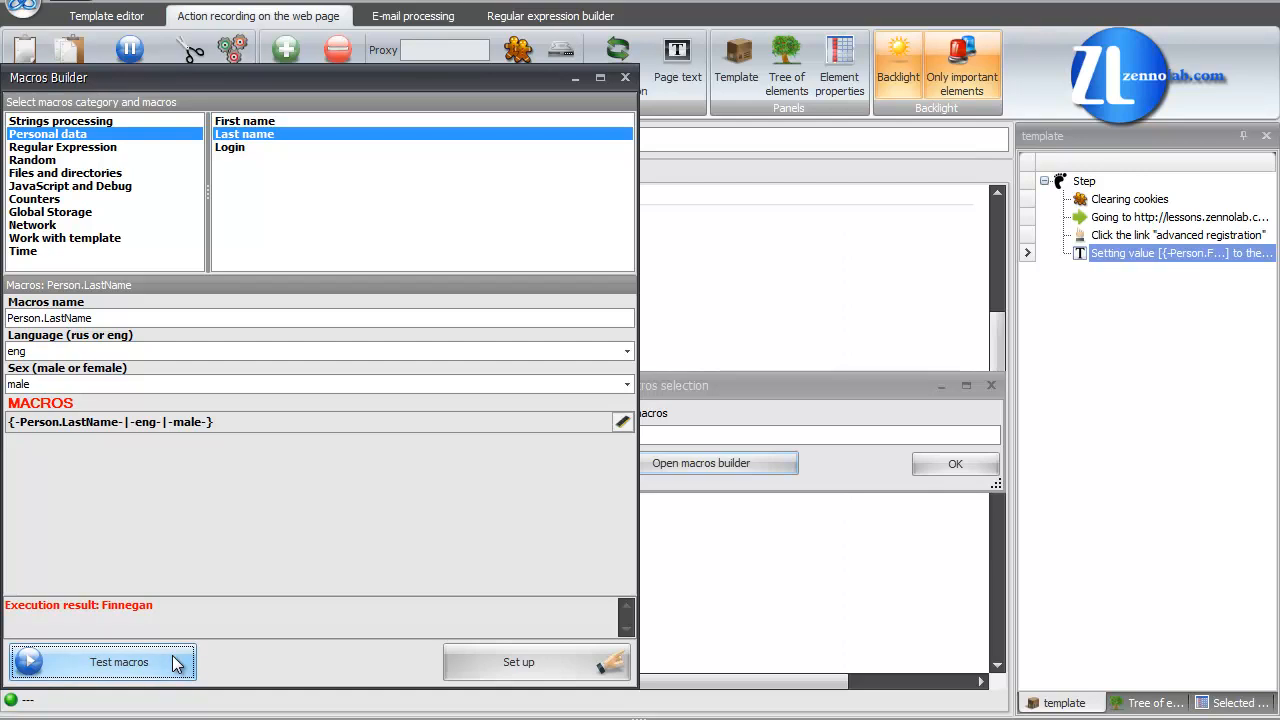
pyautogui.click(102, 662)
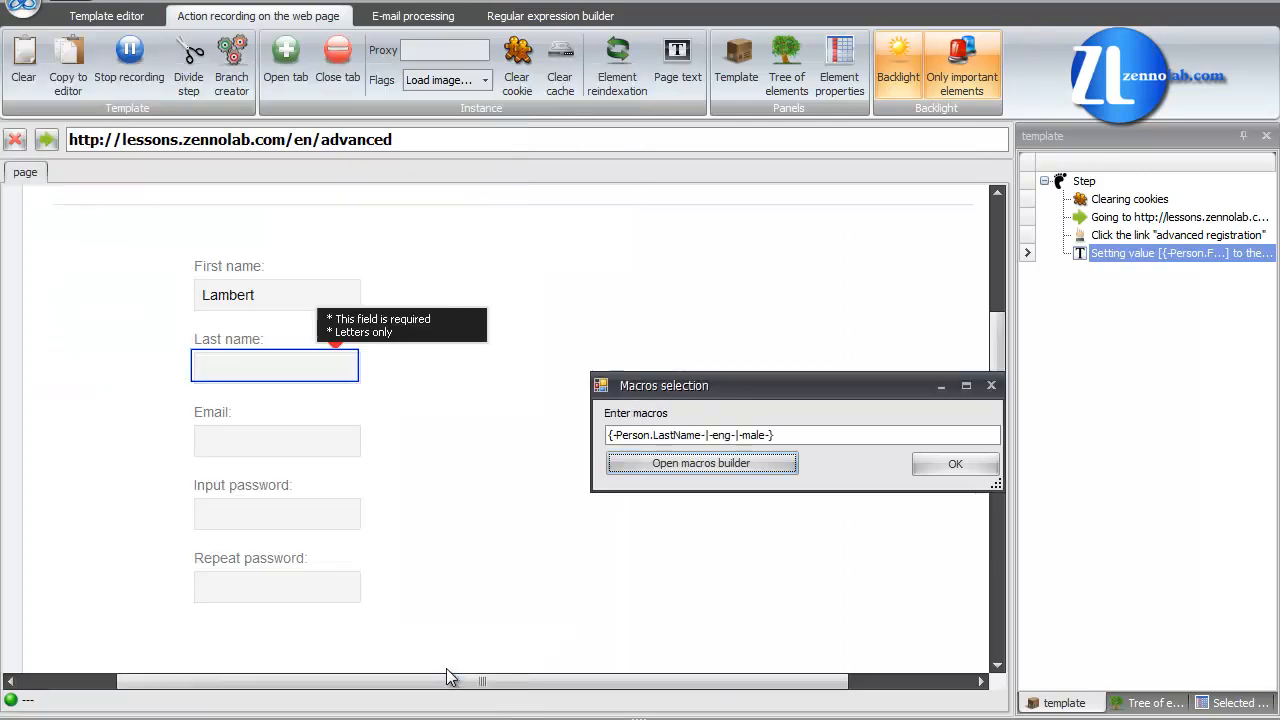
pyautogui.moveTo(666, 590)
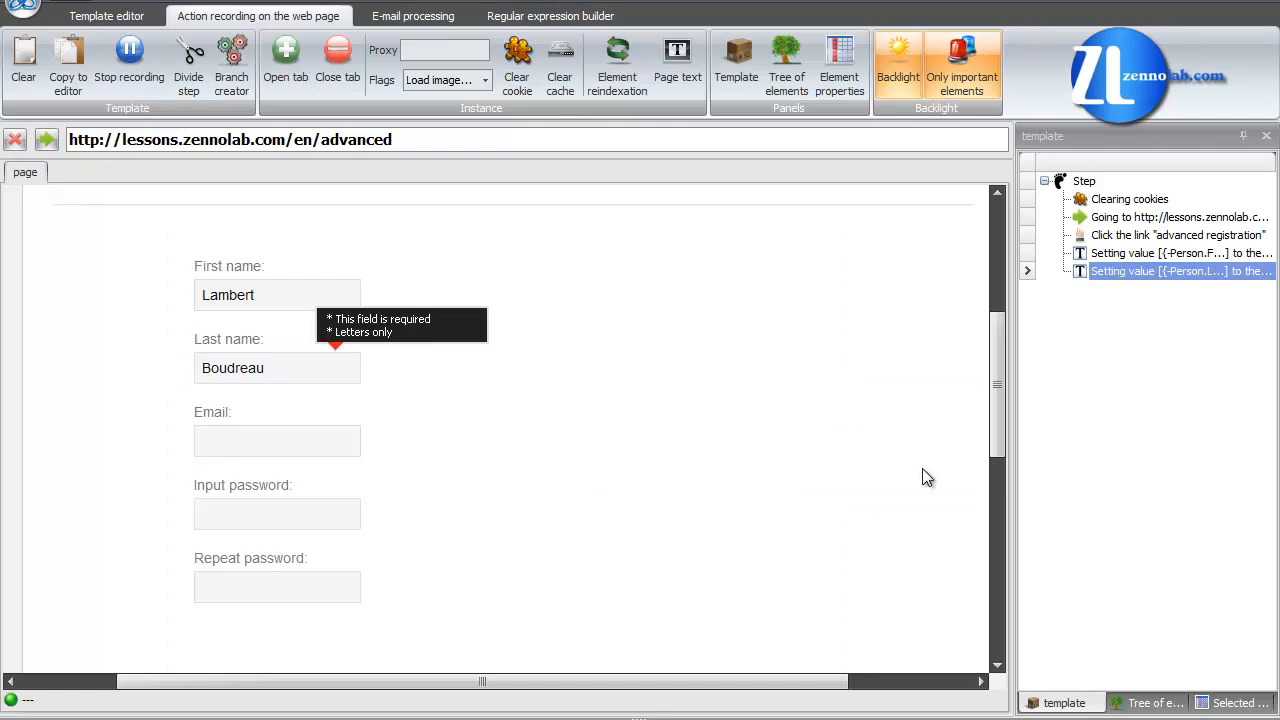
pyautogui.moveTo(902, 476)
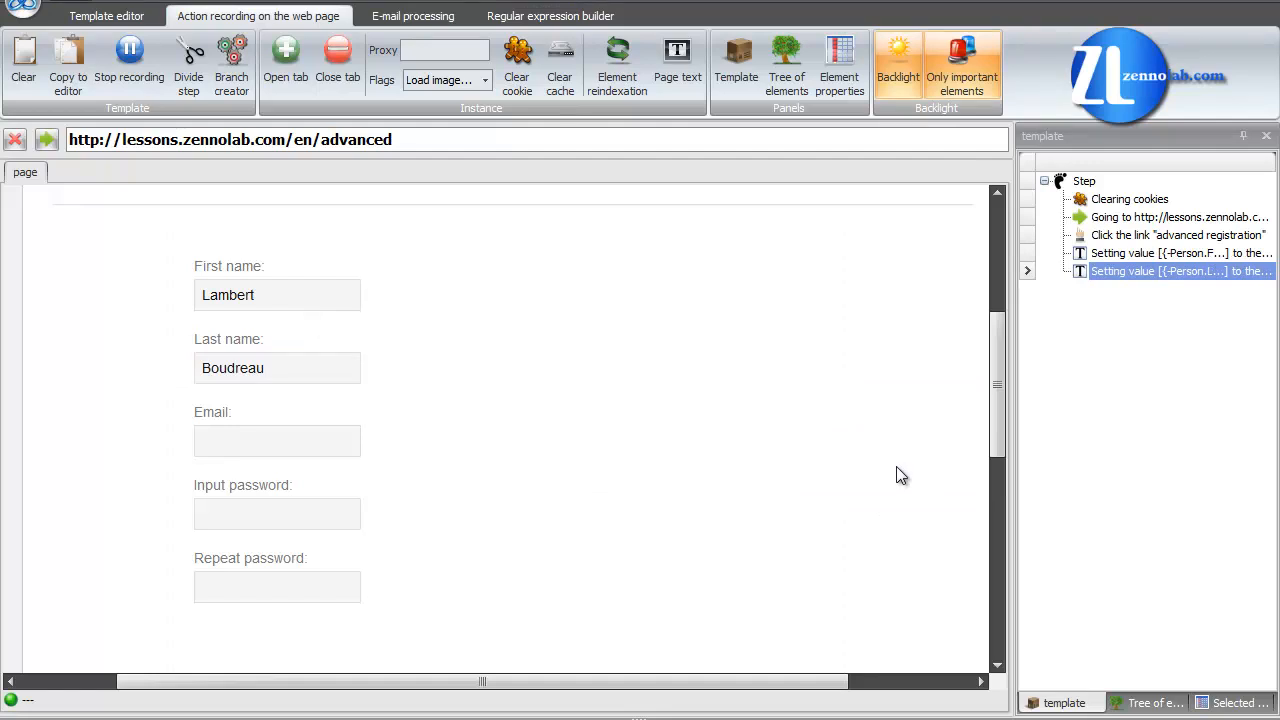
# Scroll the registration page down toward the captcha after the last name fills in
pyautogui.scroll(-3)
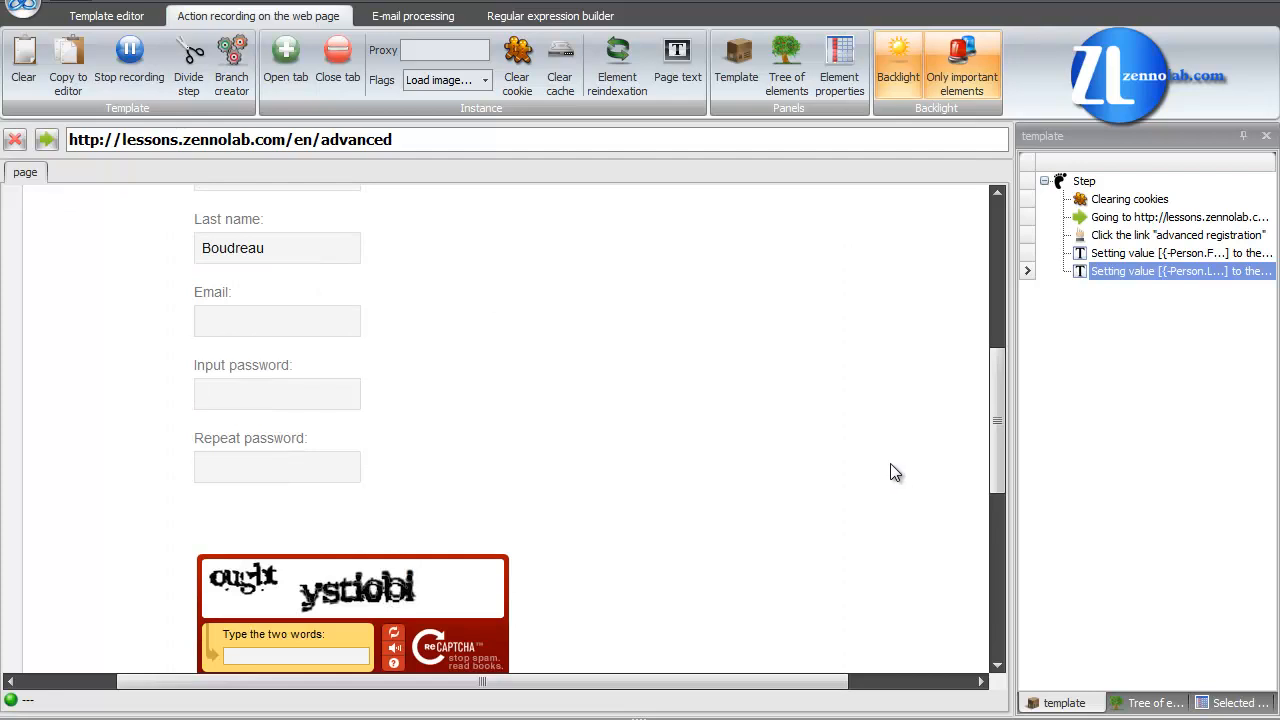
# Choose Set value with macros for the Email field and launch the macros builder
pyautogui.click(276, 320)
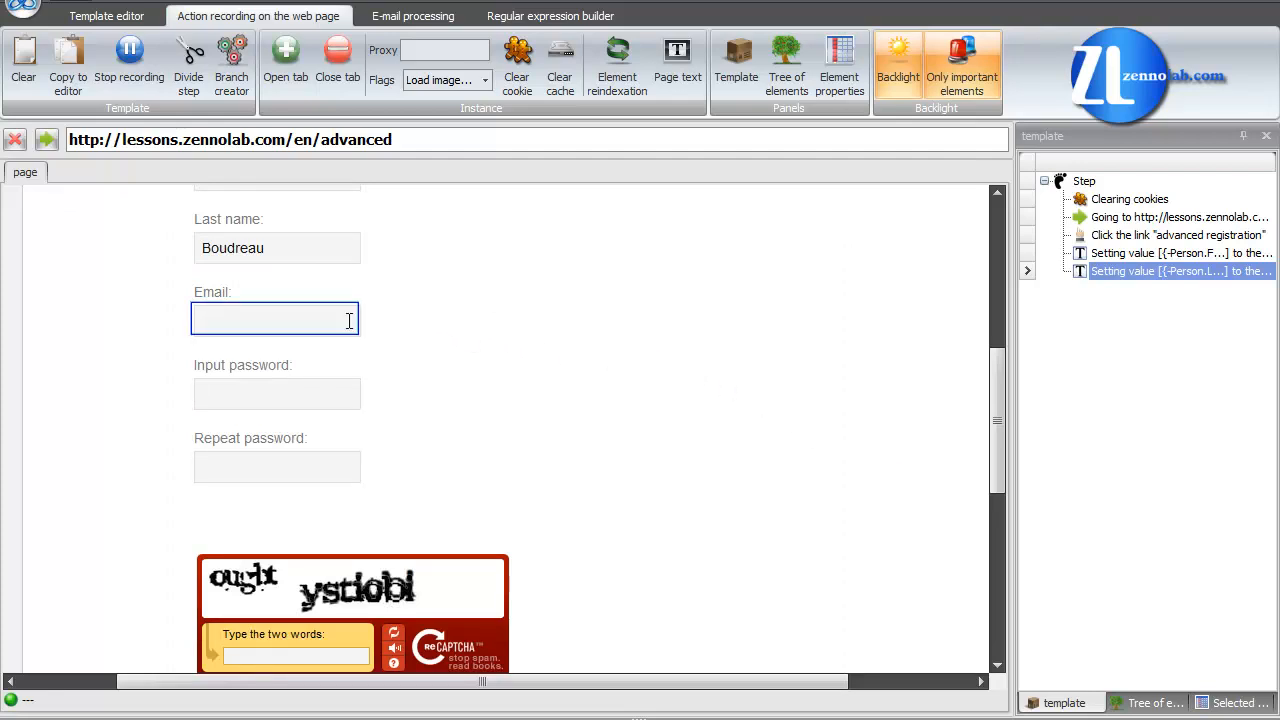
pyautogui.rightClick(274, 320)
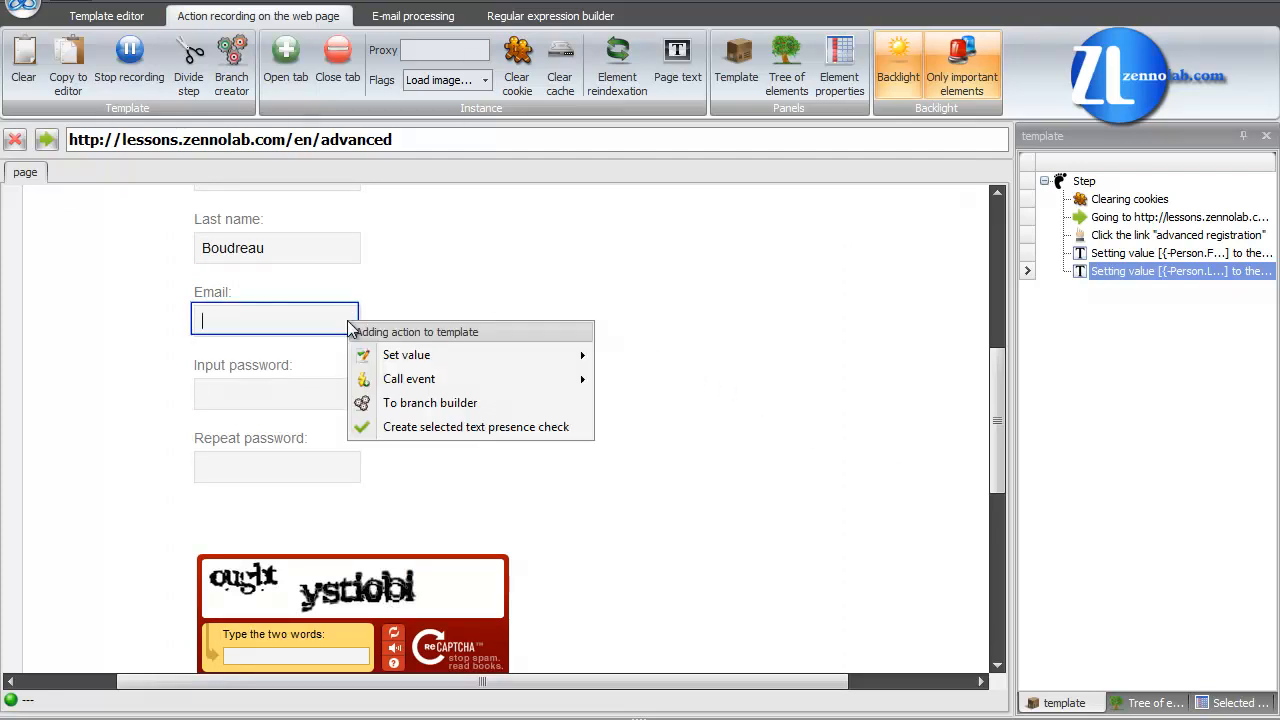
pyautogui.moveTo(406, 356)
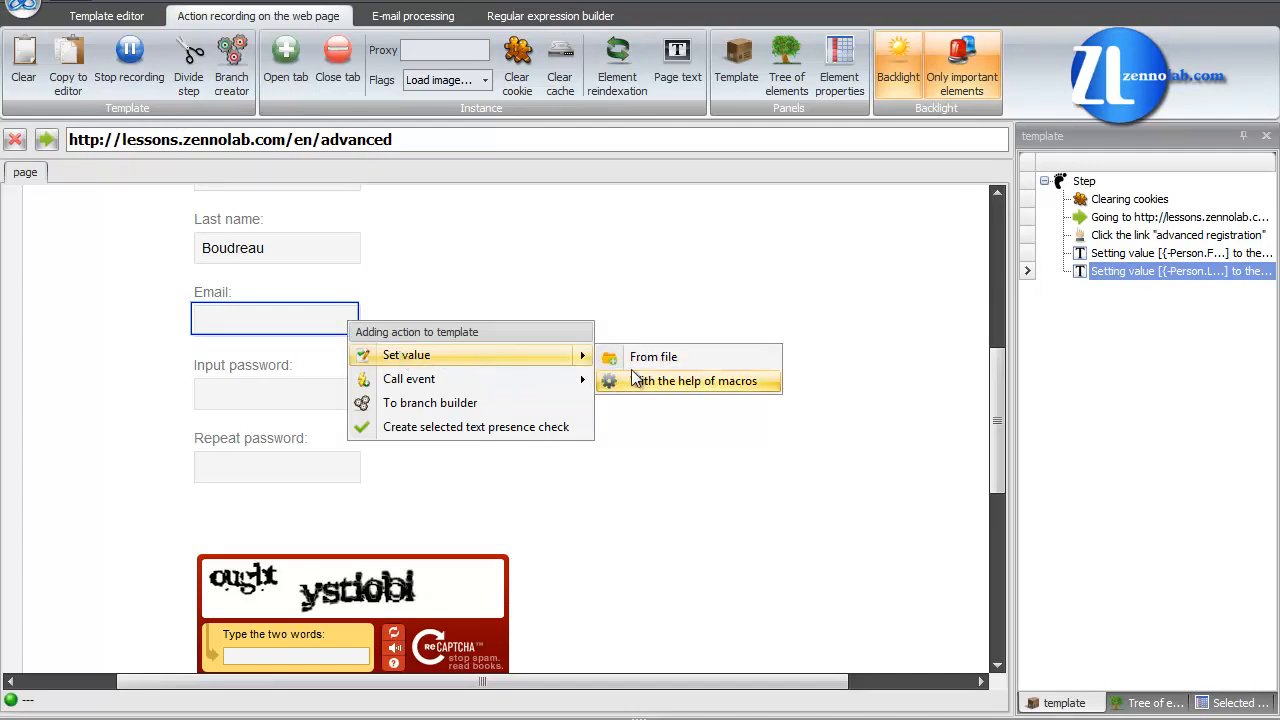
pyautogui.click(696, 380)
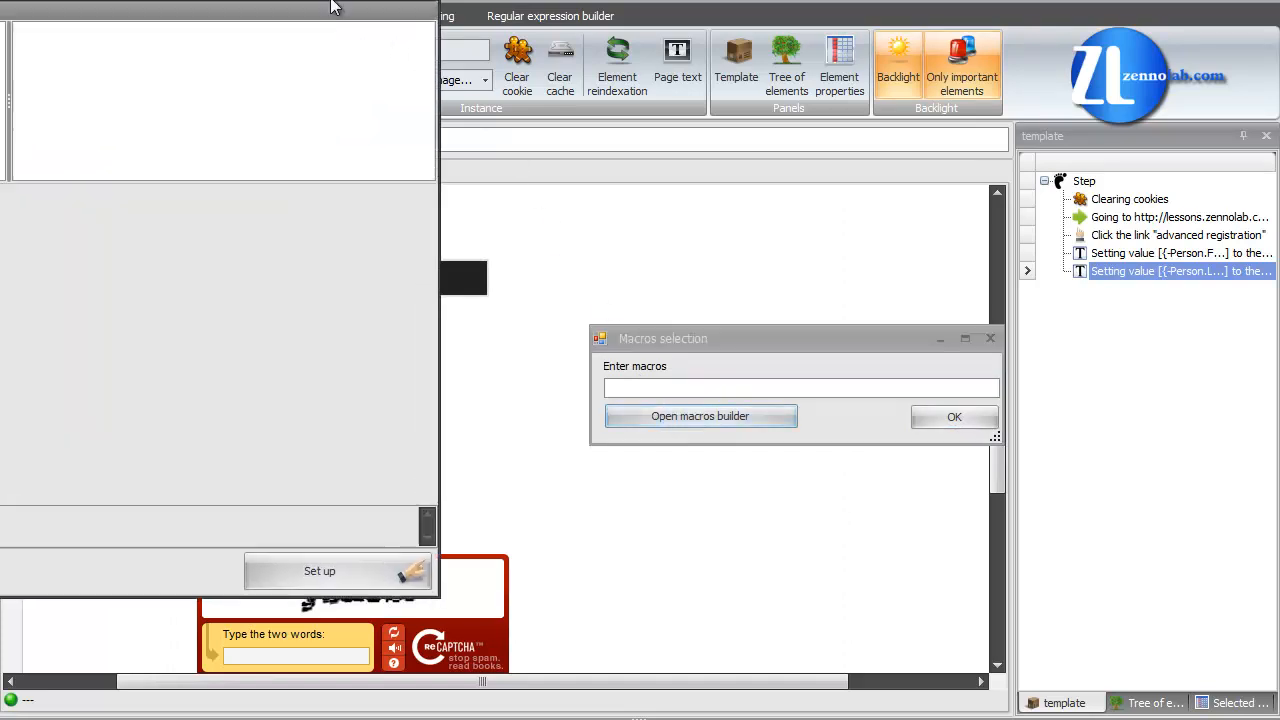
pyautogui.click(700, 416)
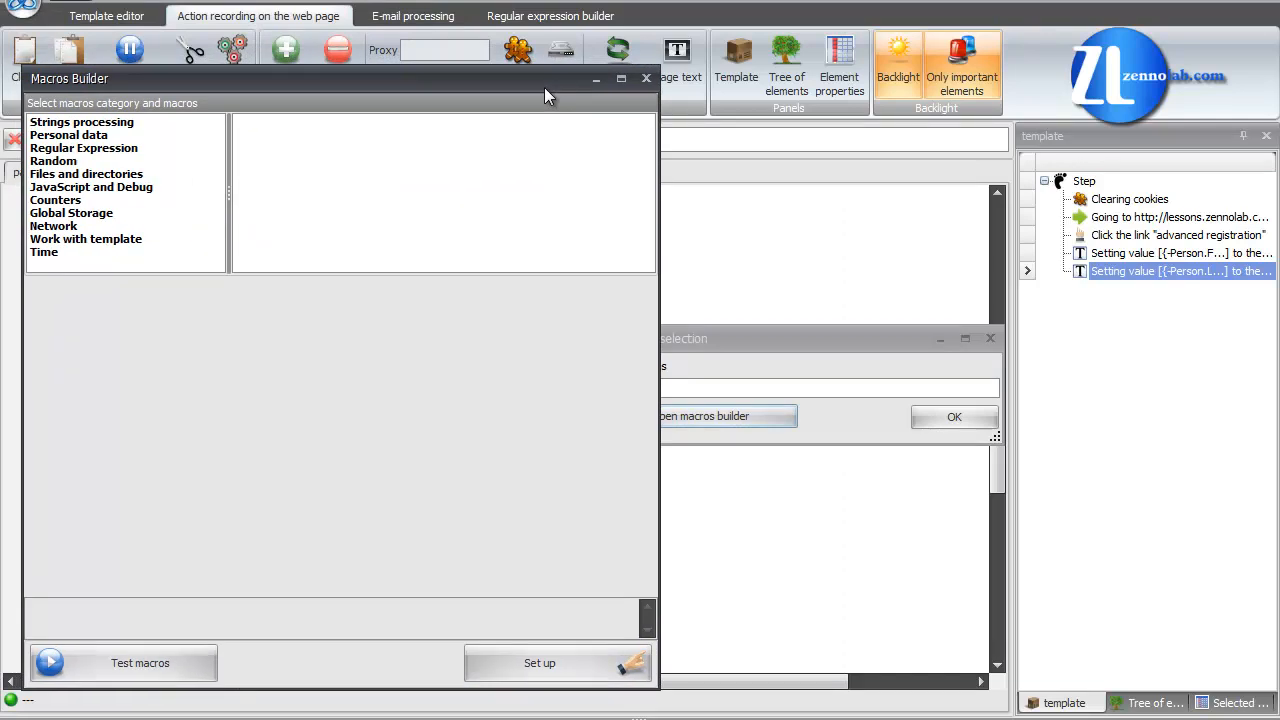
# Pick Personal data > Login, test sample logins, and insert the Person.HumanLogin macro
pyautogui.click(68, 136)
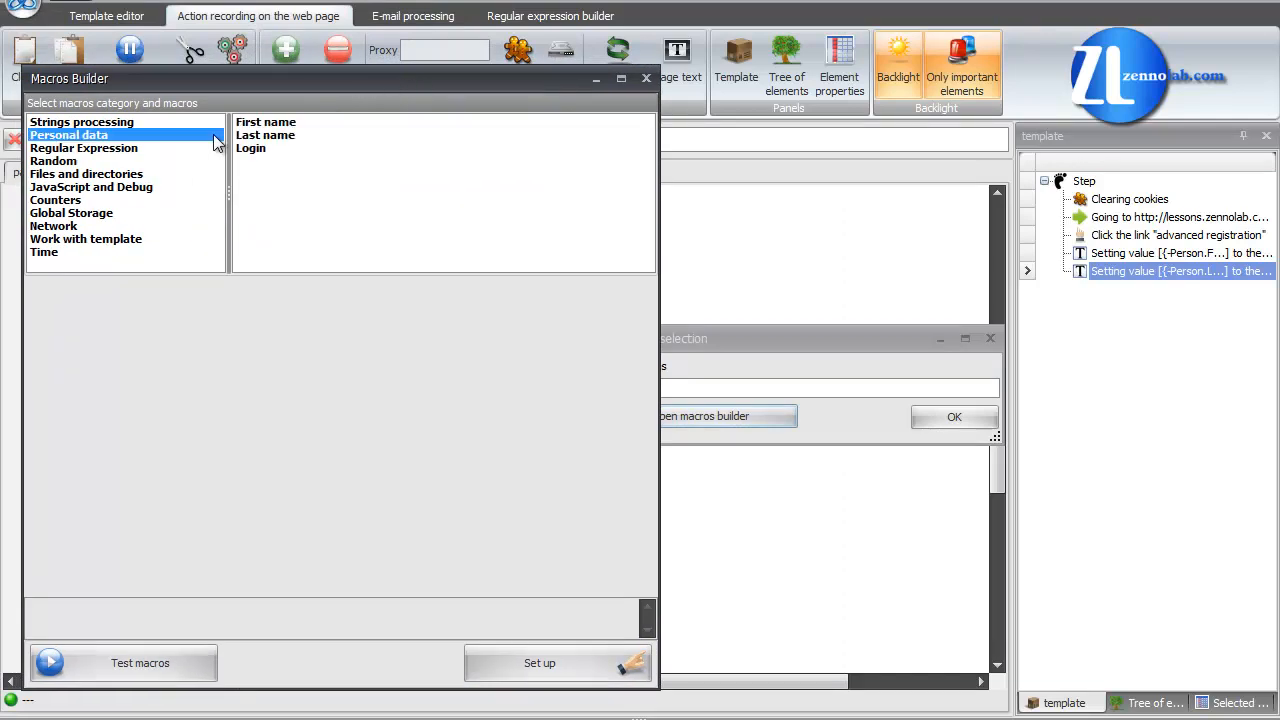
pyautogui.click(252, 148)
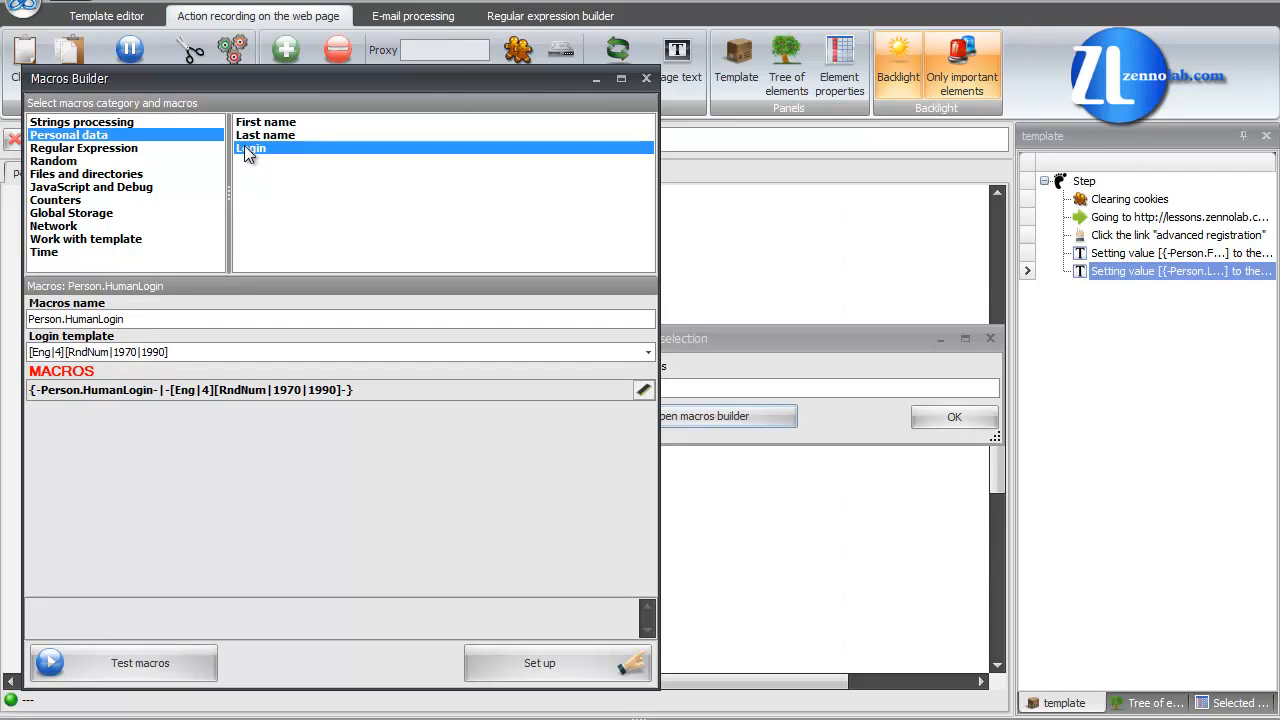
pyautogui.moveTo(240, 536)
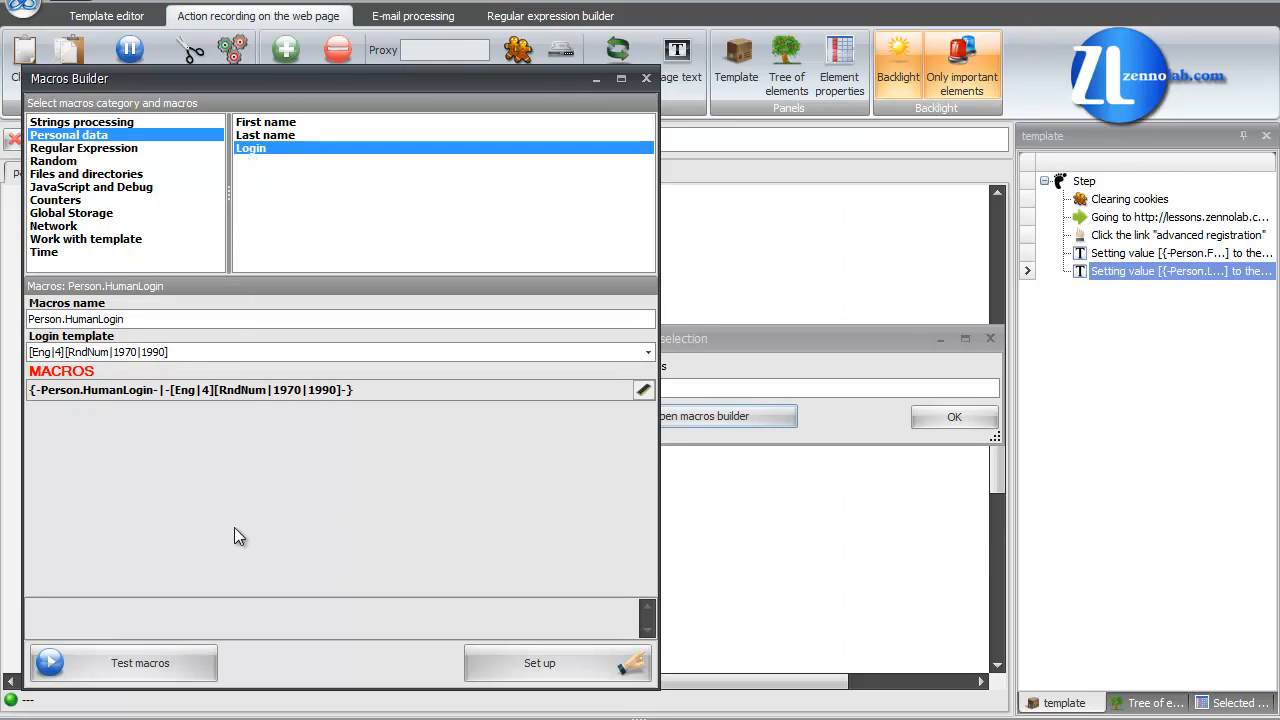
pyautogui.click(124, 662)
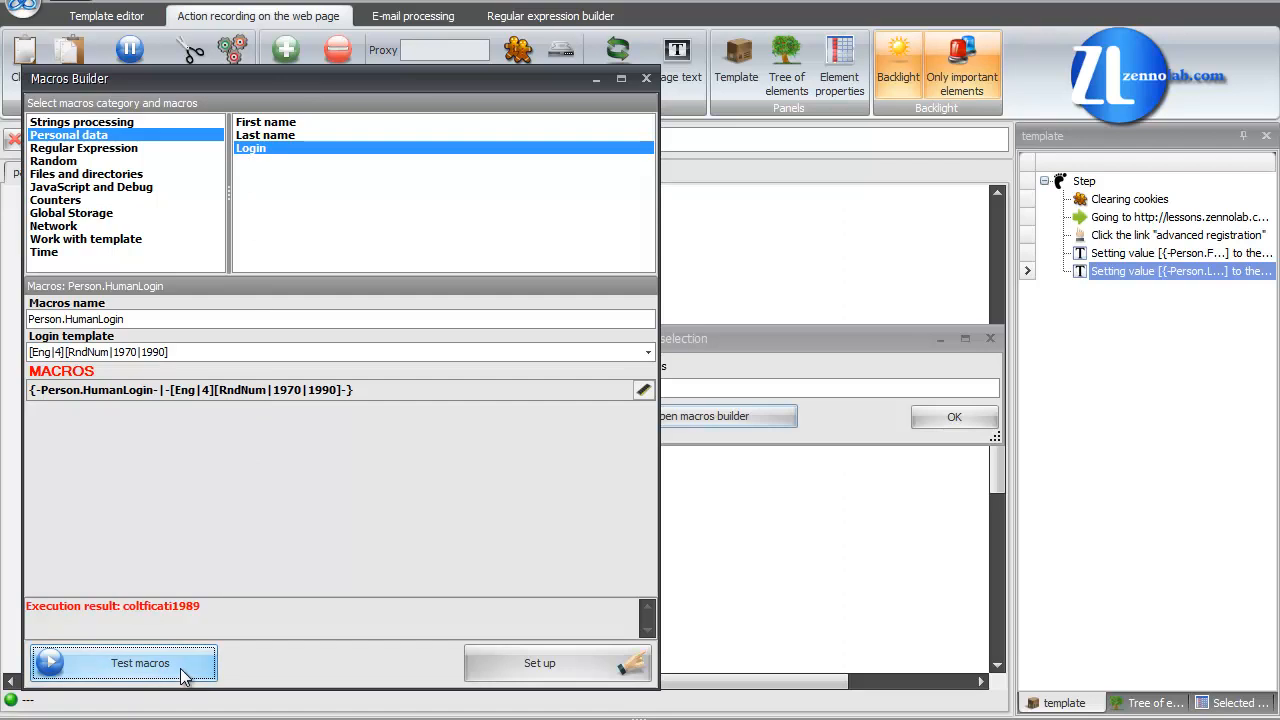
pyautogui.click(124, 664)
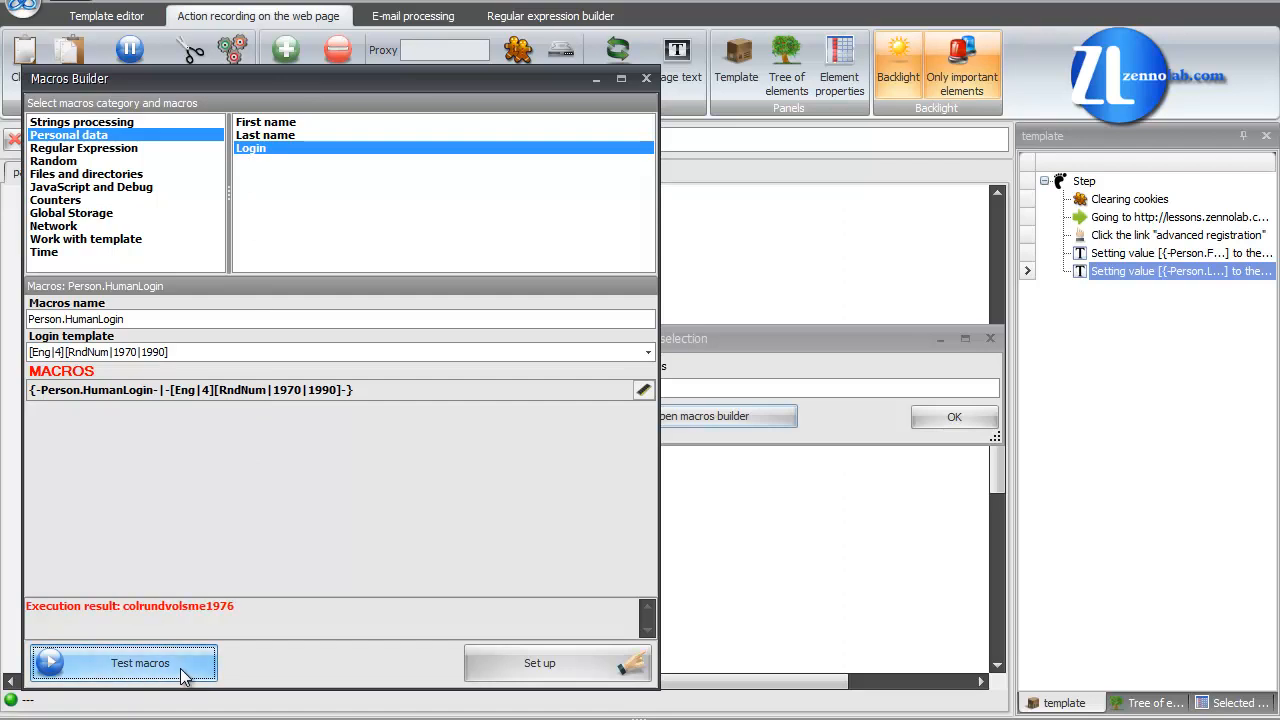
pyautogui.click(124, 664)
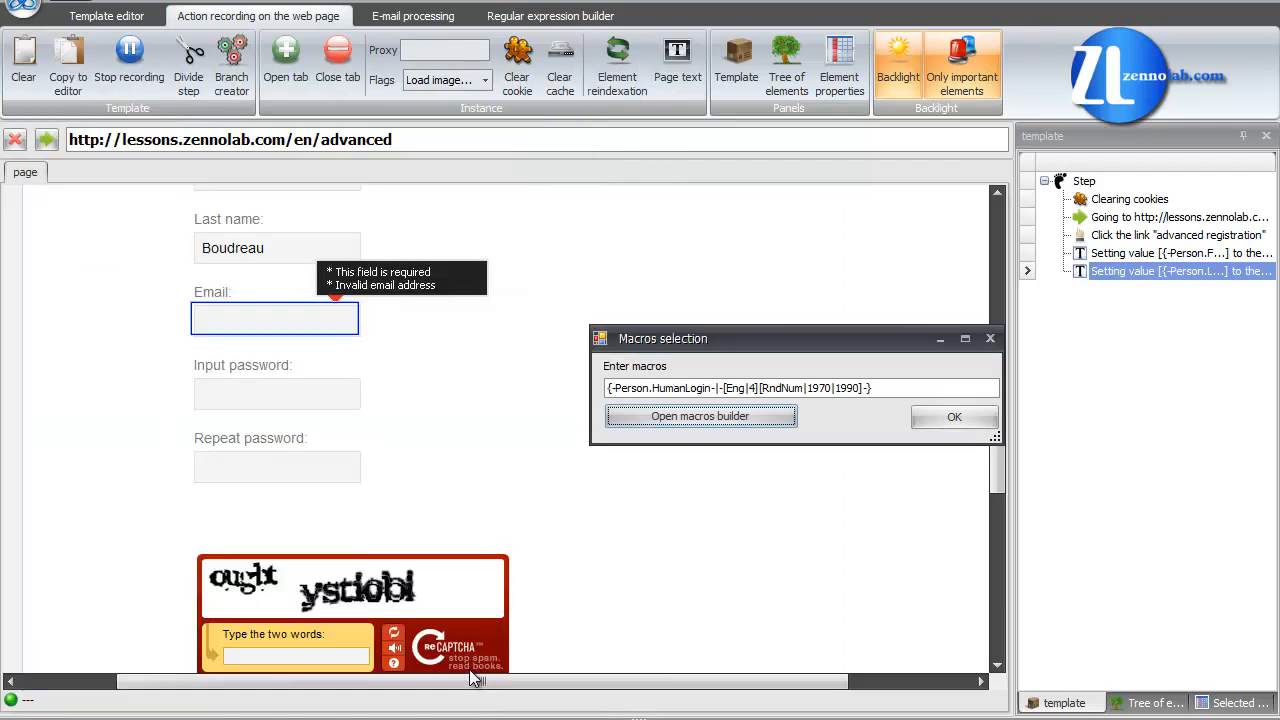
pyautogui.moveTo(864, 438)
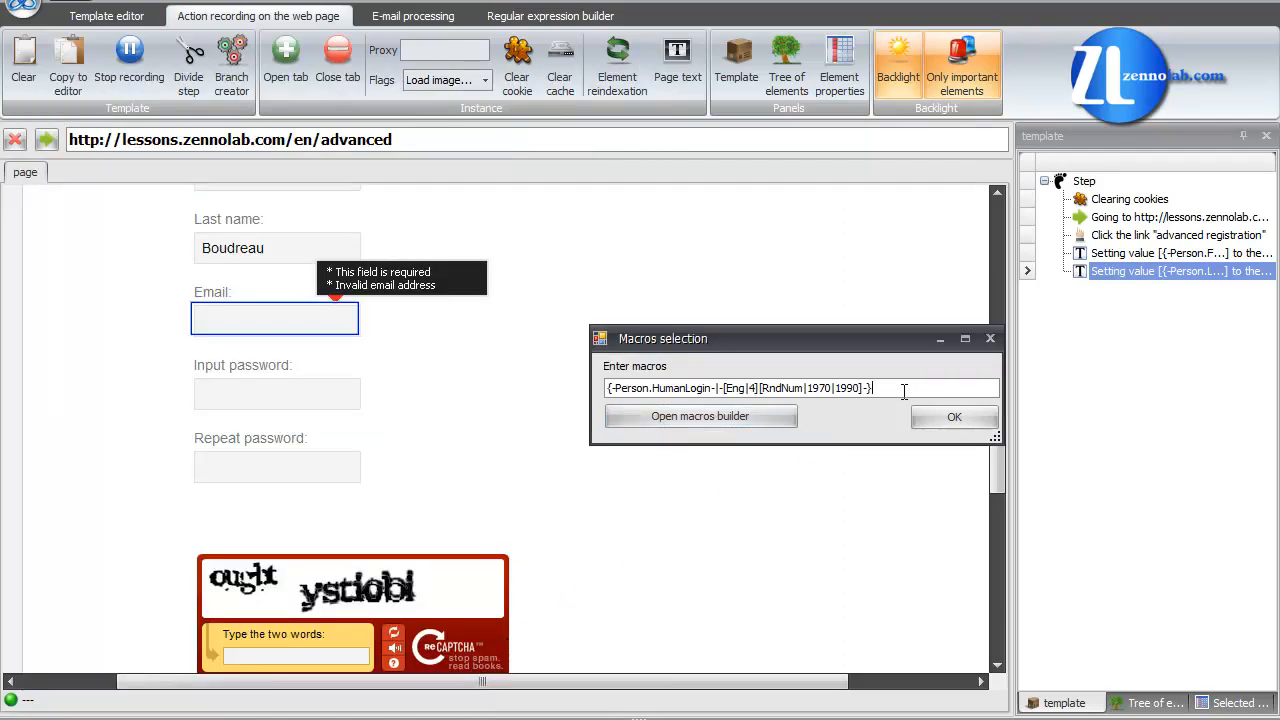
pyautogui.write('@')
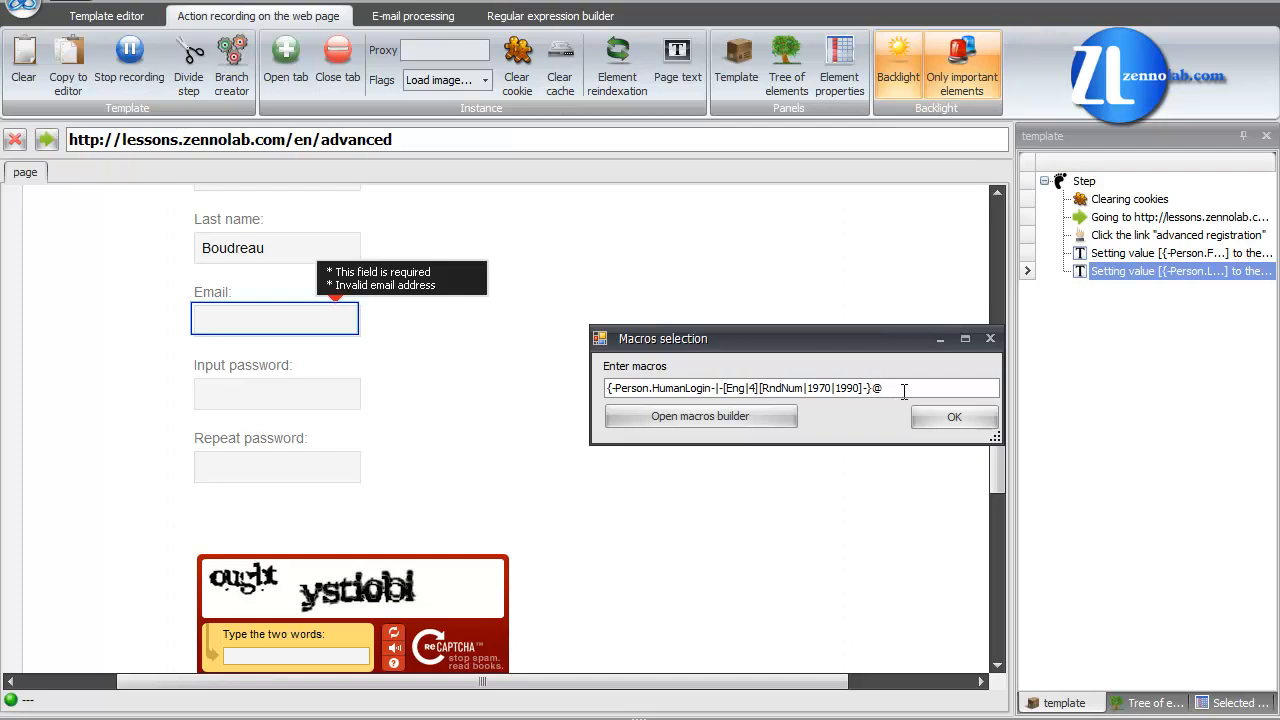
pyautogui.write('mail')
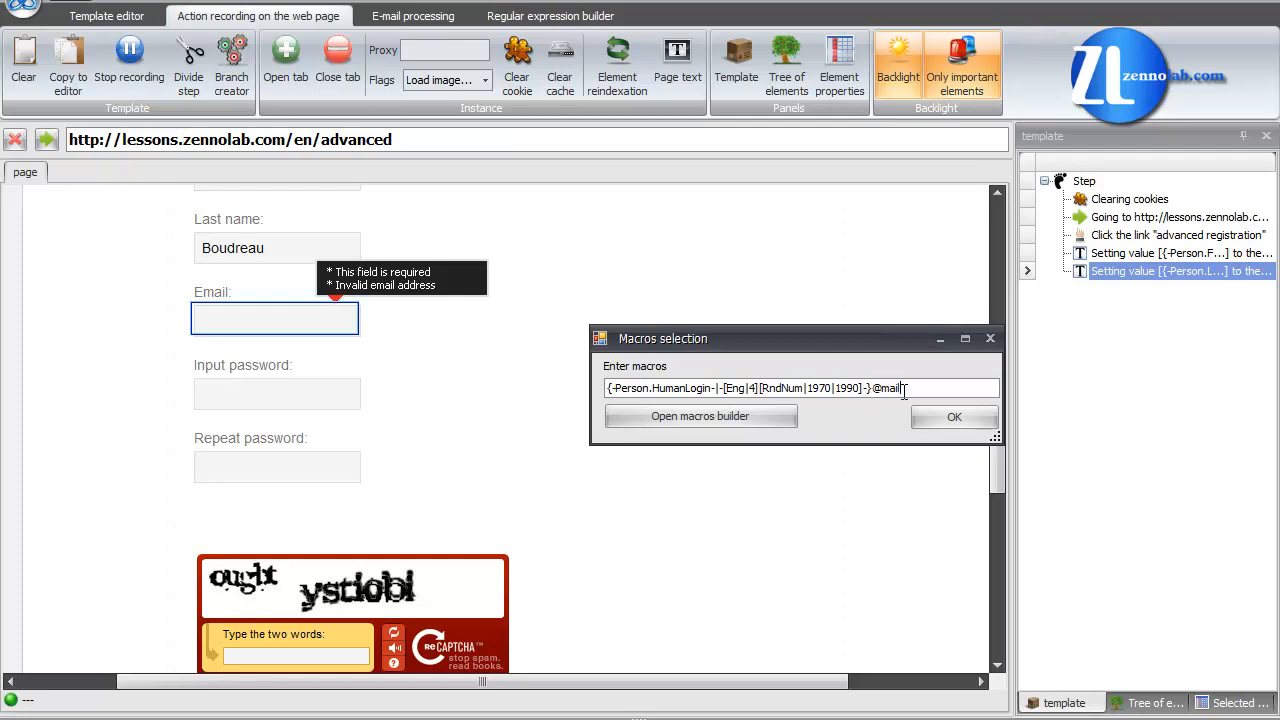
pyautogui.write('.com')
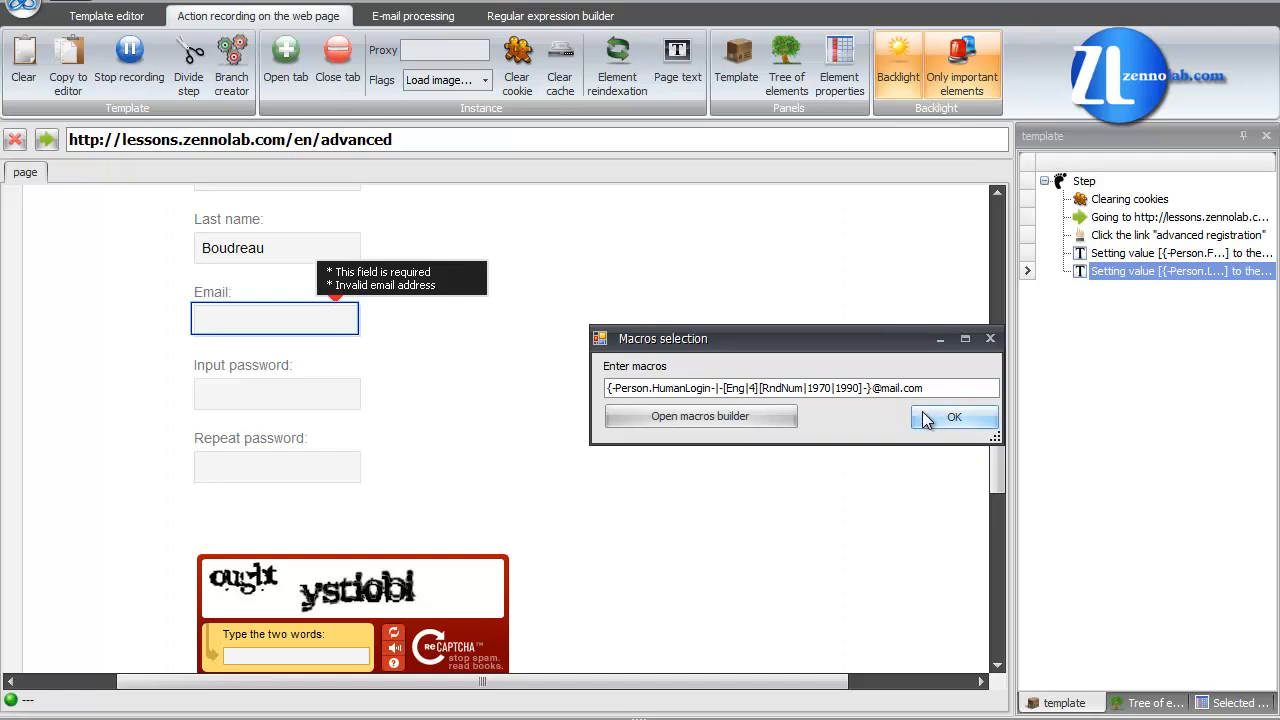
pyautogui.click(952, 418)
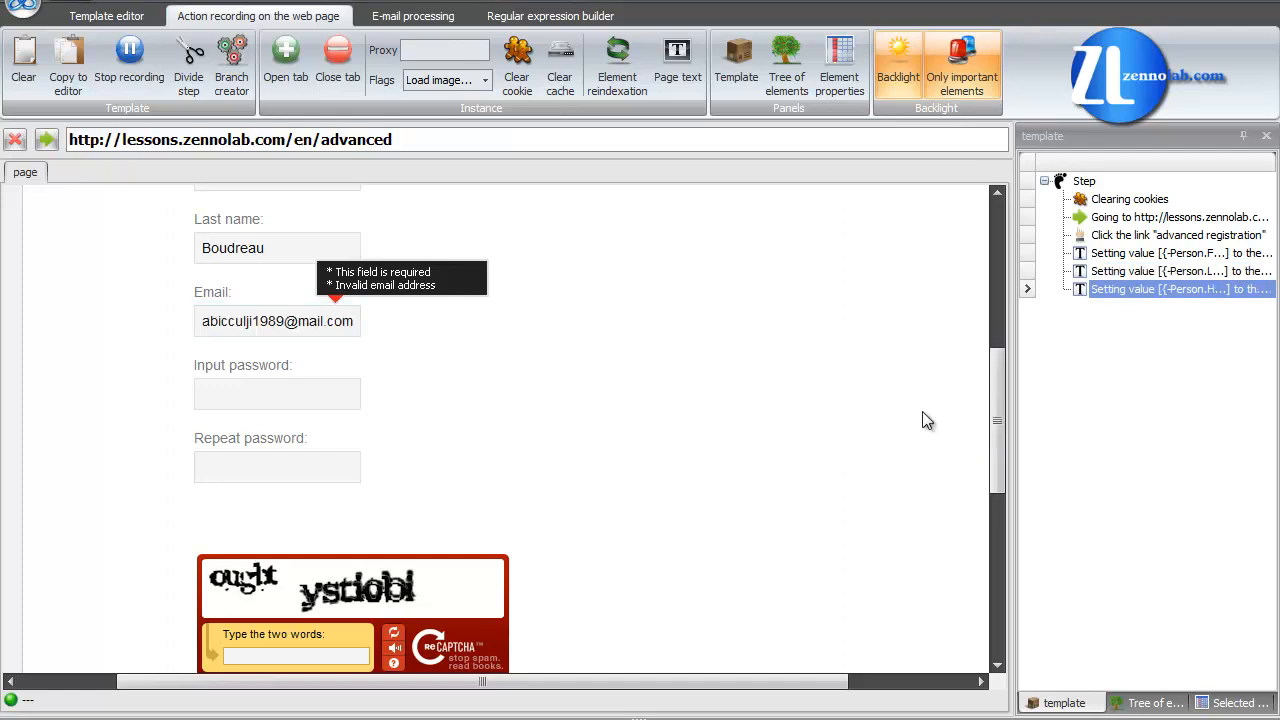
pyautogui.moveTo(684, 410)
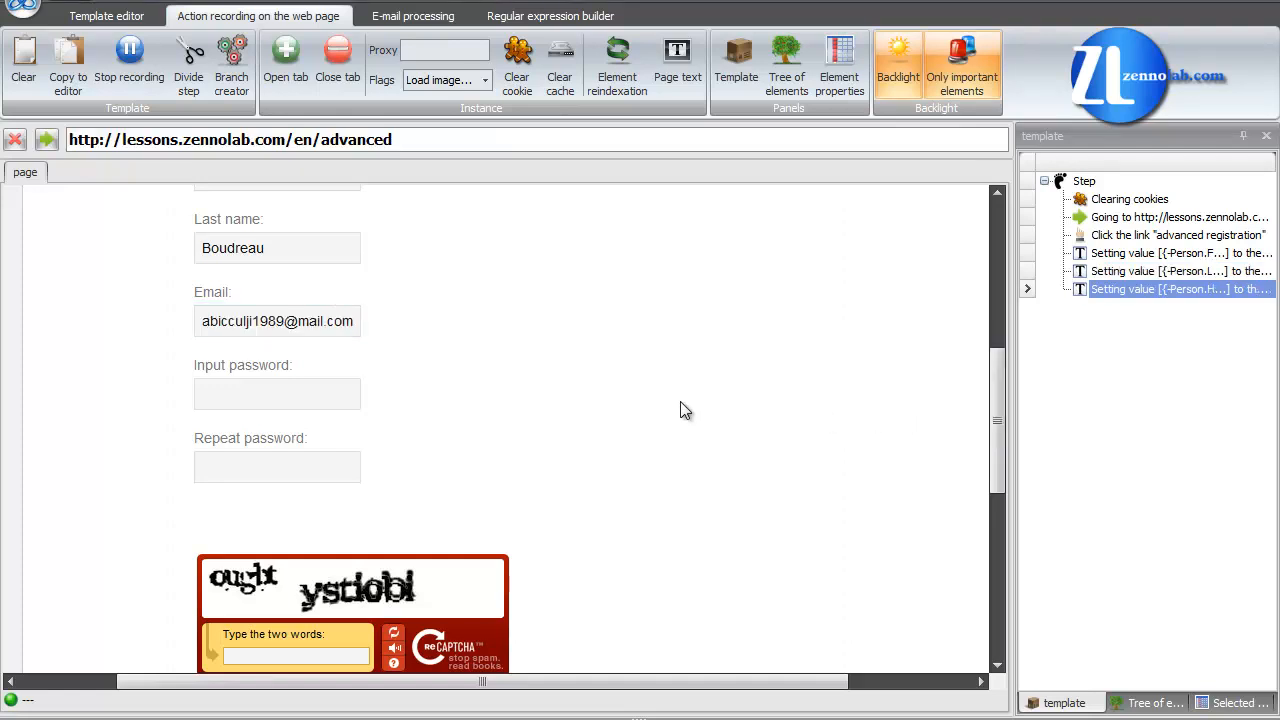
pyautogui.click(276, 392)
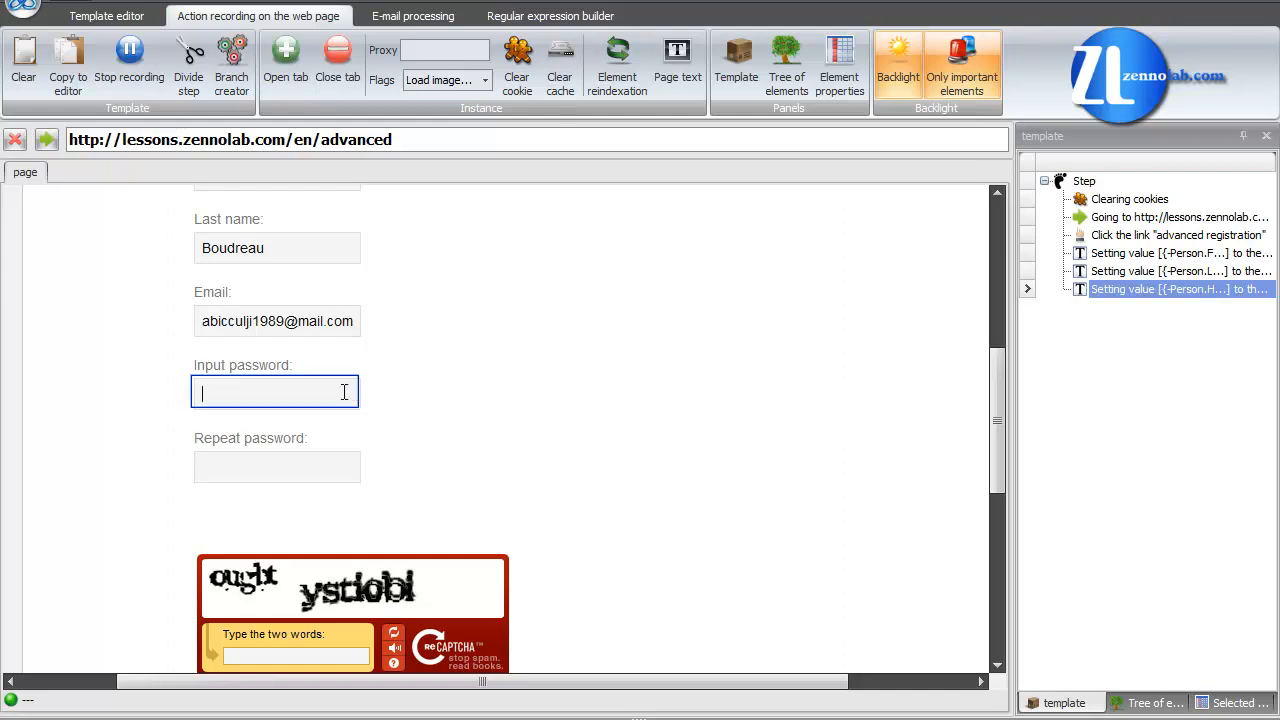
pyautogui.write('•••')
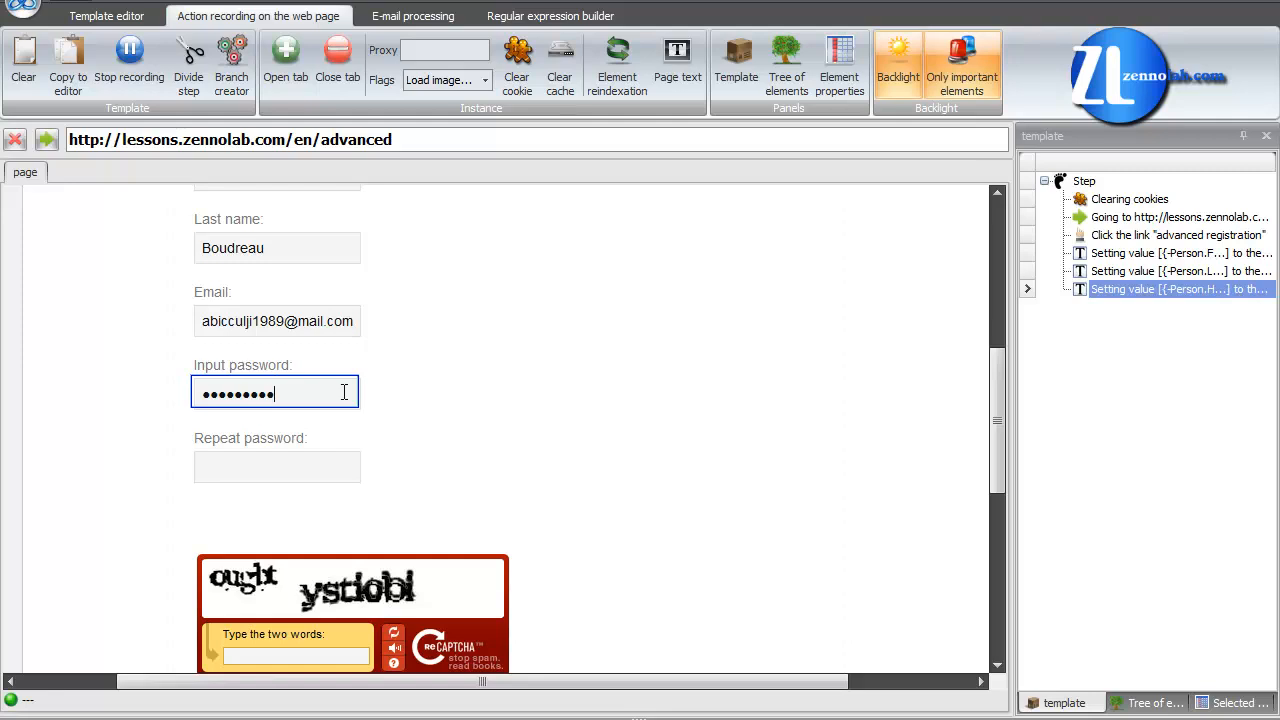
pyautogui.click(276, 466)
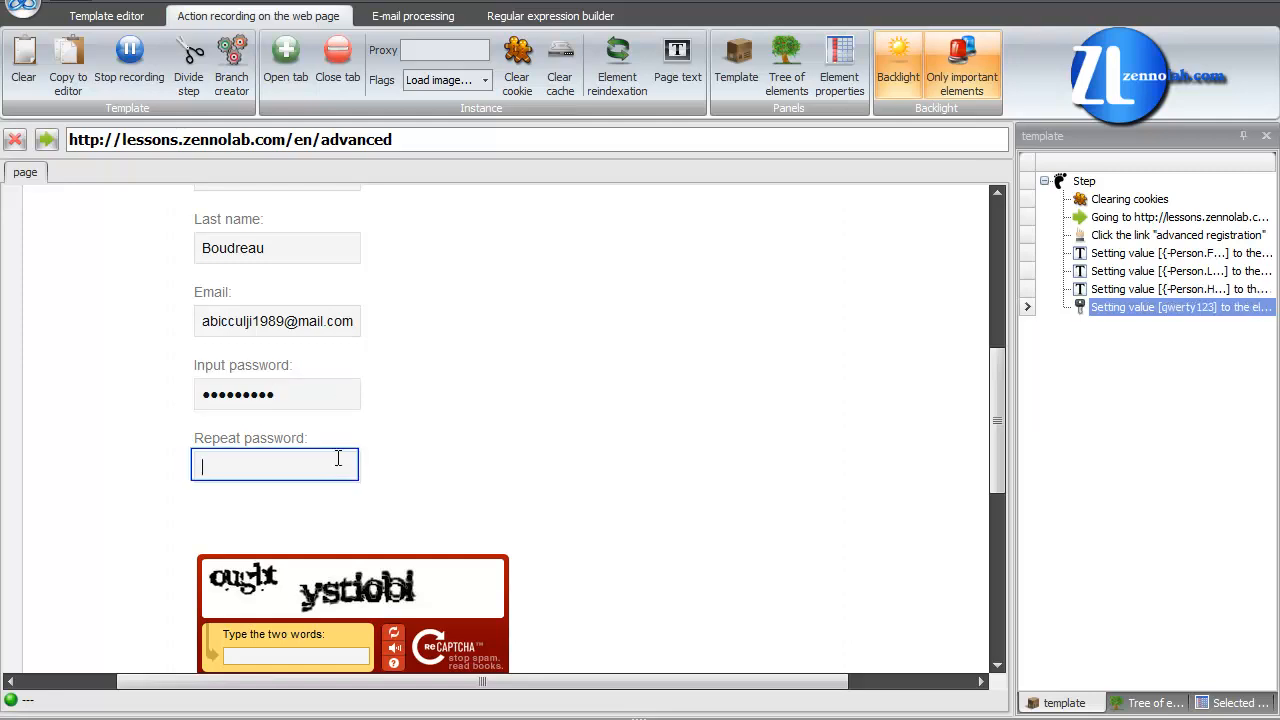
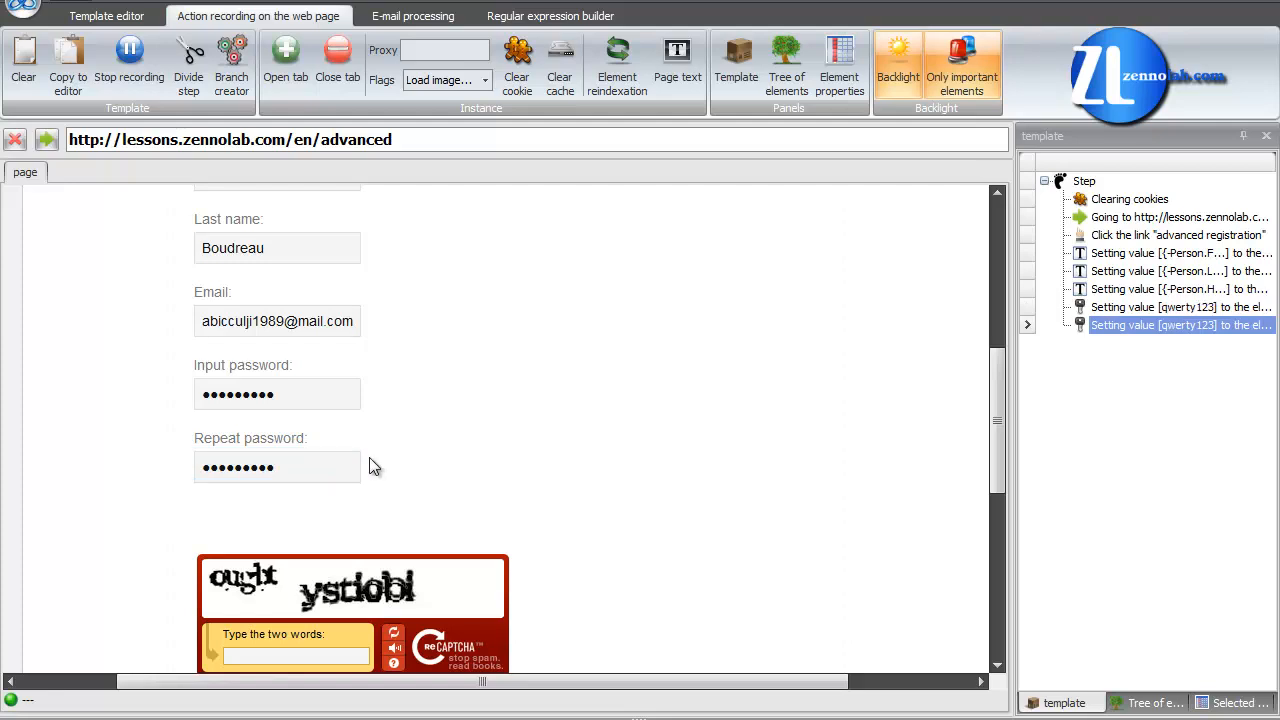
pyautogui.moveTo(180, 176)
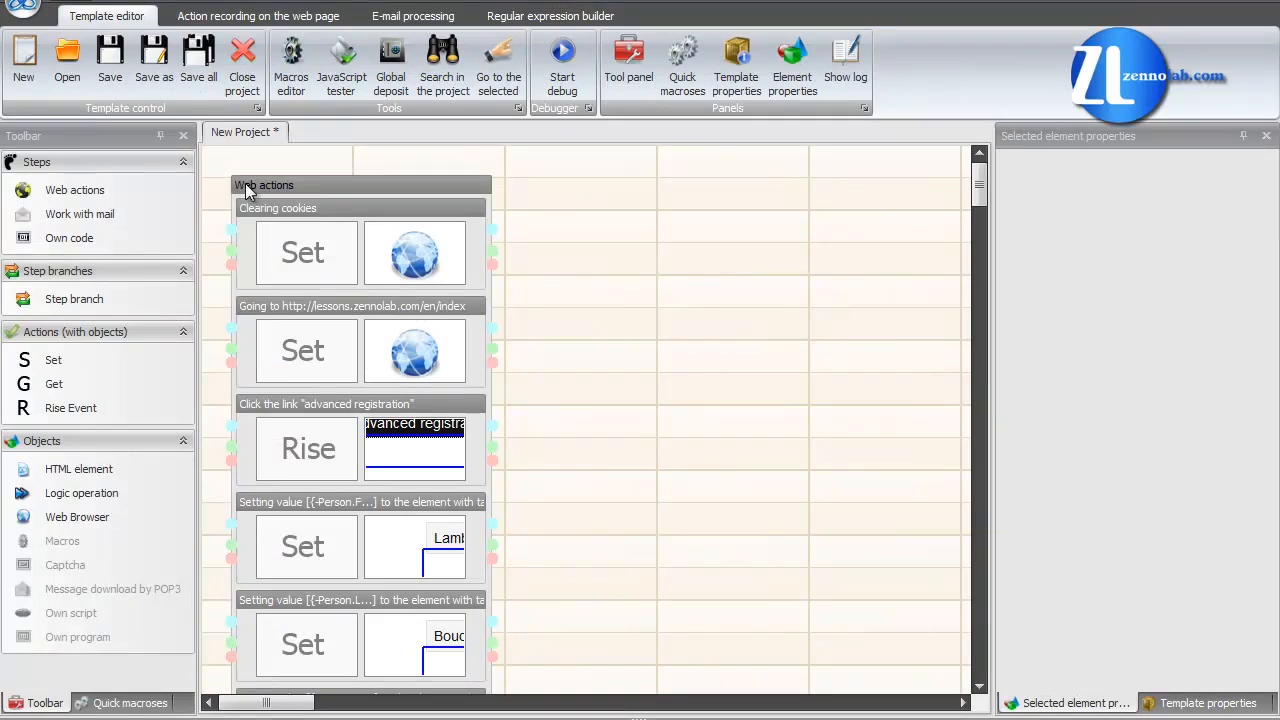
pyautogui.click(302, 252)
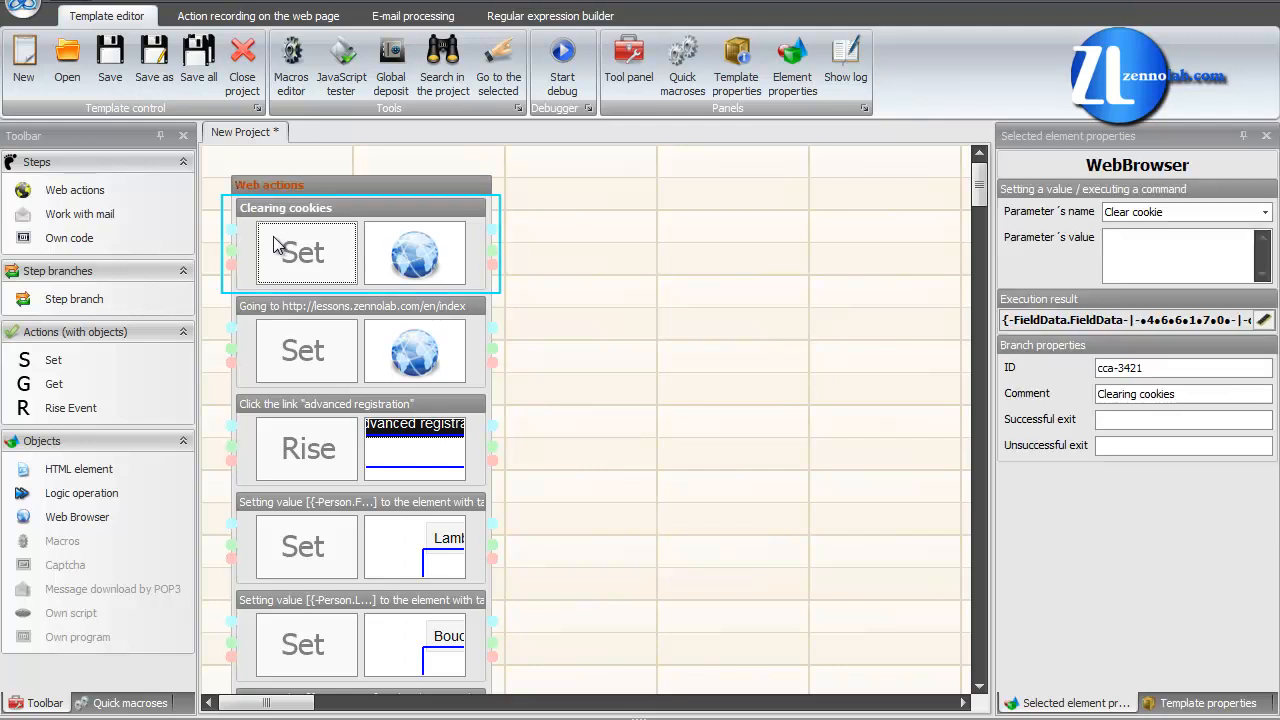
pyautogui.scroll(-3)
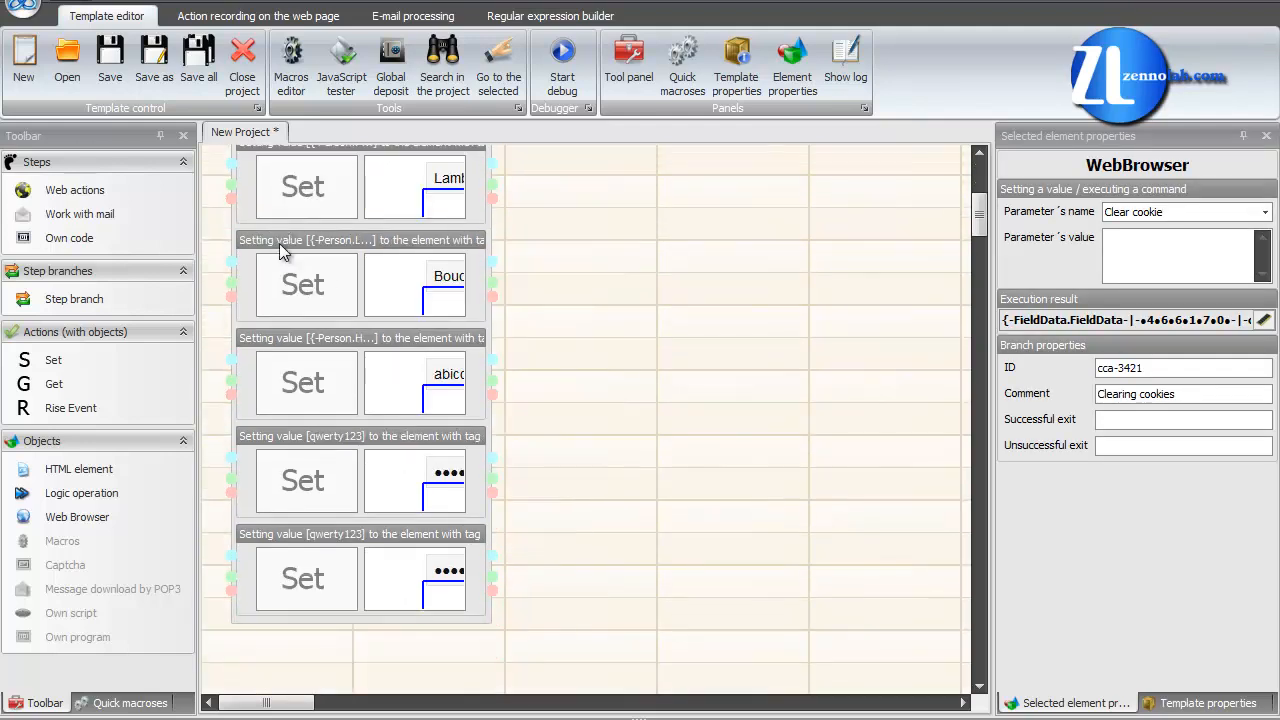
pyautogui.scroll(-3)
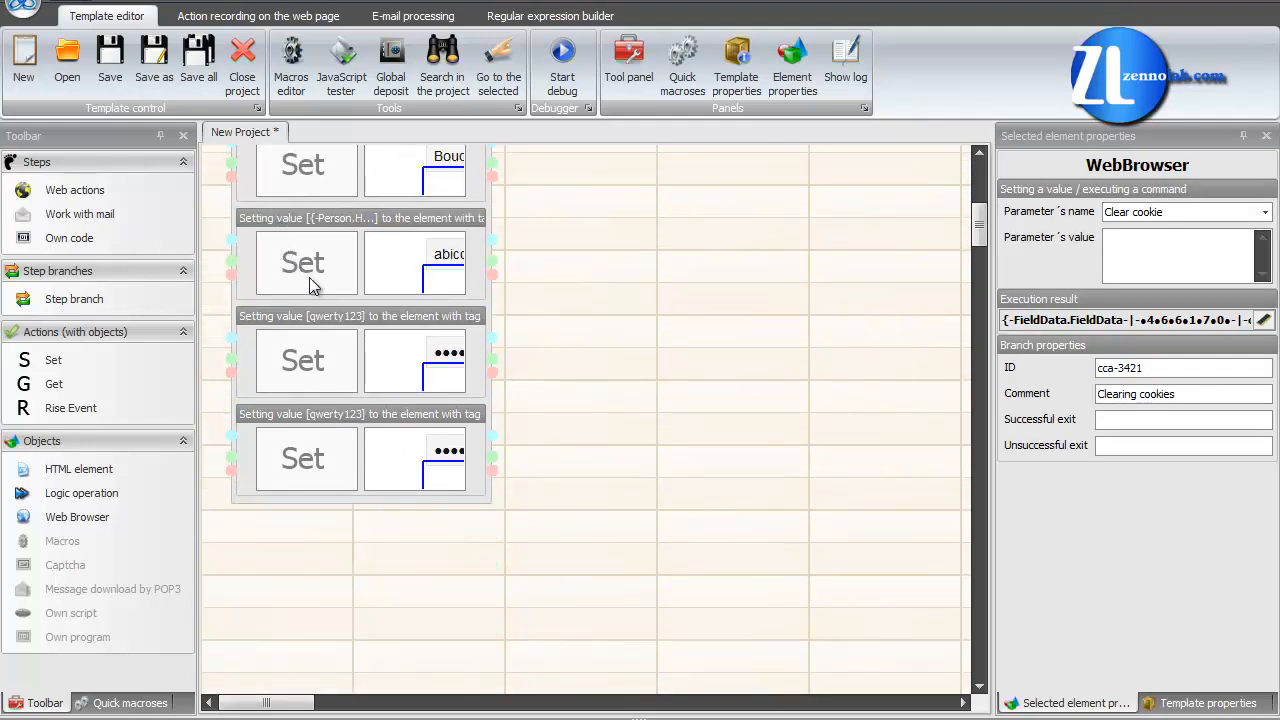
pyautogui.click(304, 360)
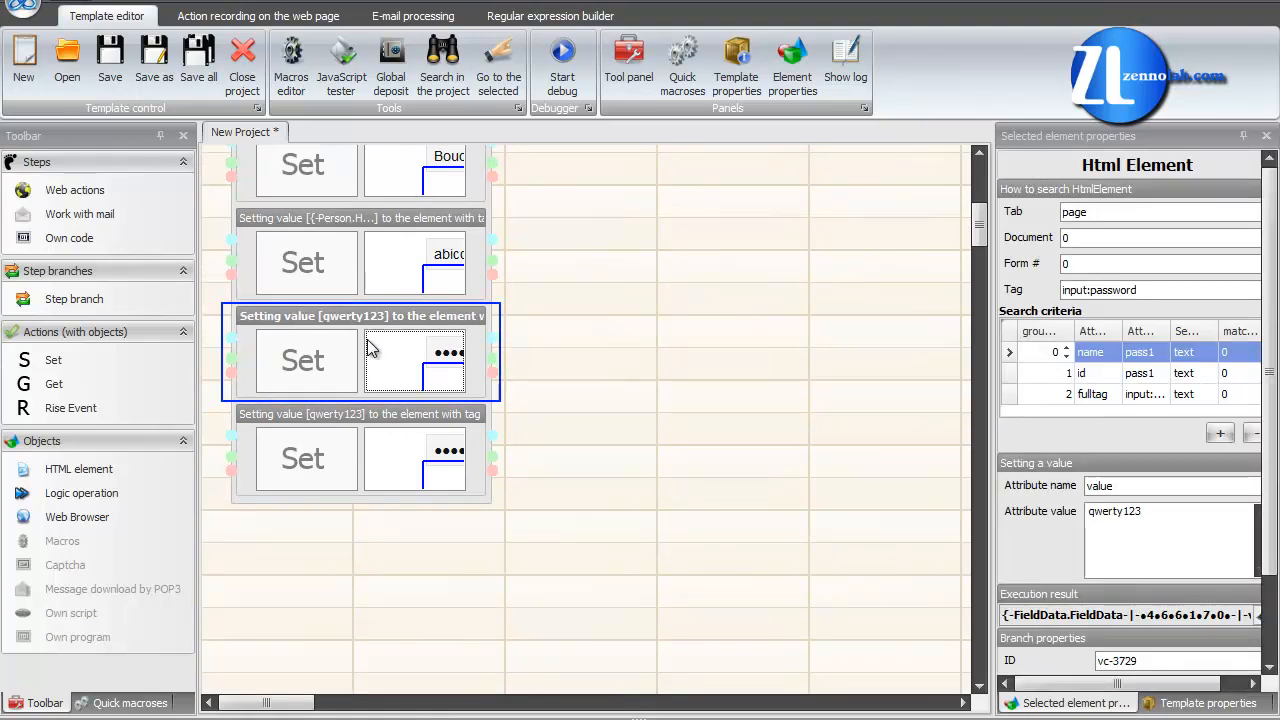
pyautogui.click(360, 458)
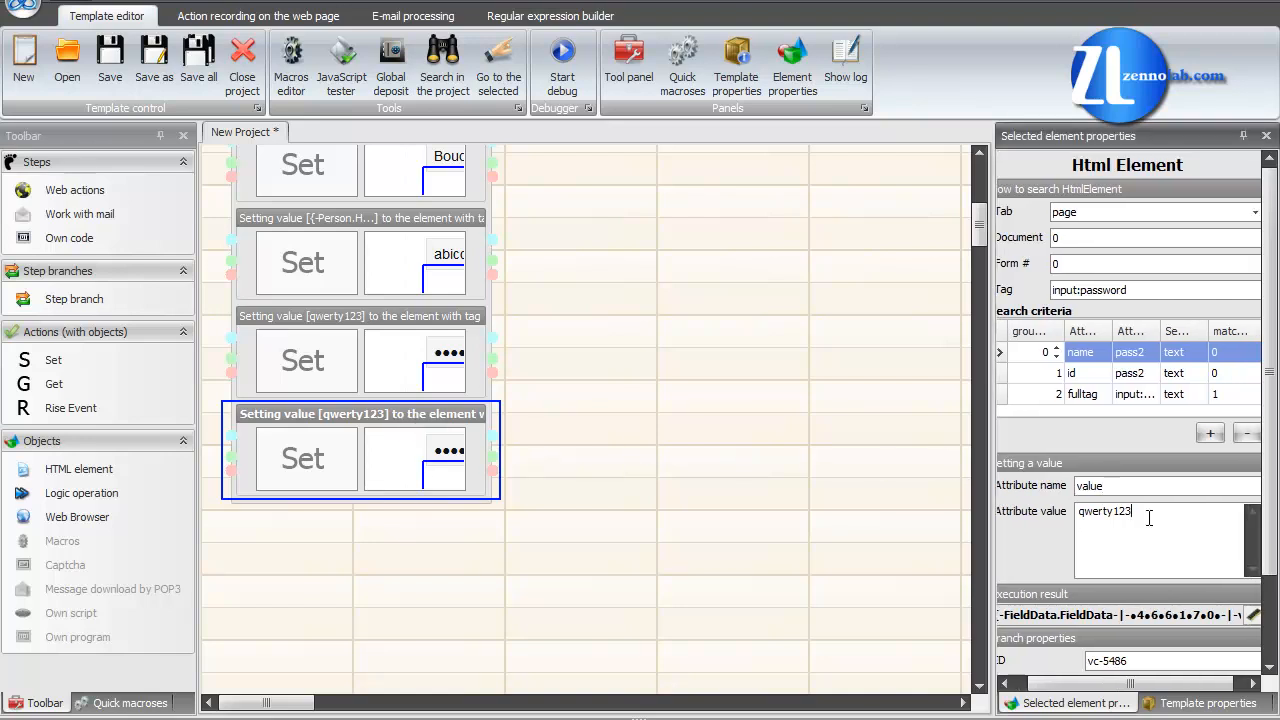
pyautogui.moveTo(528, 382)
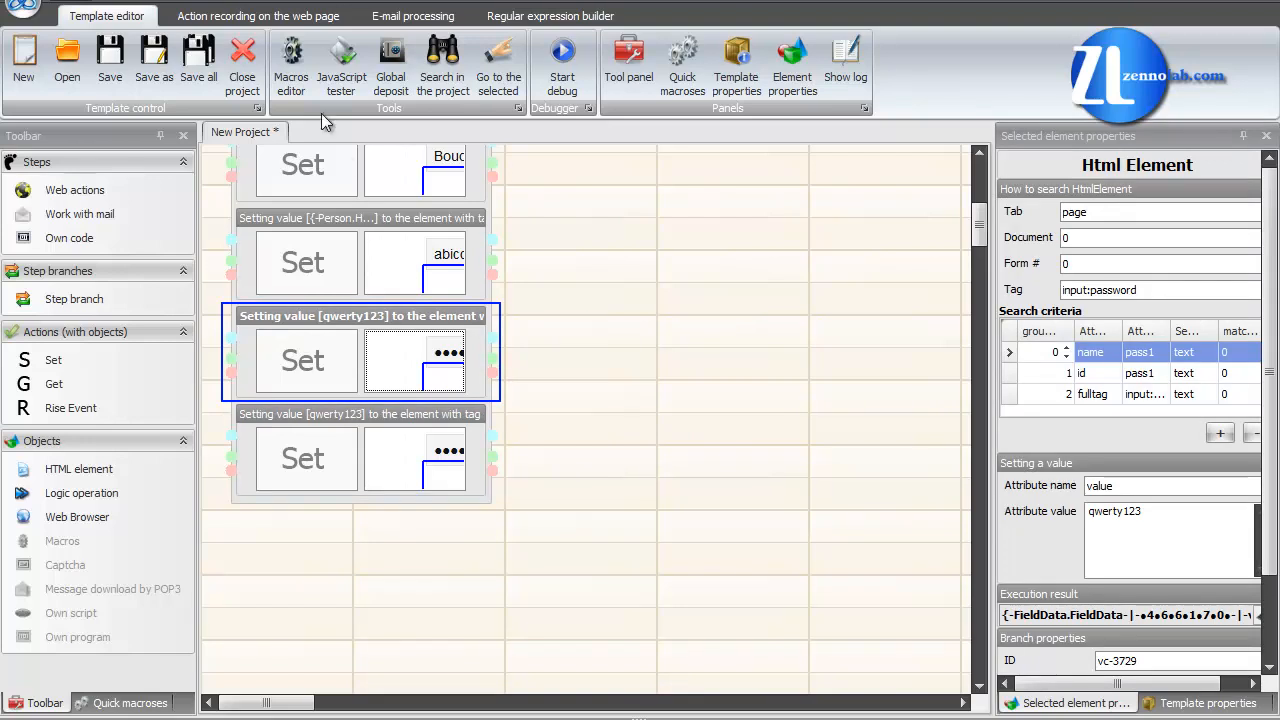
pyautogui.click(292, 56)
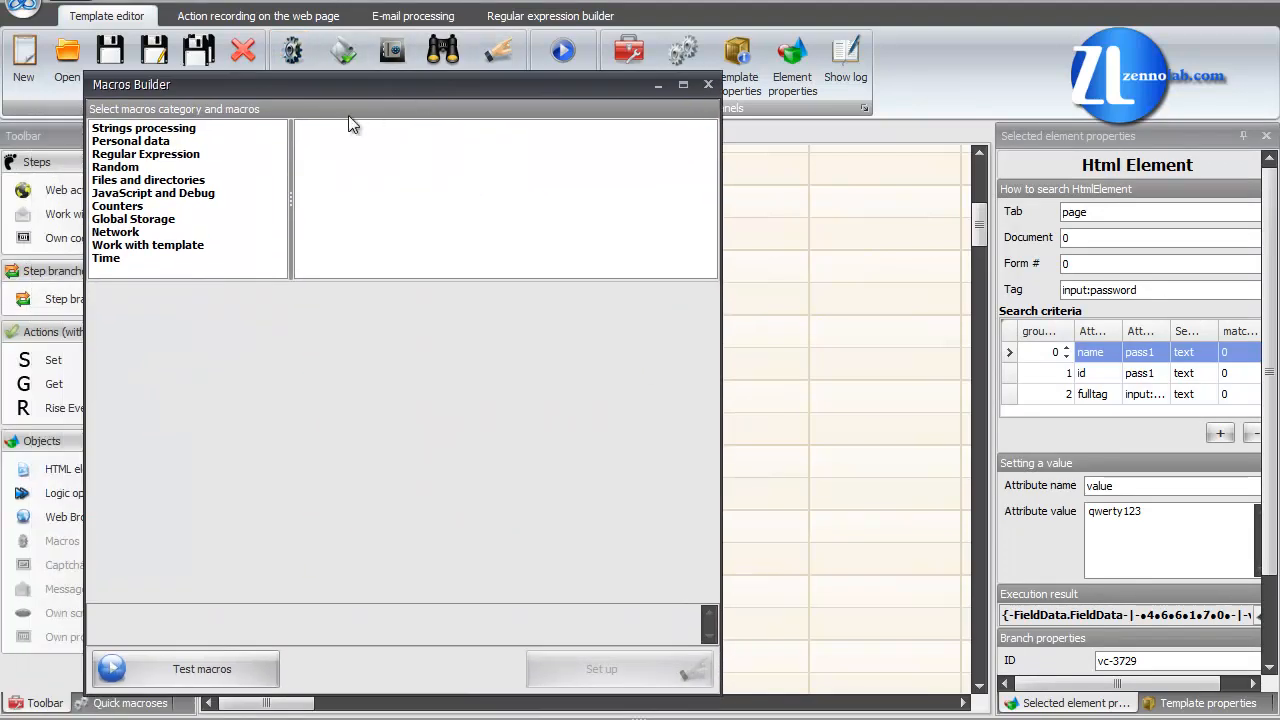
pyautogui.moveTo(272, 172)
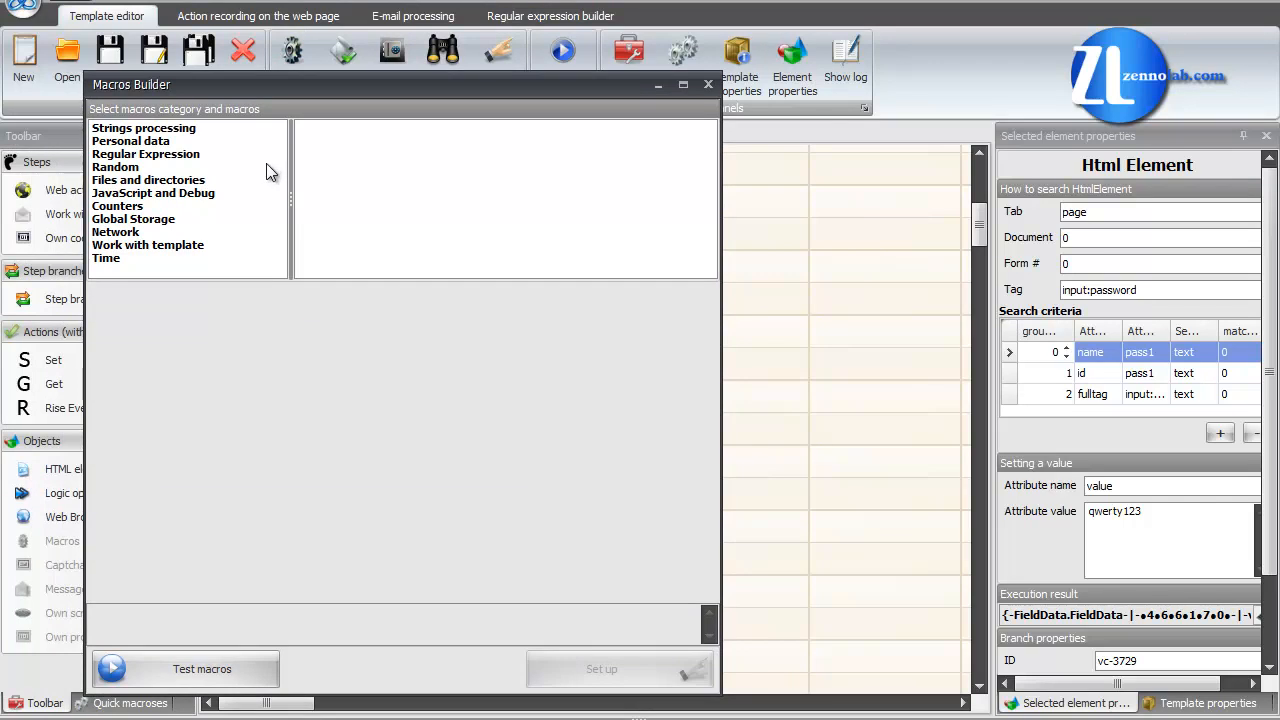
pyautogui.click(116, 168)
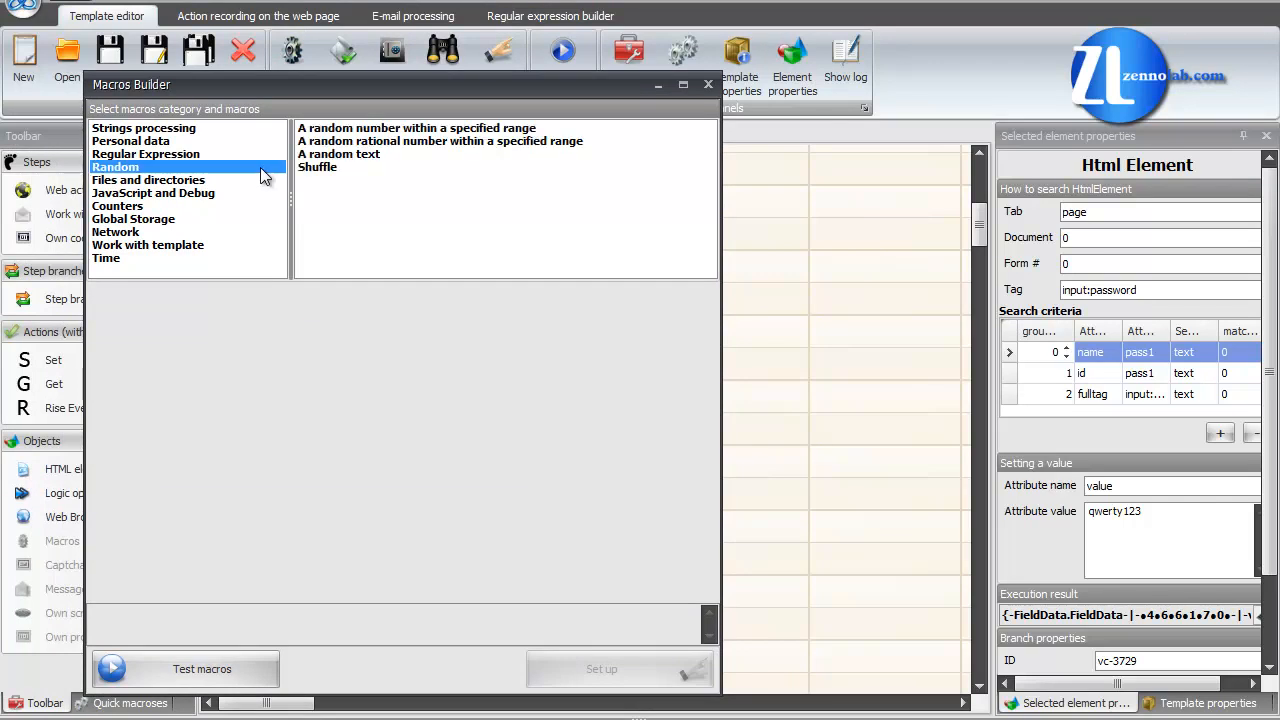
pyautogui.click(340, 154)
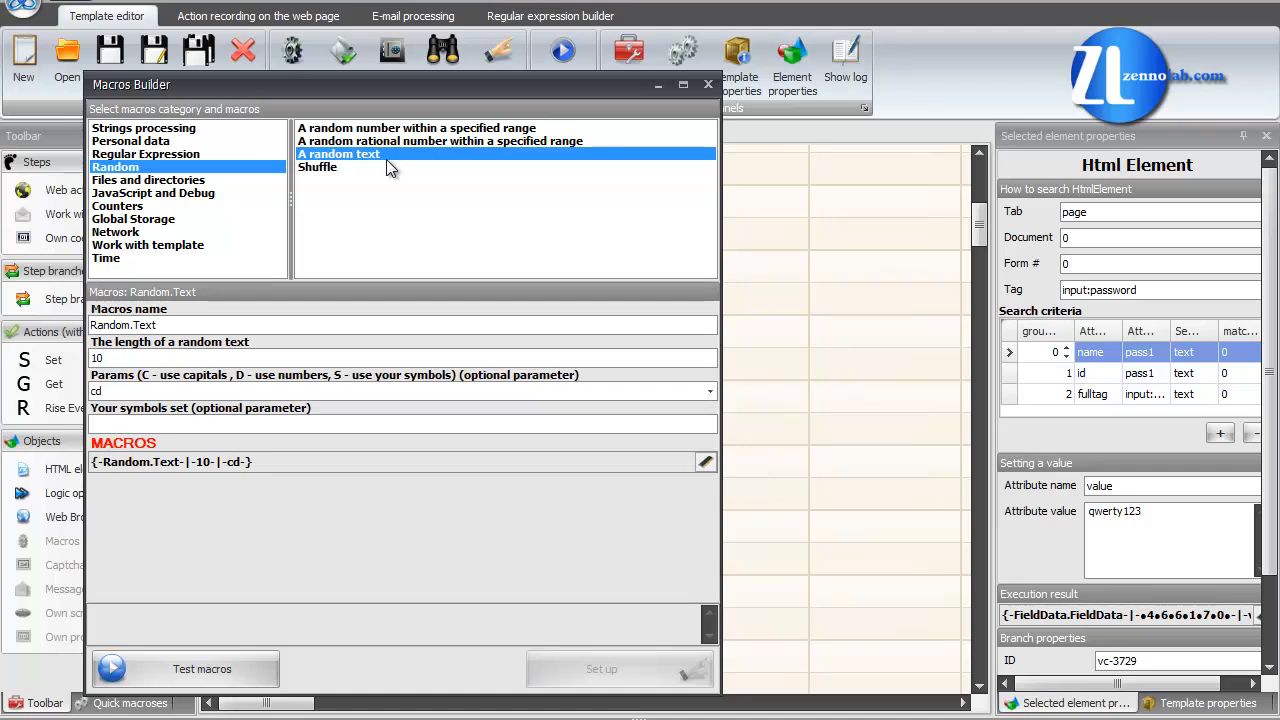
pyautogui.moveTo(264, 668)
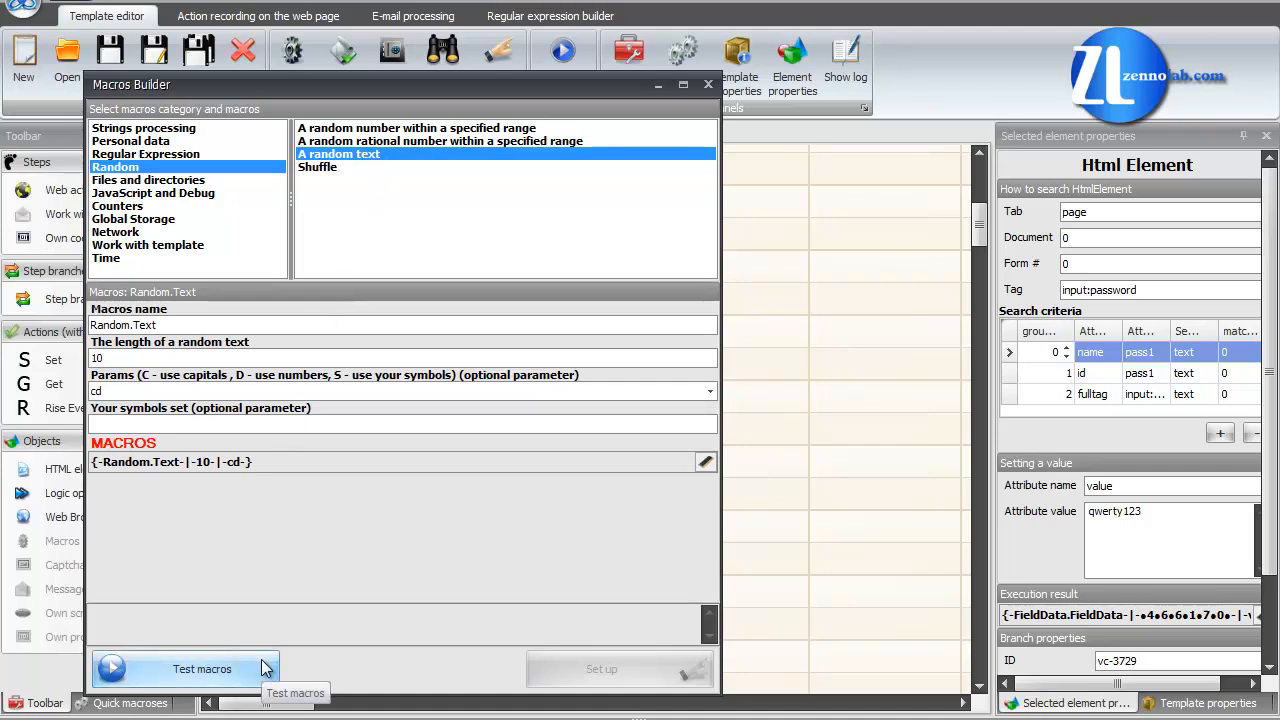
pyautogui.click(184, 668)
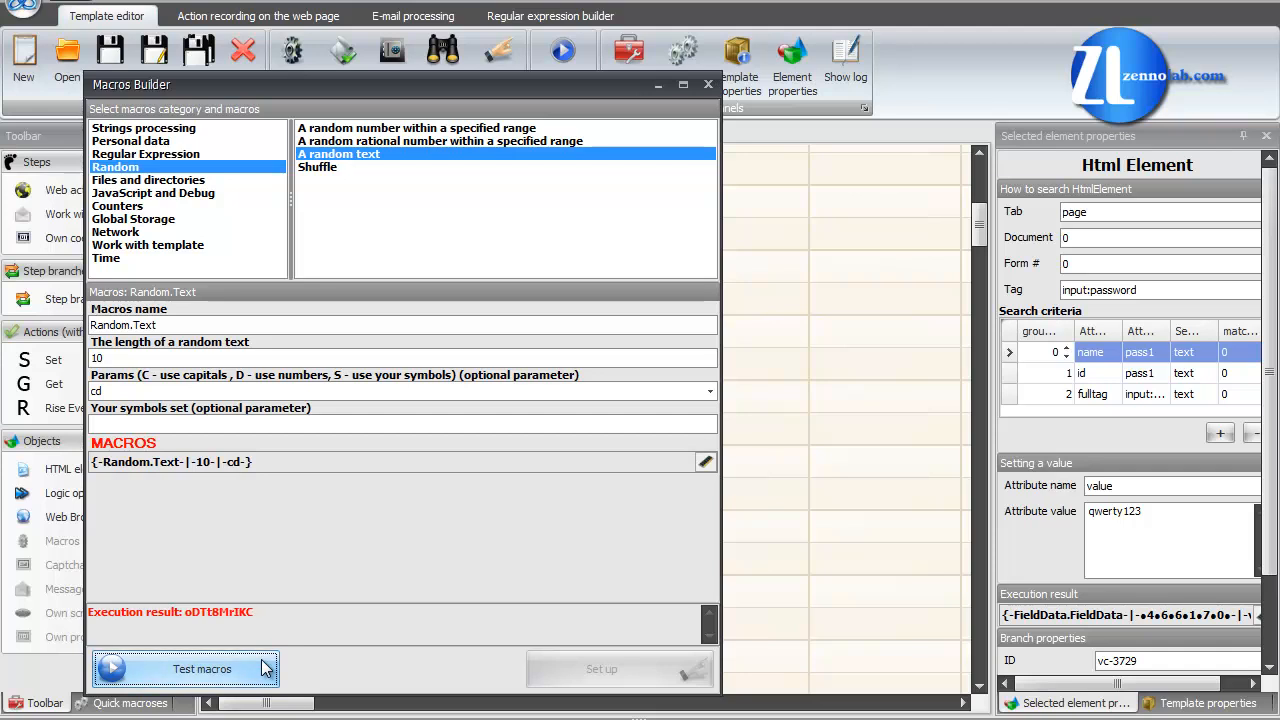
pyautogui.click(184, 668)
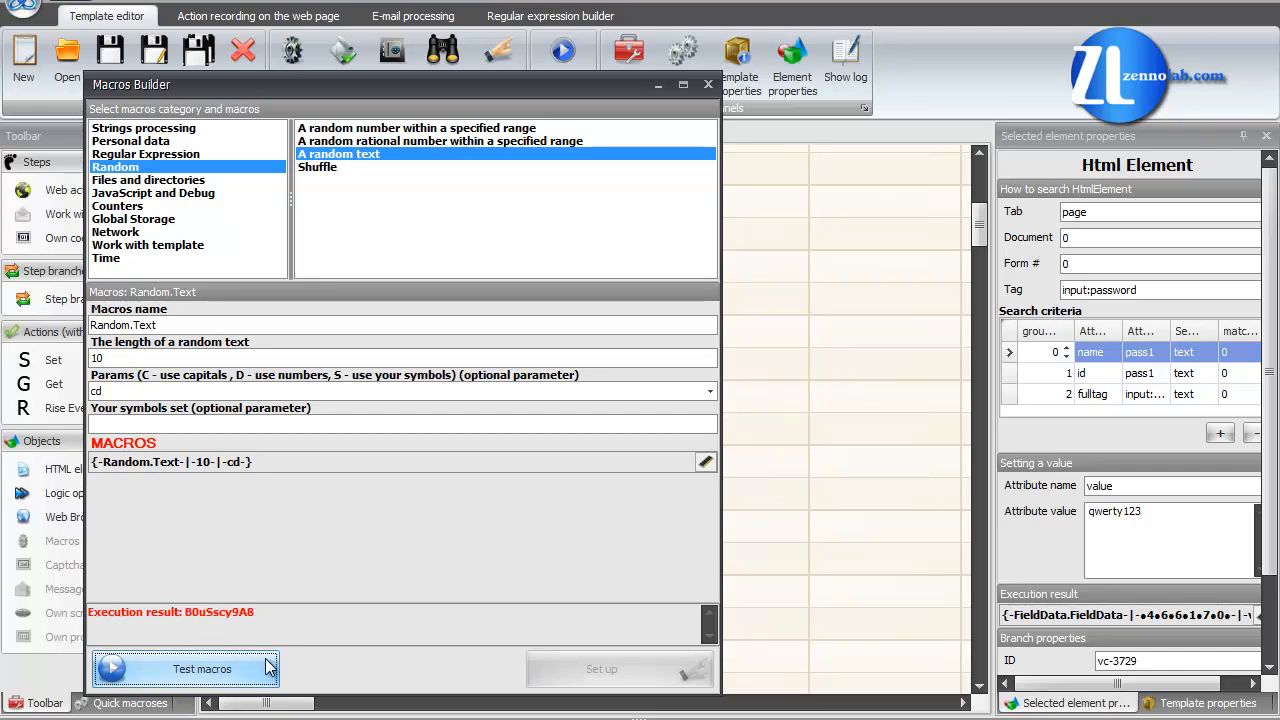
pyautogui.moveTo(708, 462)
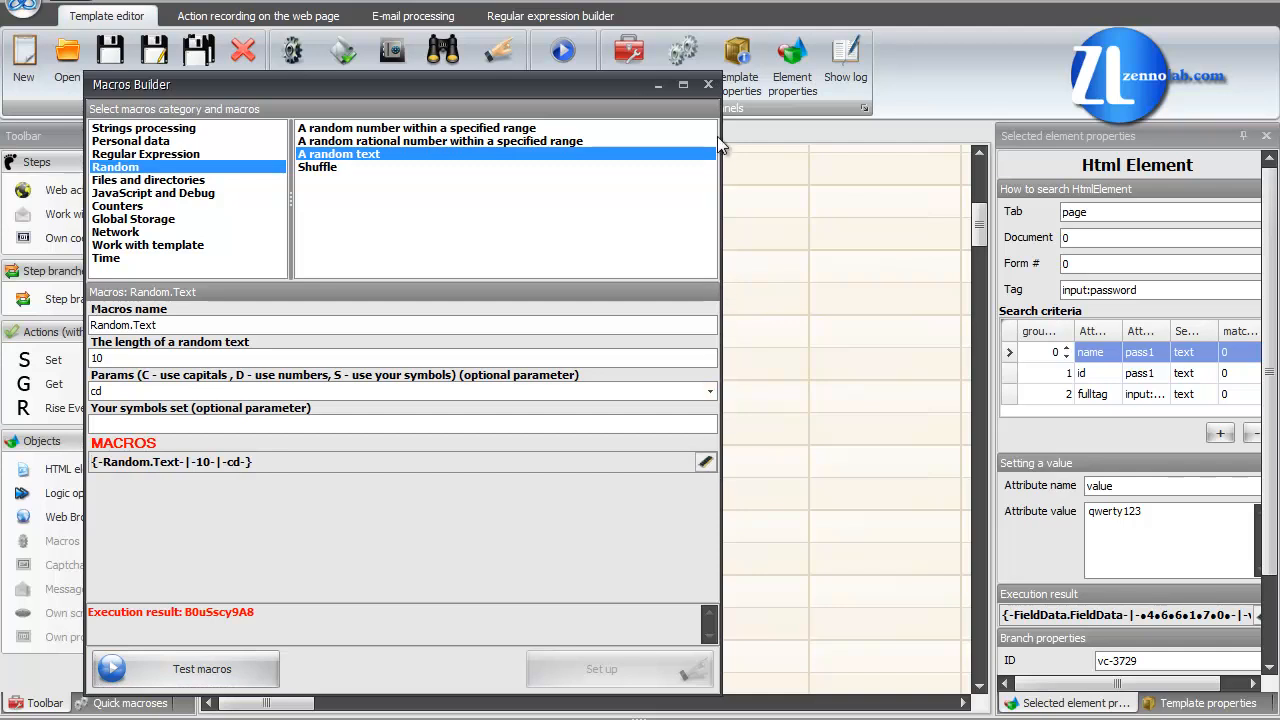
pyautogui.click(708, 84)
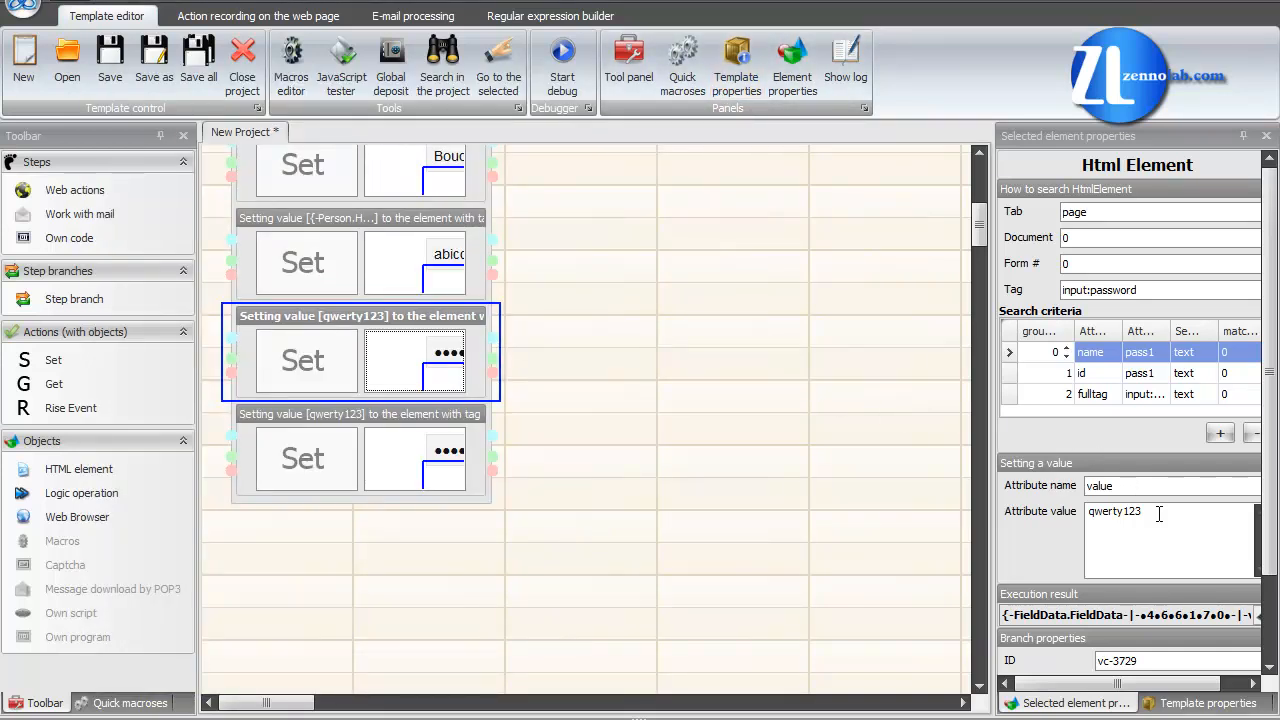
pyautogui.tripleClick(1112, 512)
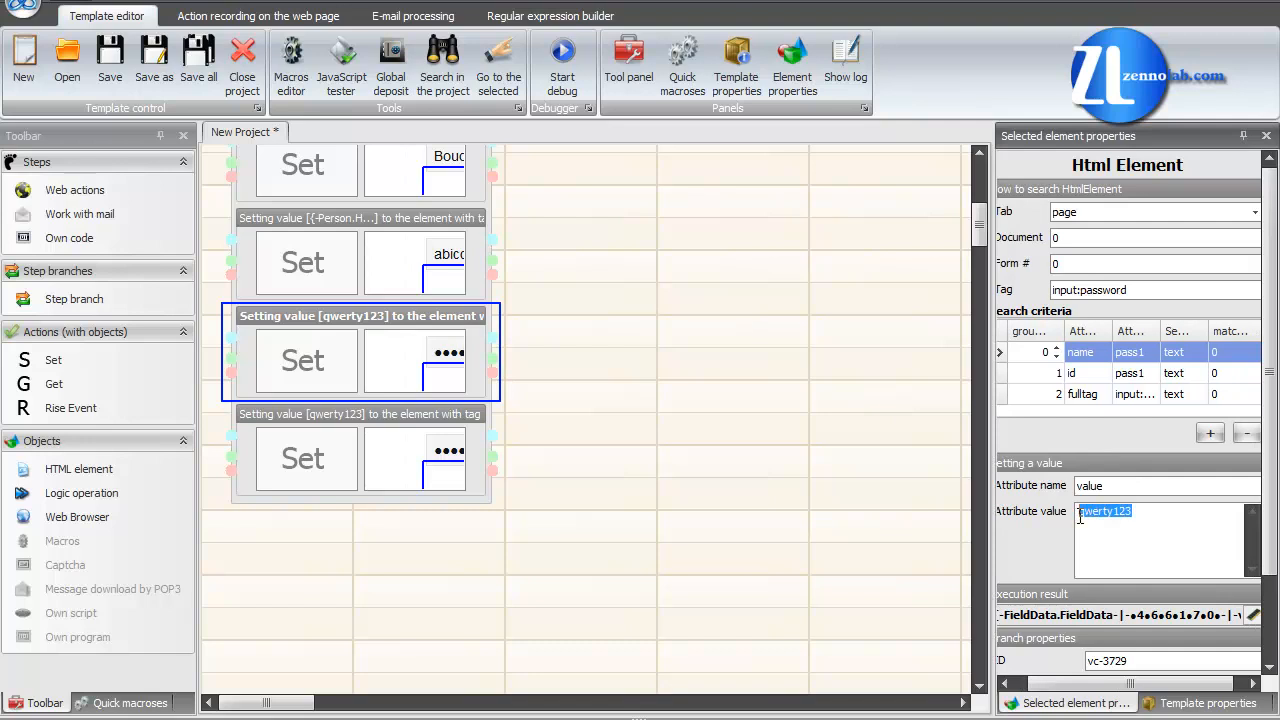
pyautogui.write('{-Random.Text-|-10-|-cd-}')
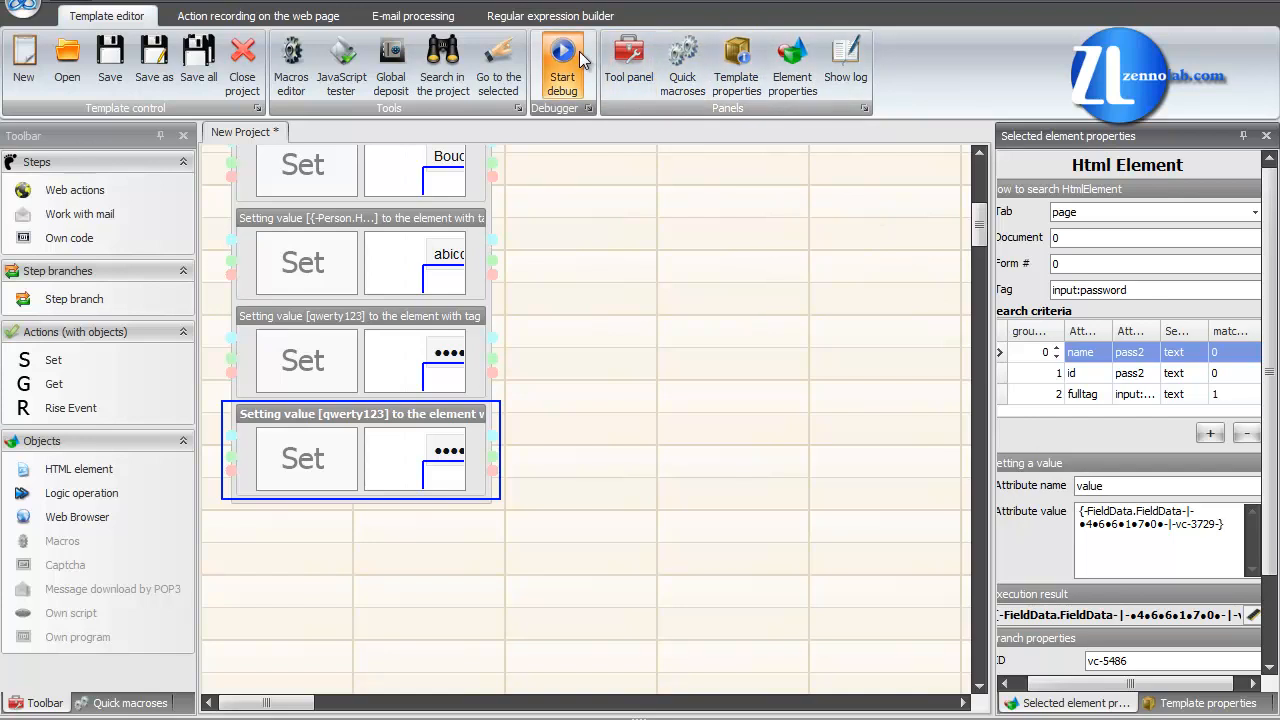
pyautogui.click(562, 56)
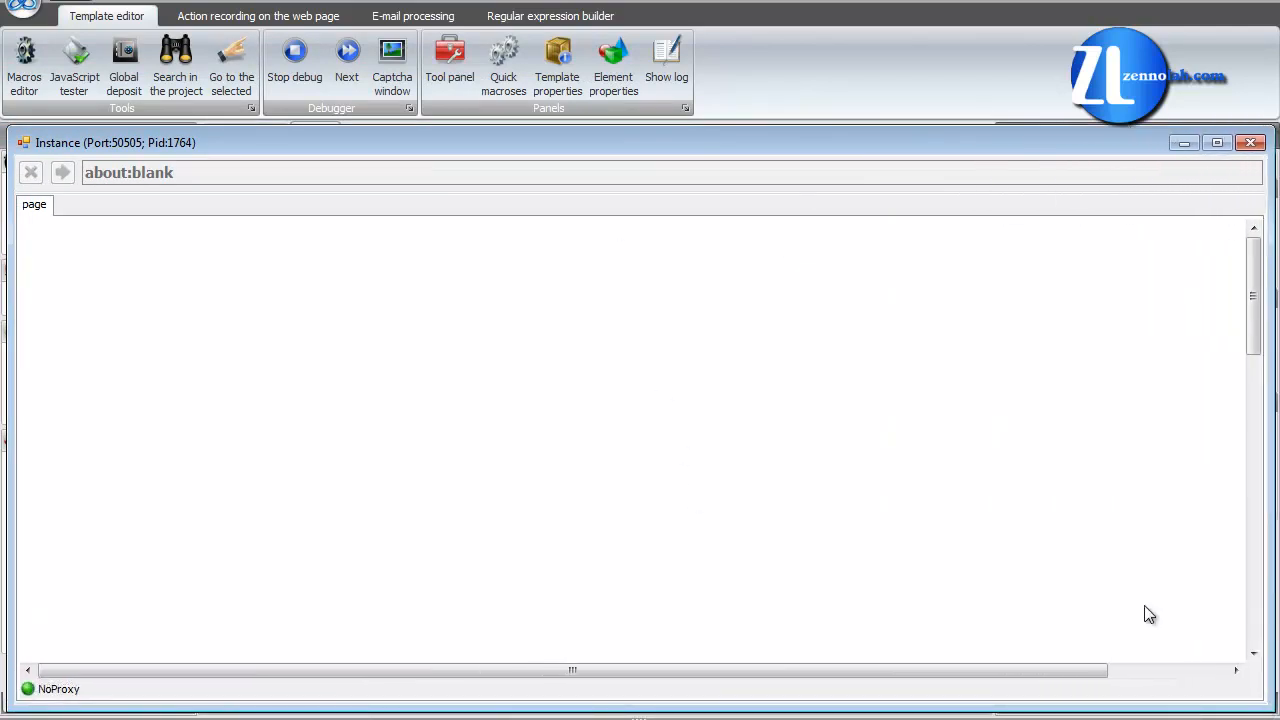
pyautogui.moveTo(348, 56)
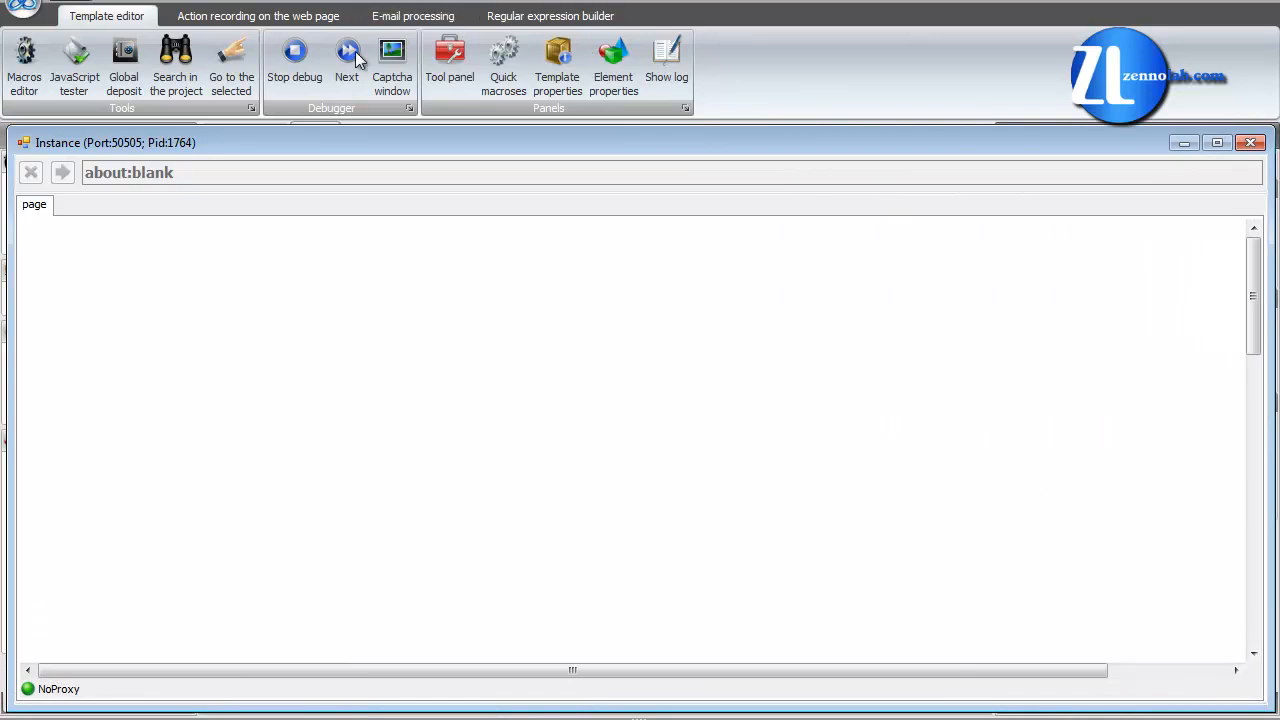
# Step through the debug run filling name, email and both passwords, then check the executed step details
pyautogui.click(346, 56)
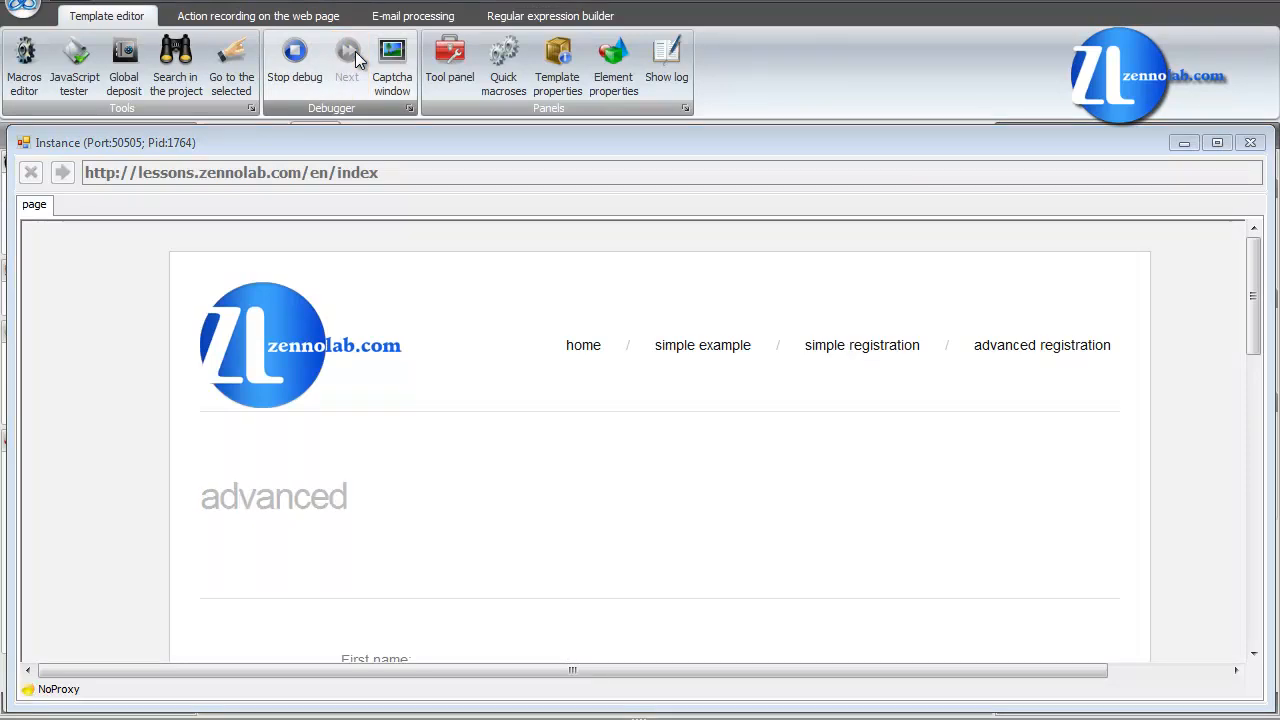
pyautogui.click(348, 58)
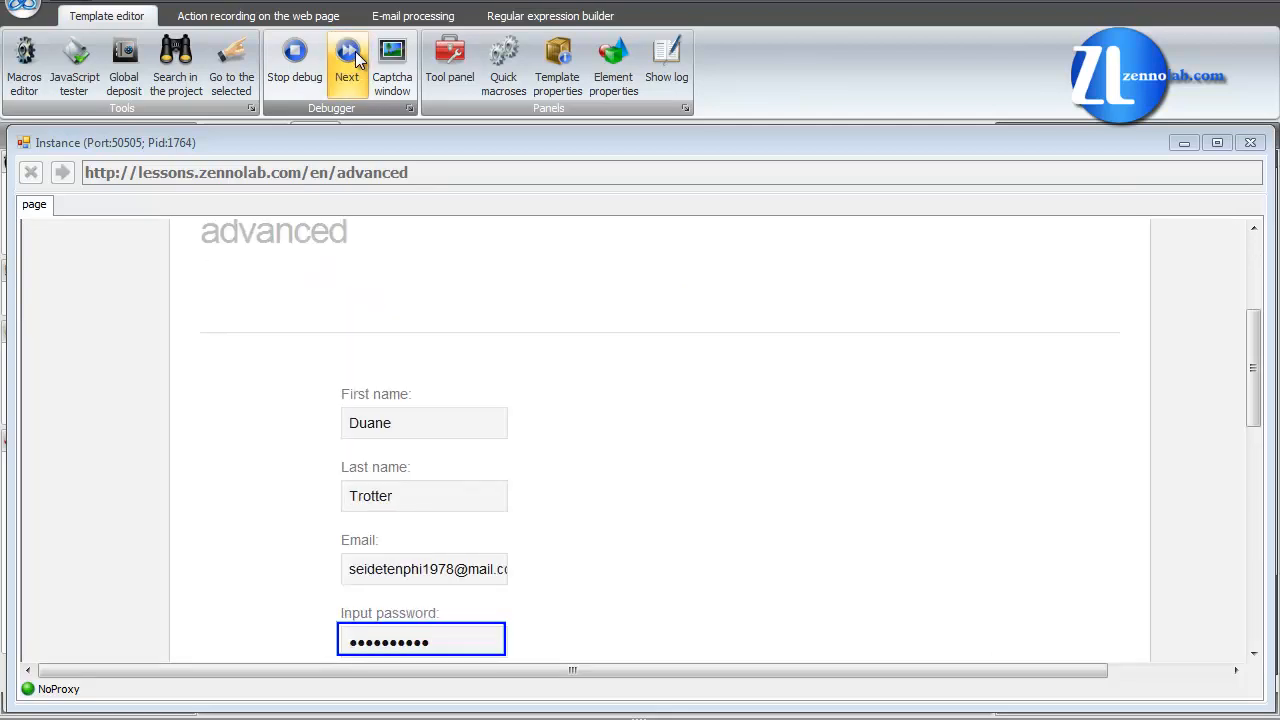
pyautogui.click(348, 50)
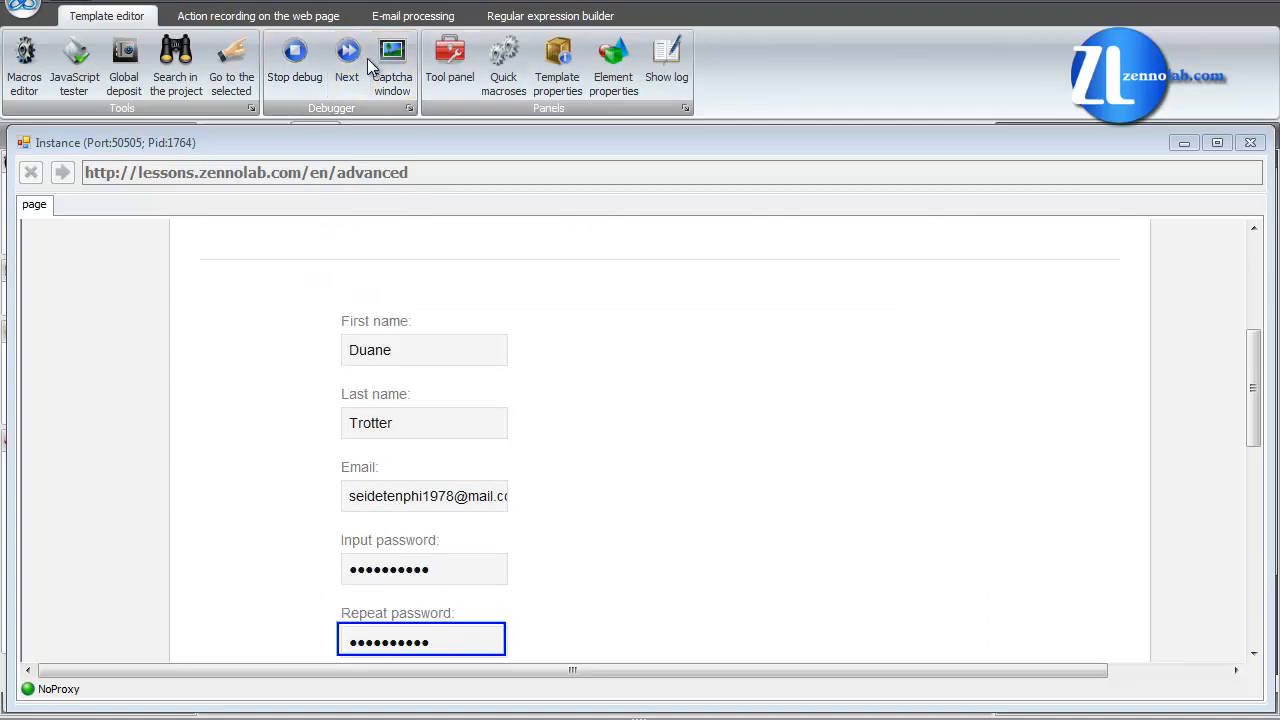
pyautogui.click(612, 64)
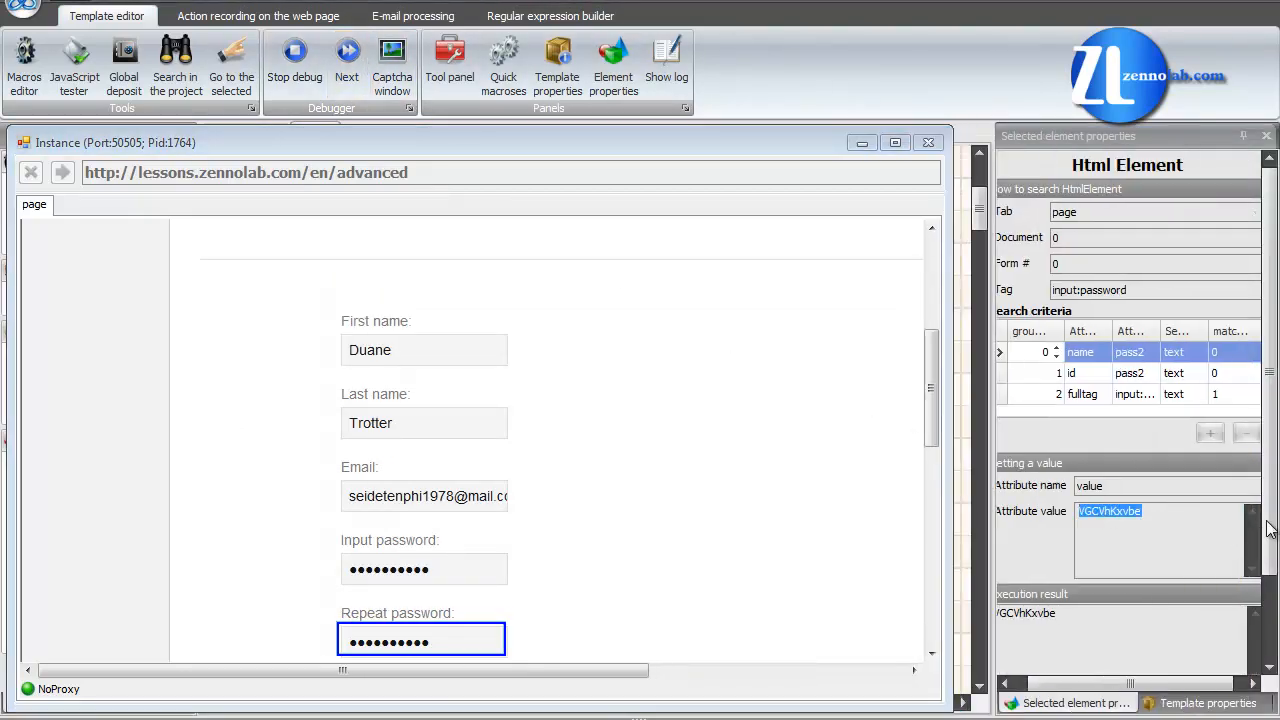